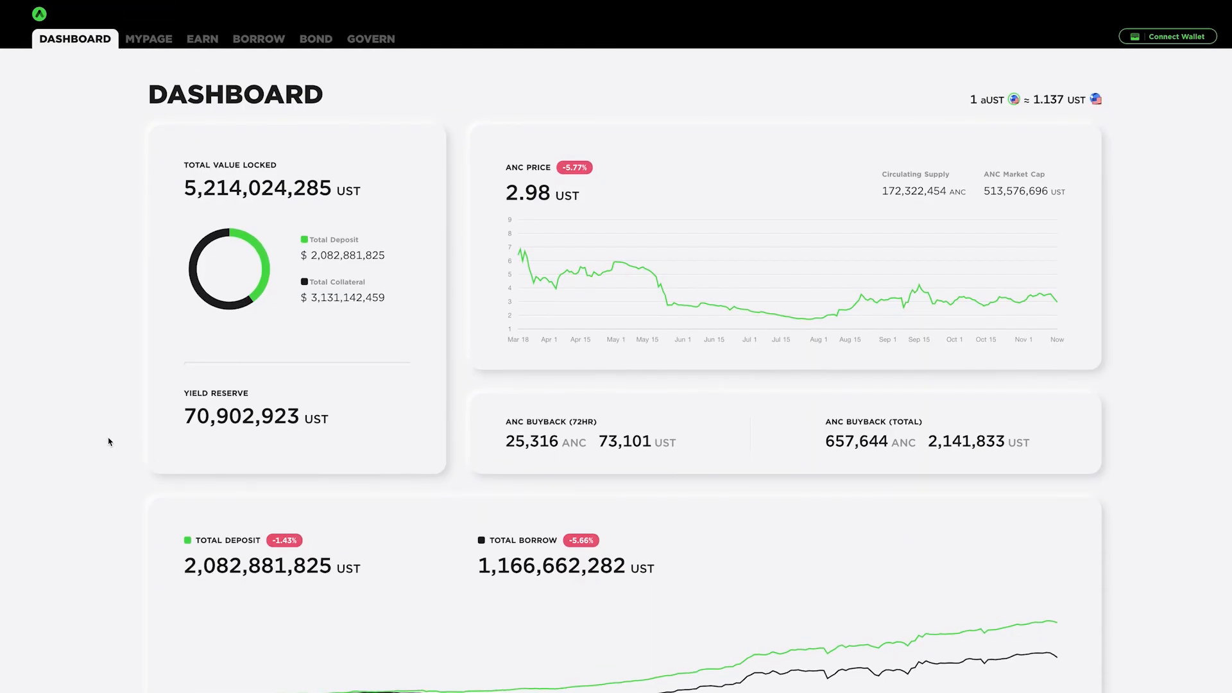
{"action": "mouse_move", "coordinate": [119, 188]}
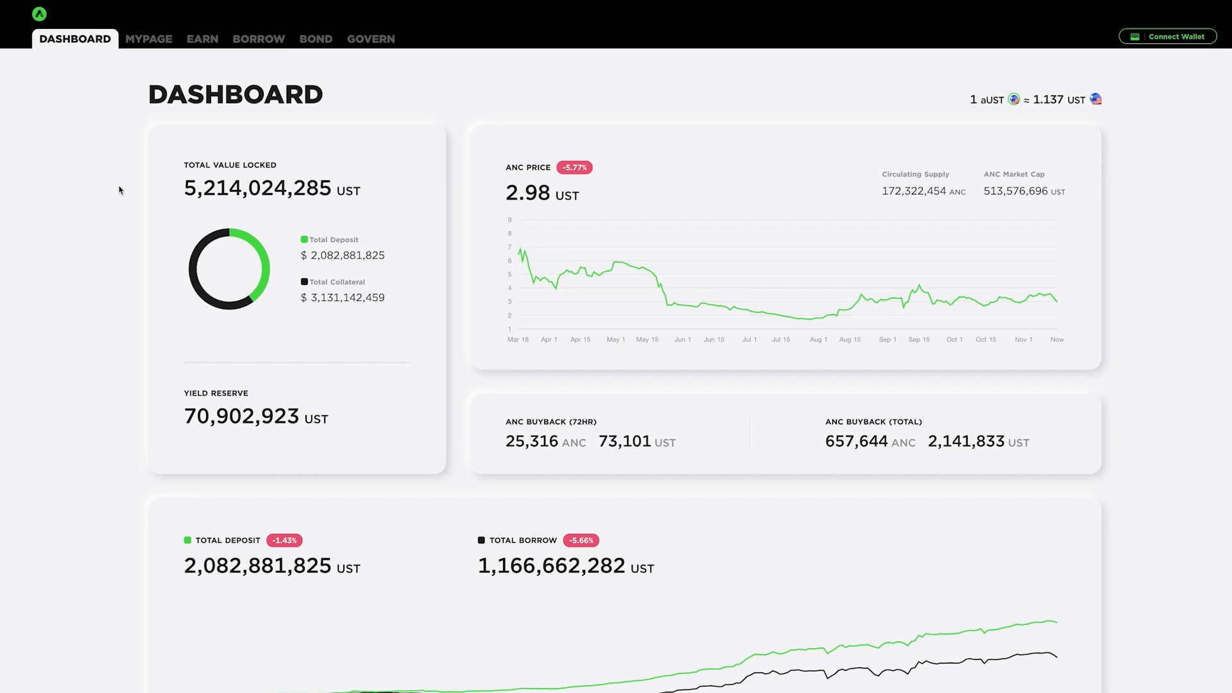
Step: Scroll through the Anchor dashboard, then switch to the Borrow page for the loan position
{"action": "scroll", "scroll_direction": "up", "scroll_amount": 3}
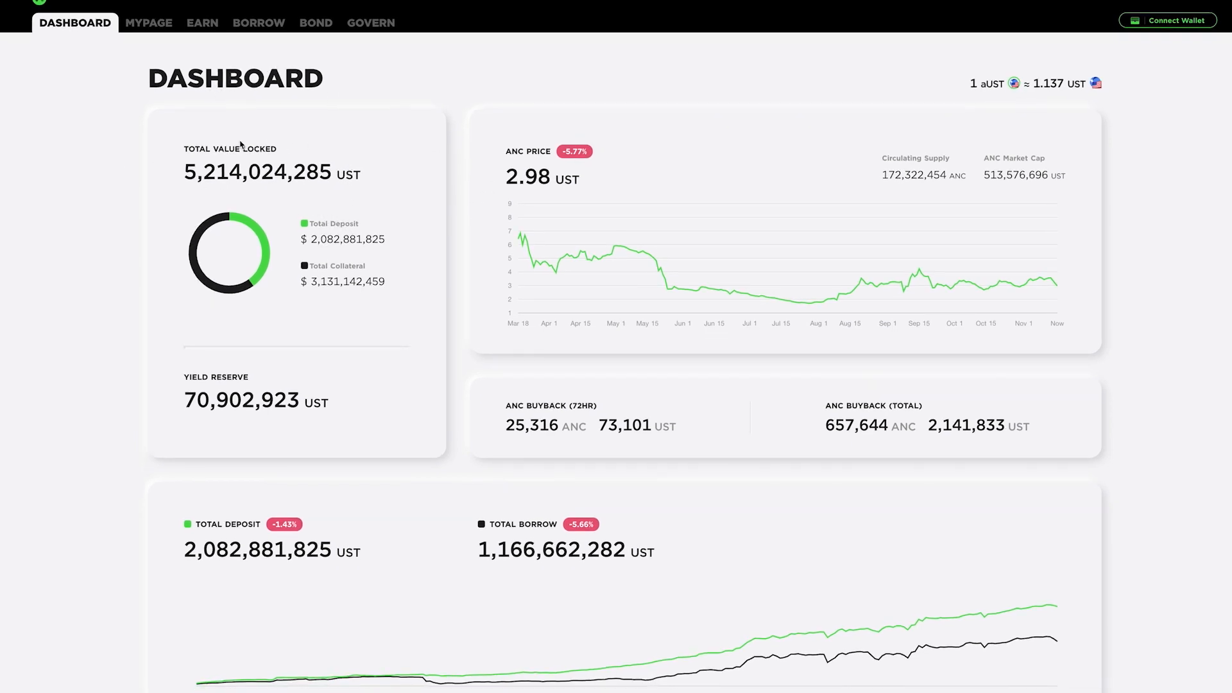
{"action": "mouse_move", "coordinate": [285, 199]}
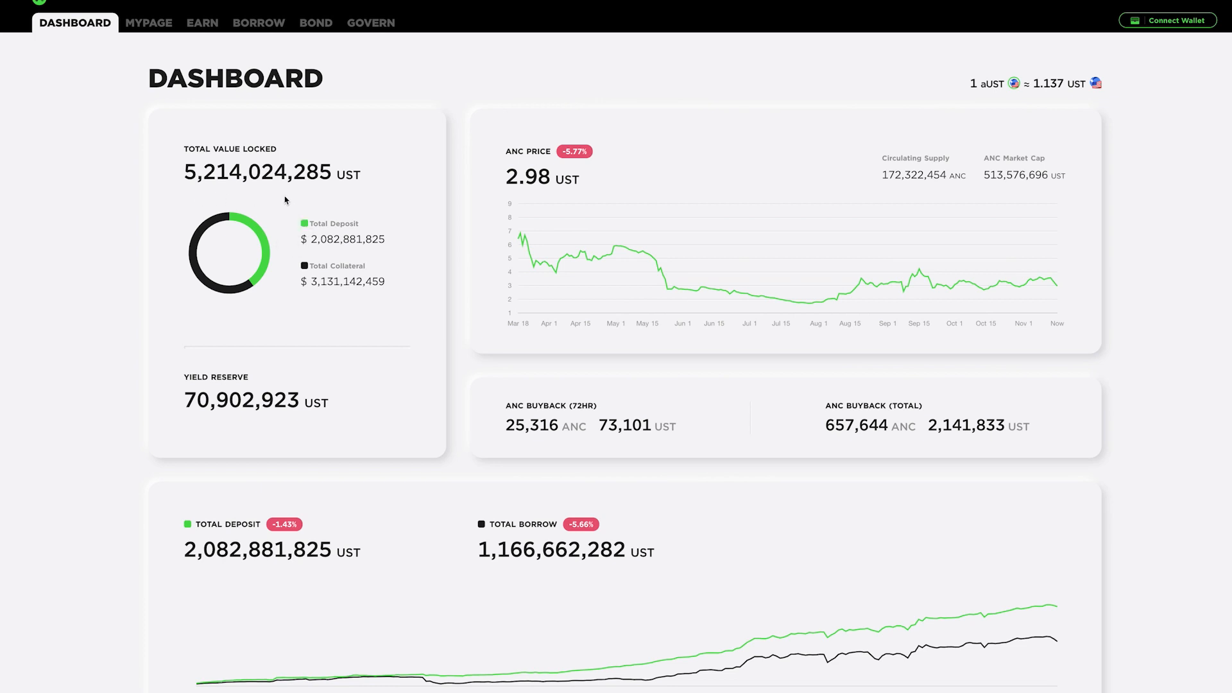
{"action": "mouse_move", "coordinate": [330, 215]}
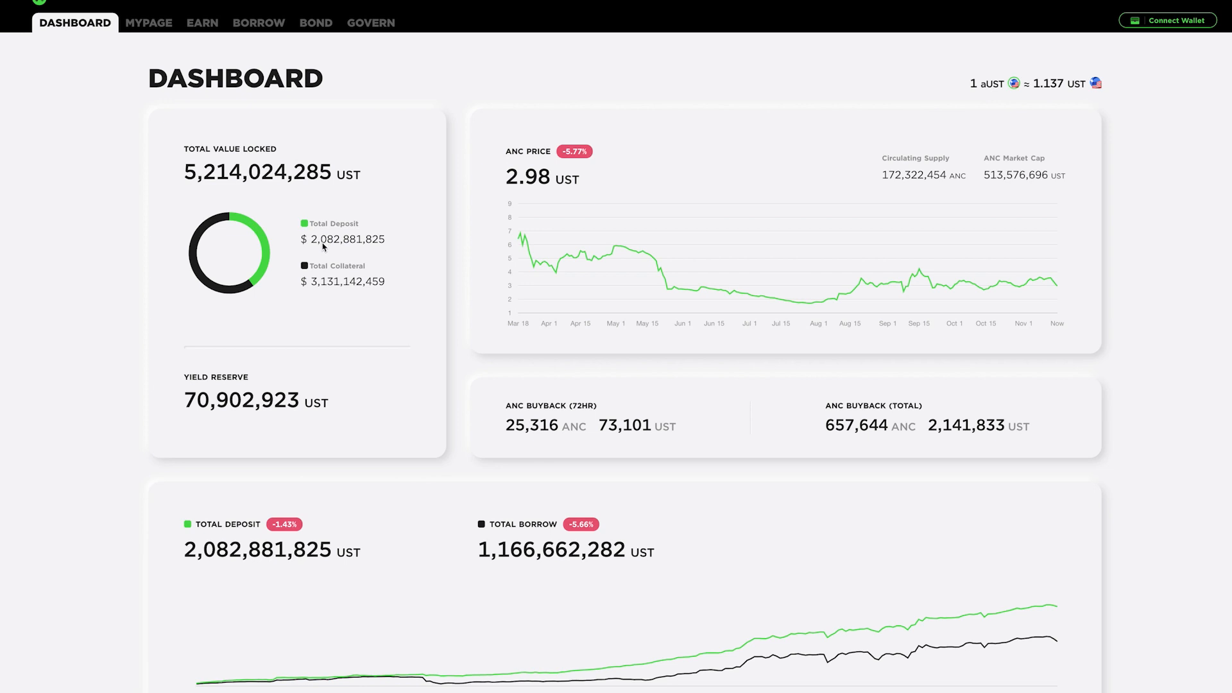
{"action": "mouse_move", "coordinate": [331, 228]}
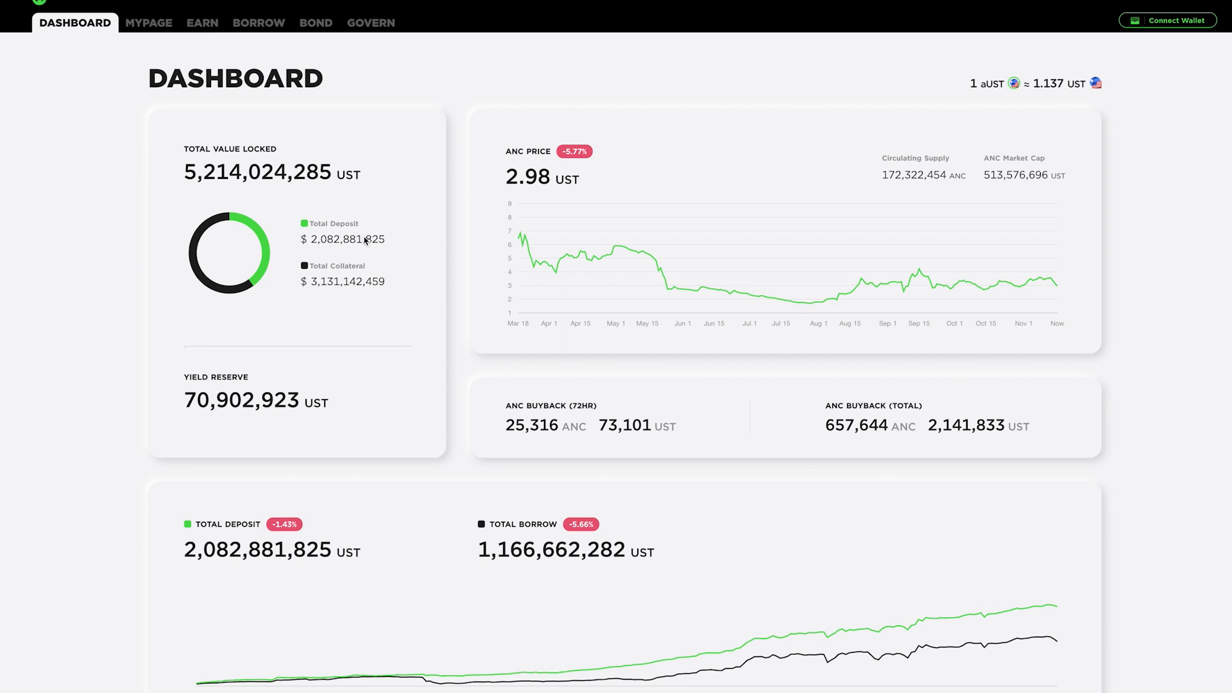
{"action": "mouse_move", "coordinate": [328, 292]}
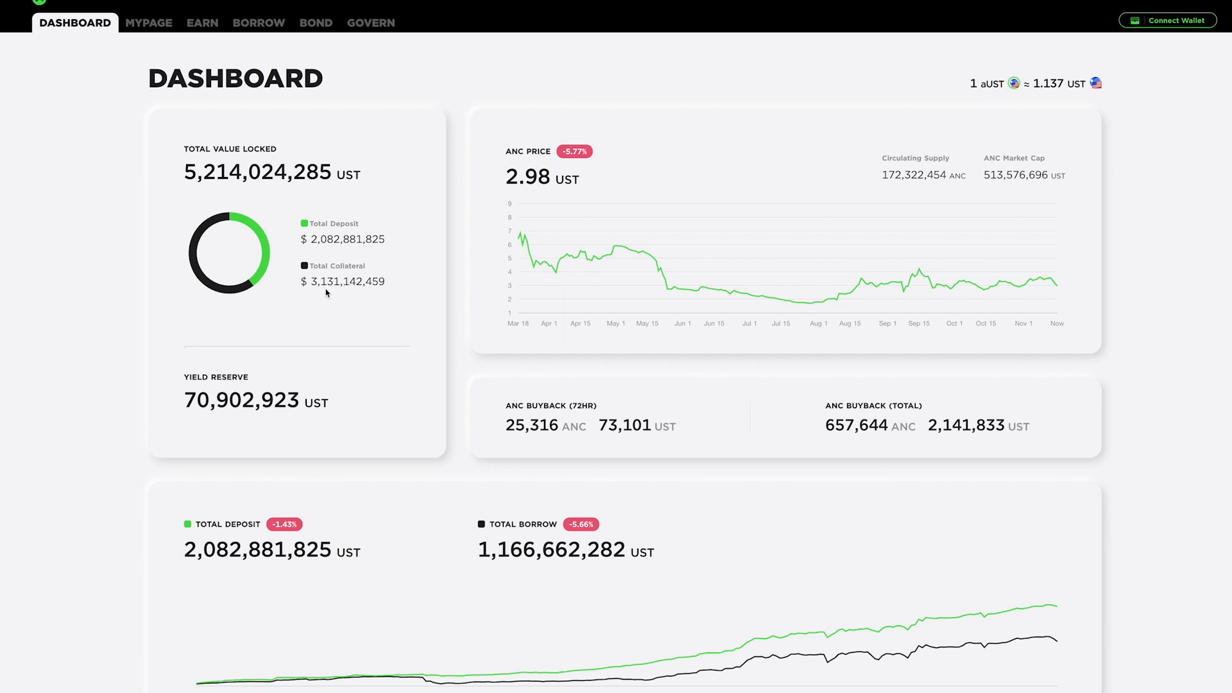
{"action": "mouse_move", "coordinate": [327, 293]}
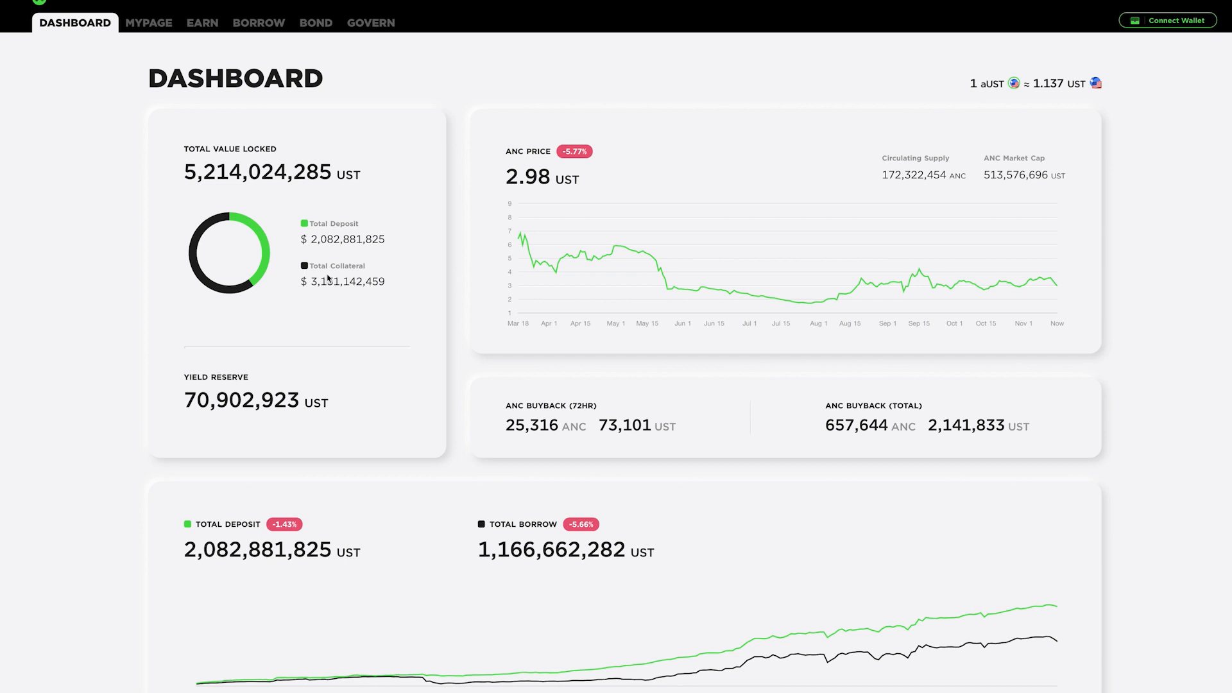
{"action": "mouse_move", "coordinate": [336, 267]}
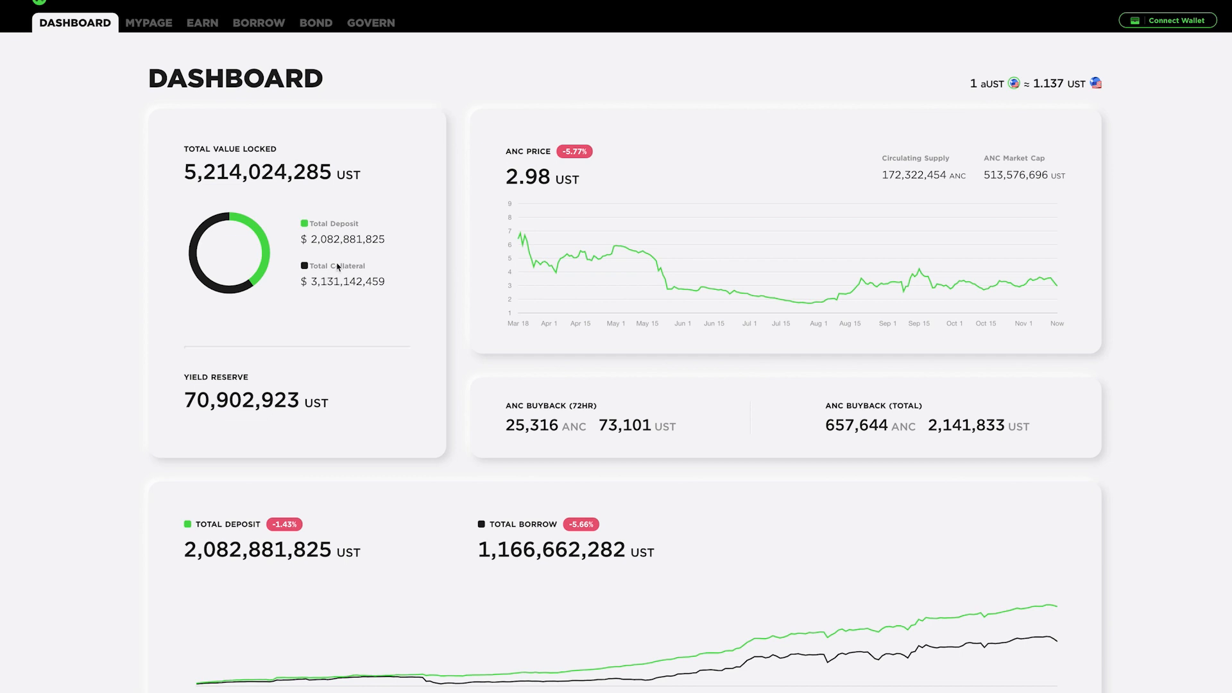
{"action": "mouse_move", "coordinate": [400, 271]}
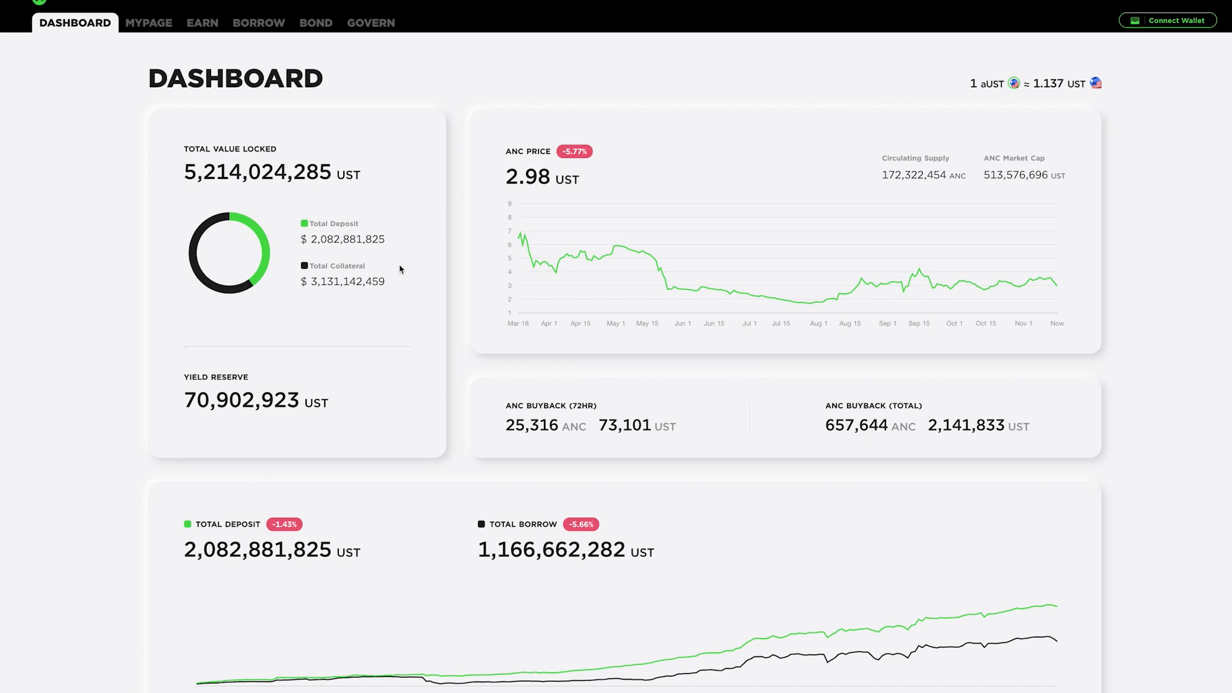
{"action": "scroll", "scroll_direction": "down", "scroll_amount": 3}
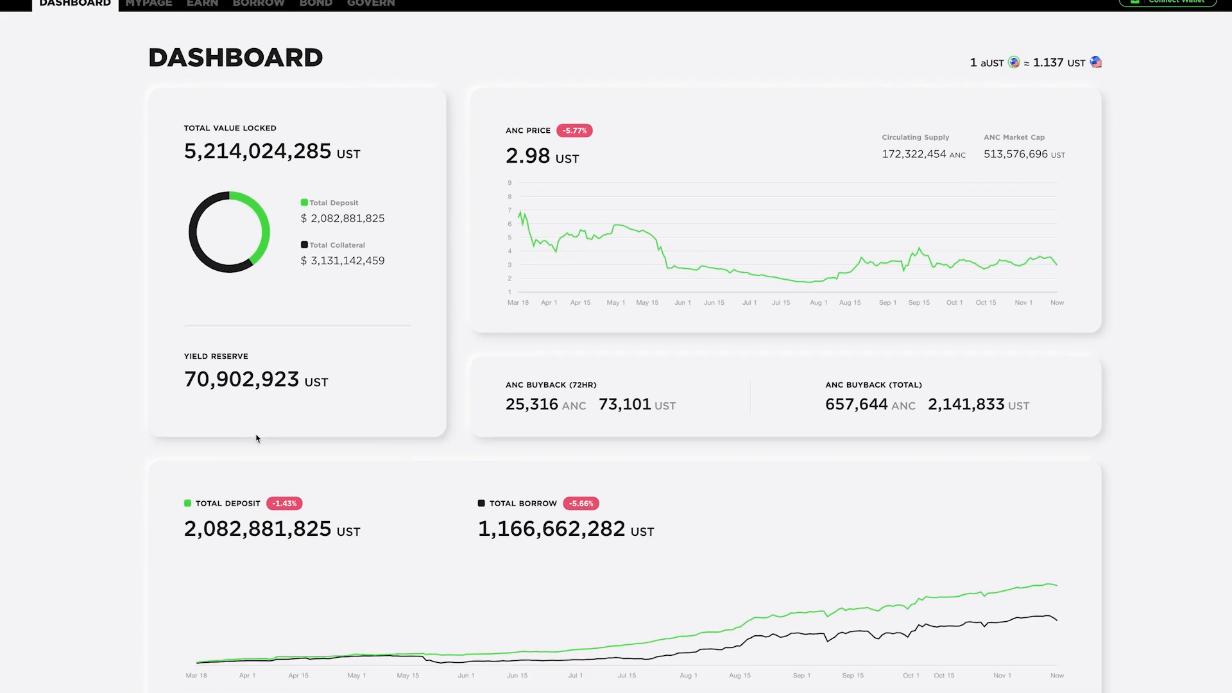
{"action": "mouse_move", "coordinate": [479, 618]}
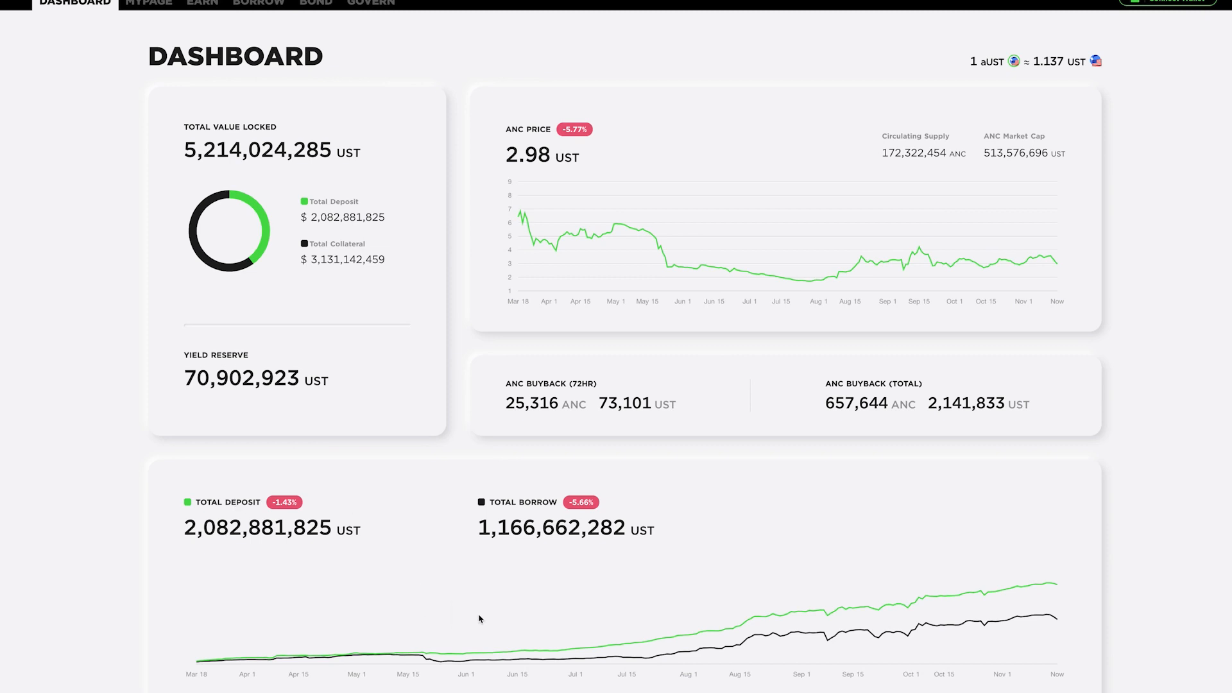
{"action": "mouse_move", "coordinate": [495, 544]}
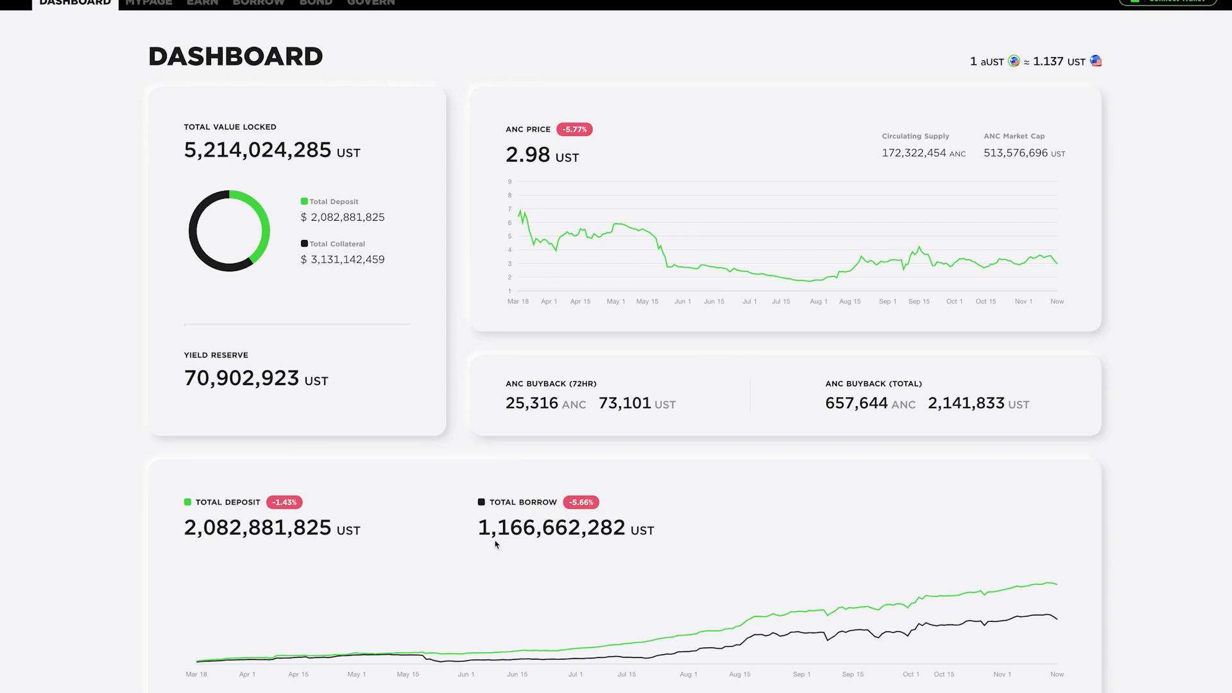
{"action": "mouse_move", "coordinate": [506, 541]}
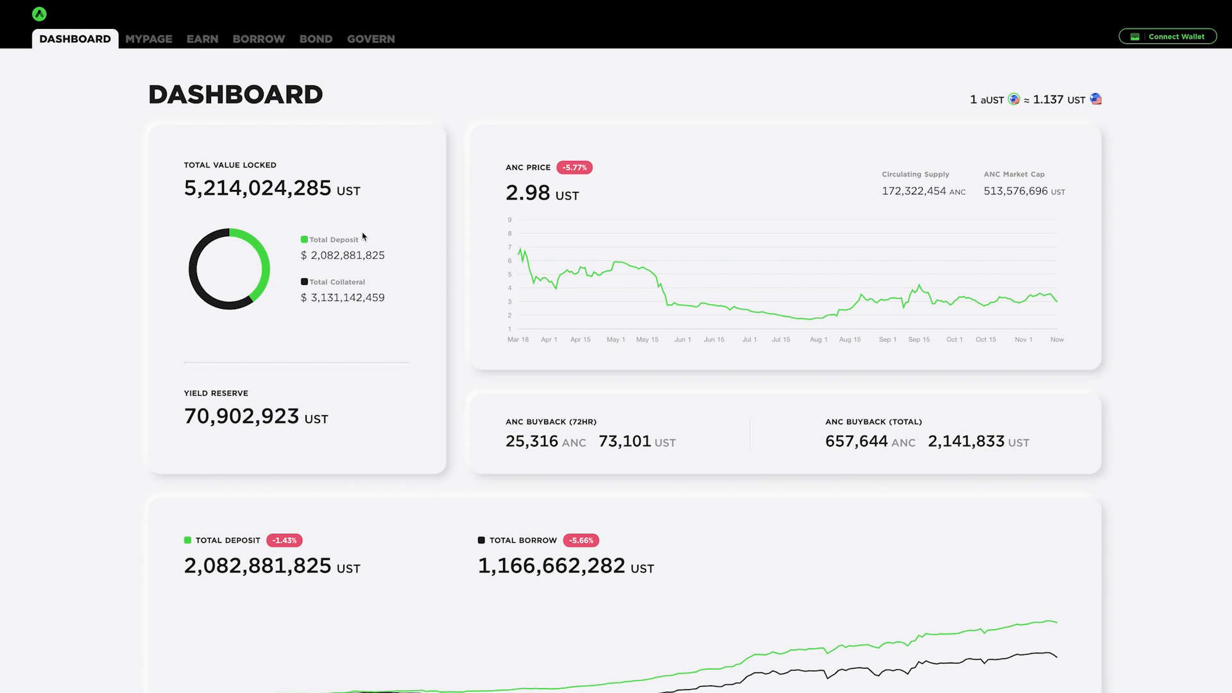
{"action": "mouse_move", "coordinate": [473, 199]}
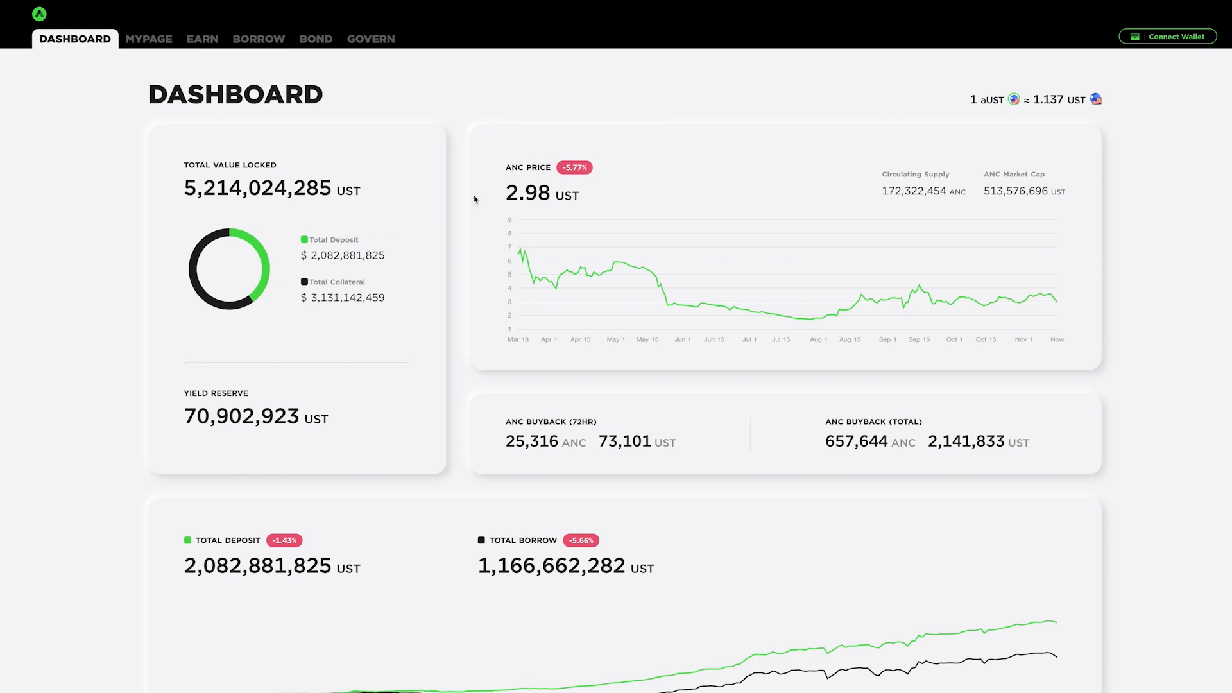
{"action": "mouse_move", "coordinate": [473, 202]}
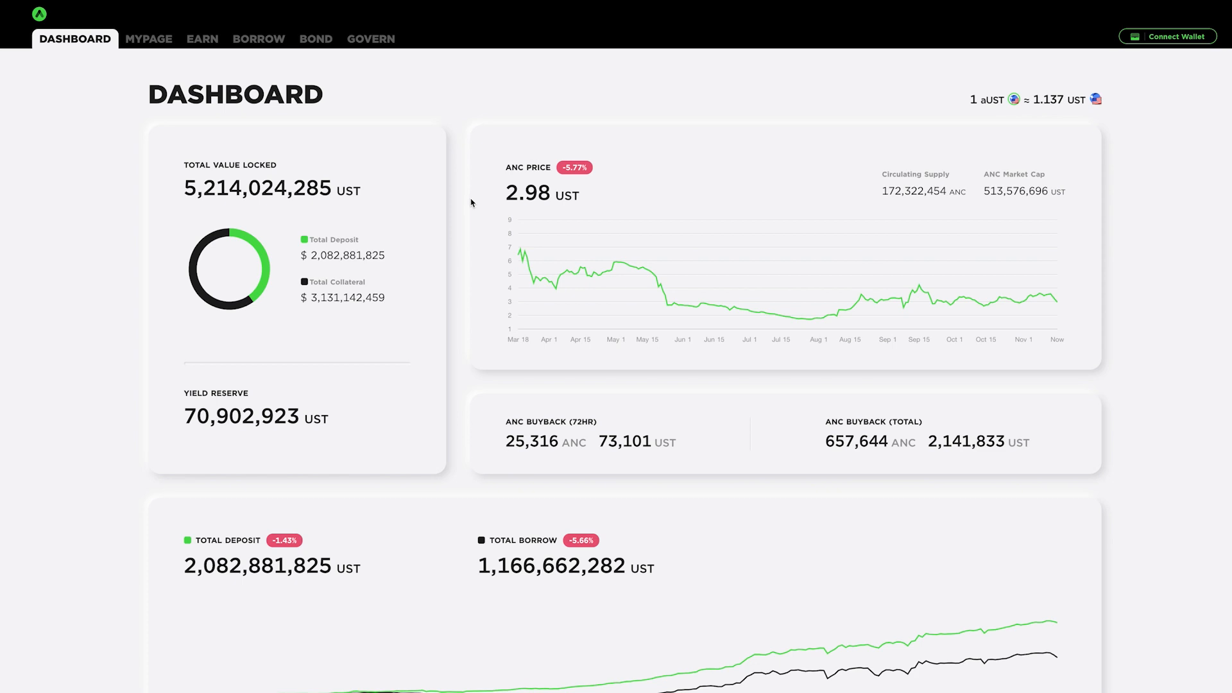
{"action": "mouse_move", "coordinate": [397, 276]}
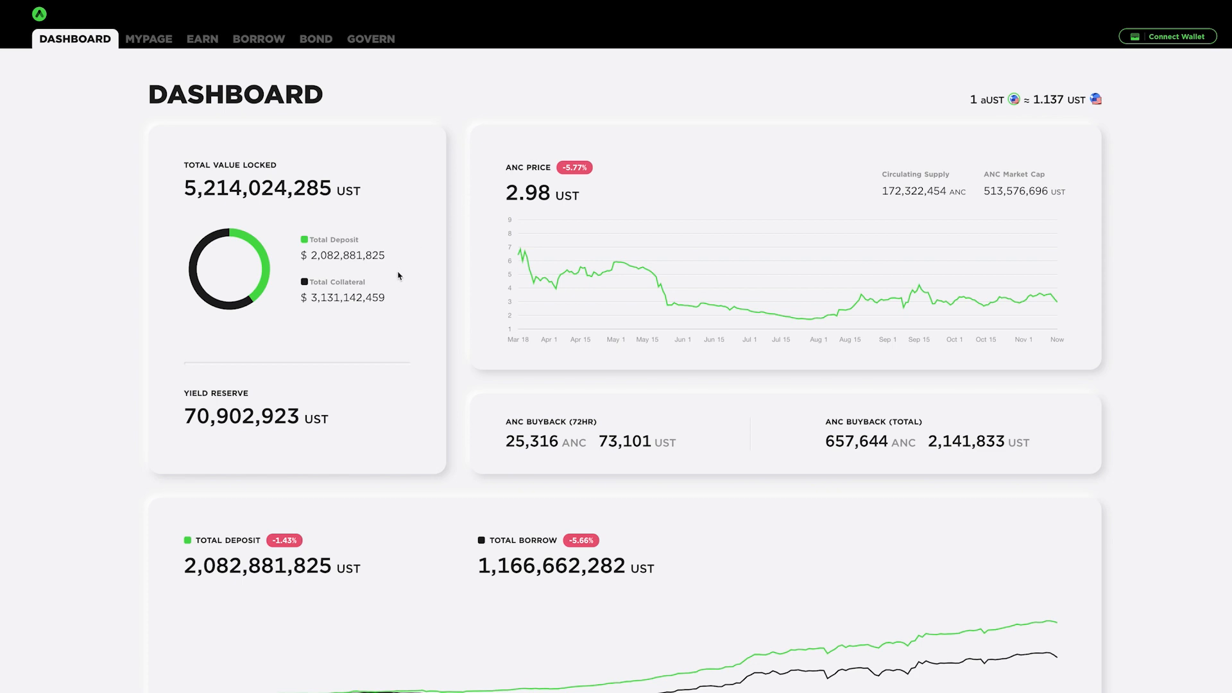
{"action": "scroll", "scroll_direction": "down", "scroll_amount": 3}
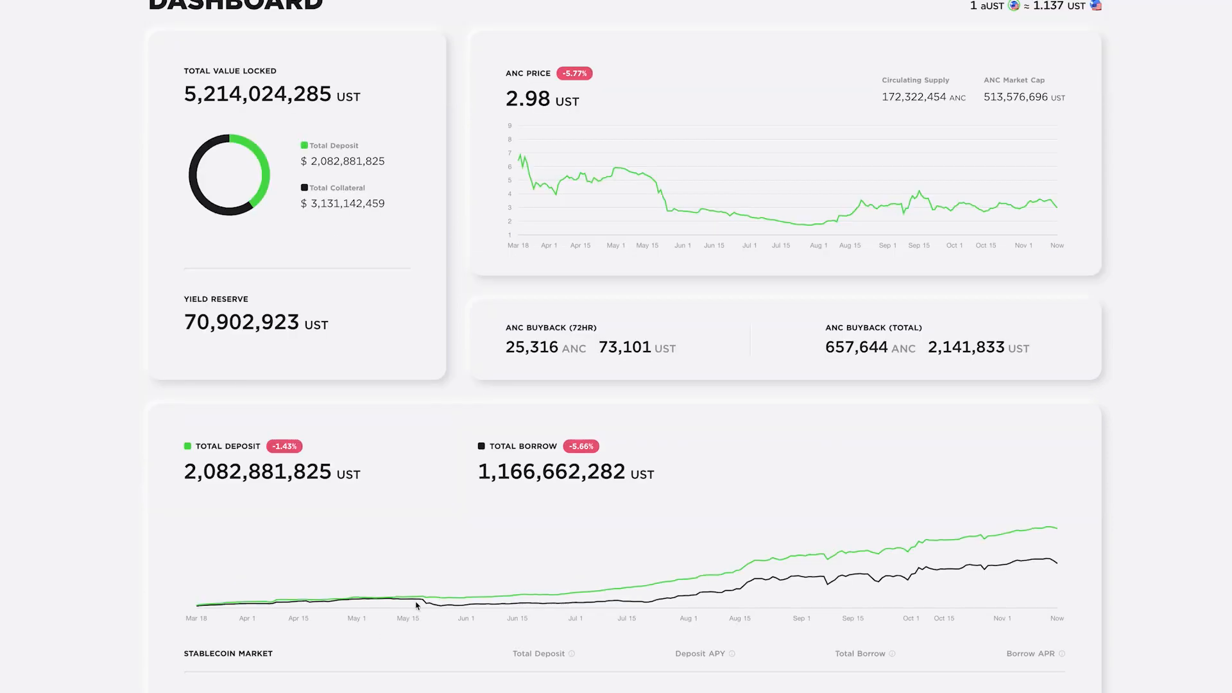
{"action": "scroll", "scroll_direction": "down", "scroll_amount": 3}
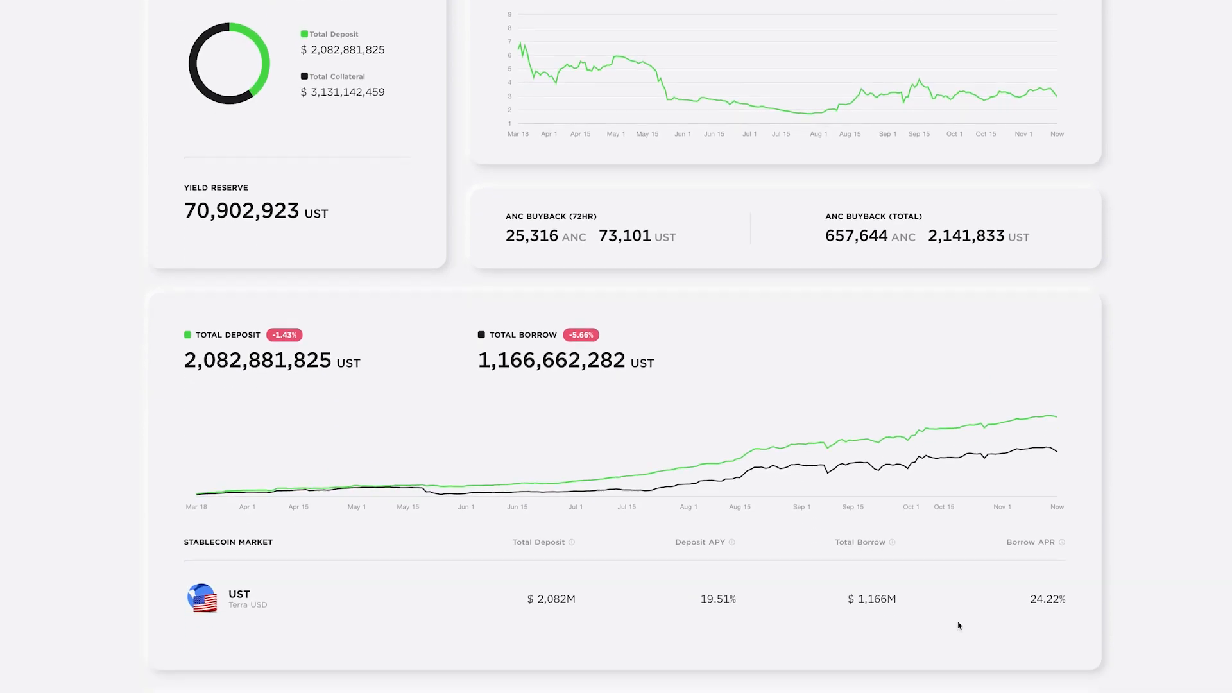
{"action": "mouse_move", "coordinate": [309, 620]}
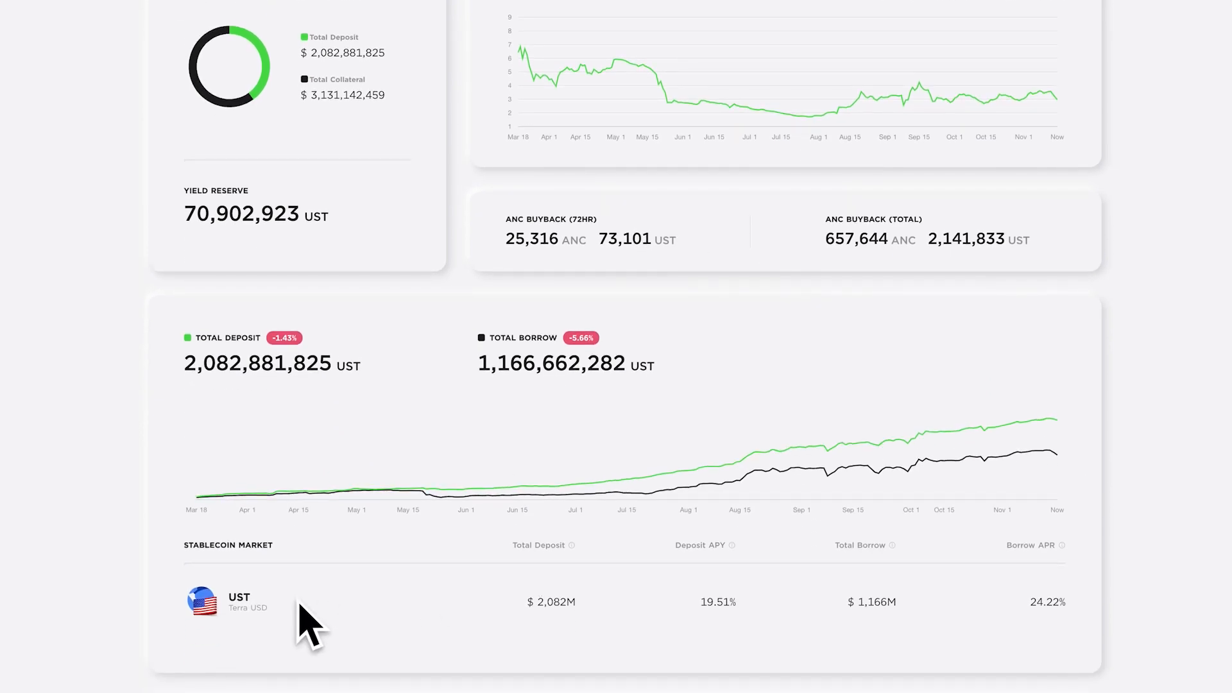
{"action": "mouse_move", "coordinate": [748, 608]}
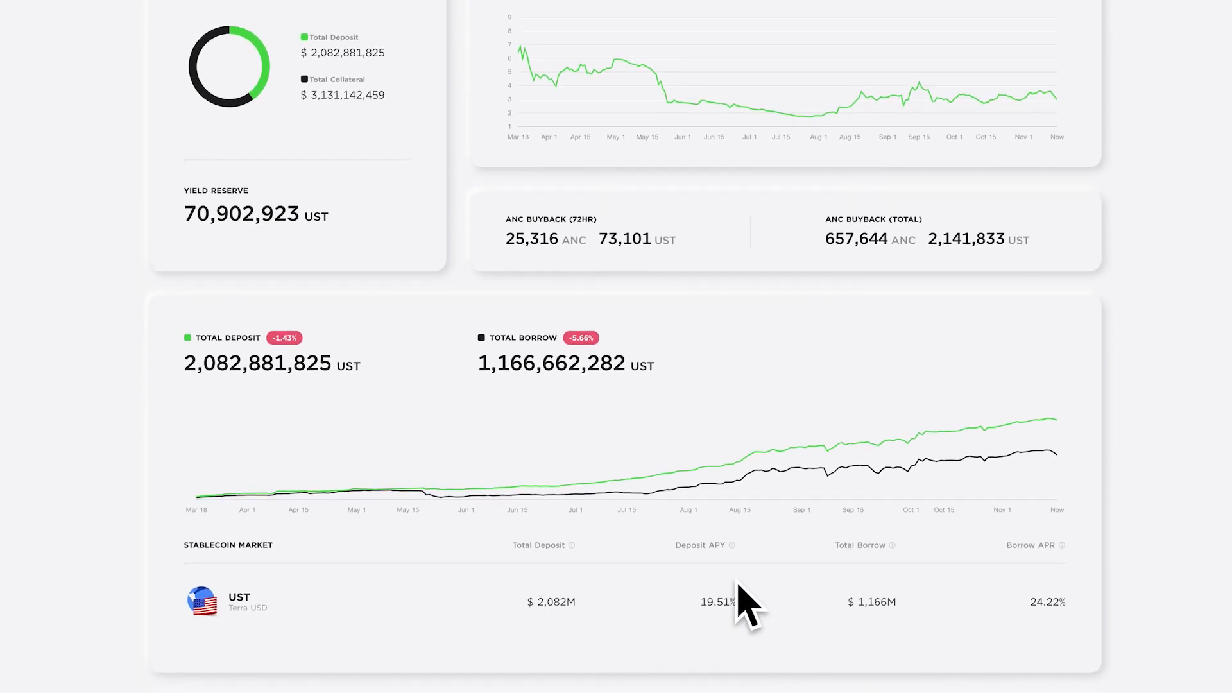
{"action": "mouse_move", "coordinate": [729, 600]}
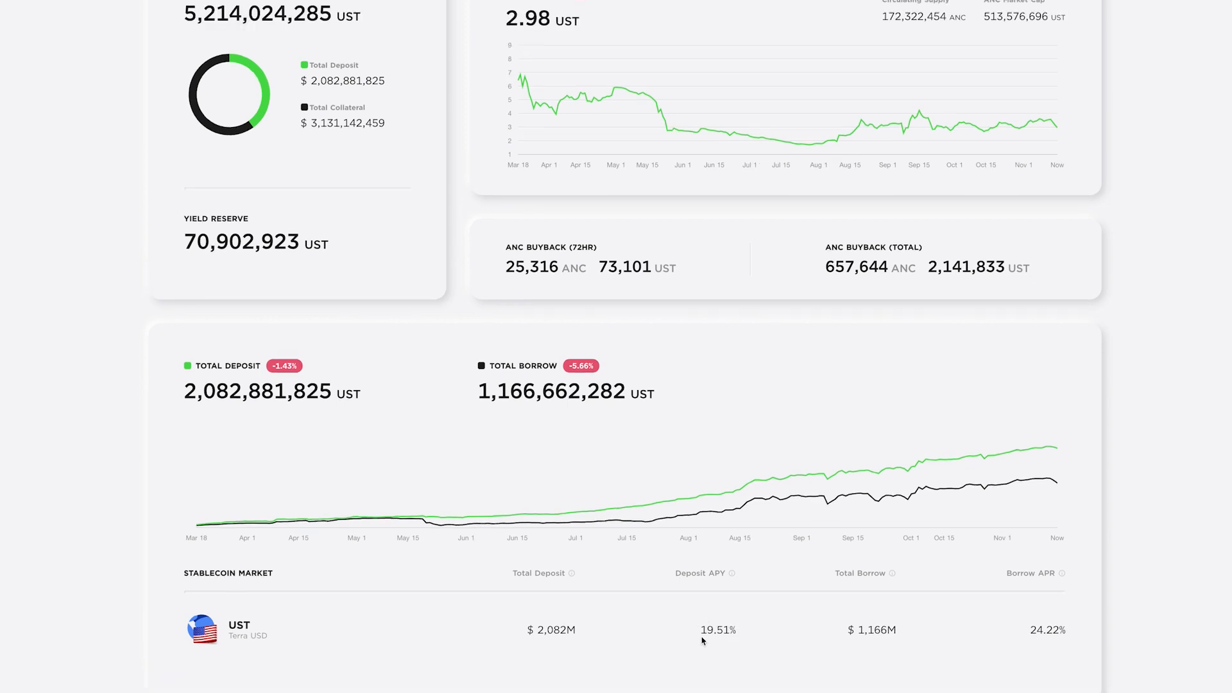
{"action": "mouse_move", "coordinate": [733, 630]}
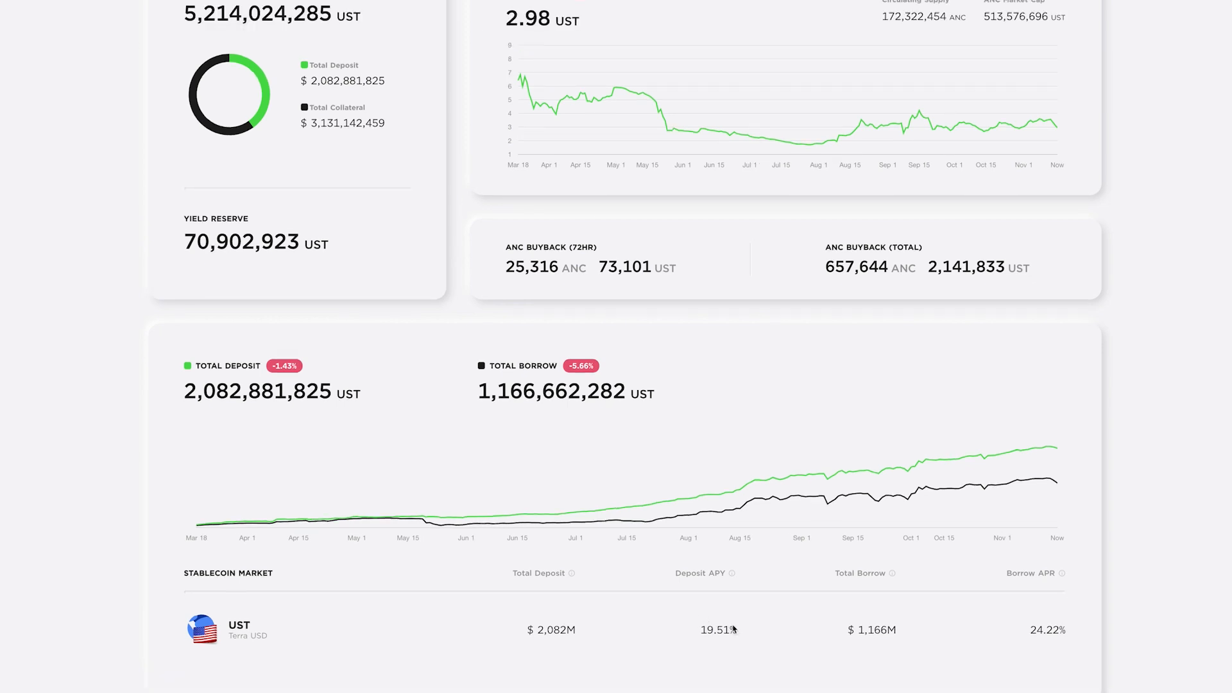
{"action": "mouse_move", "coordinate": [701, 647]}
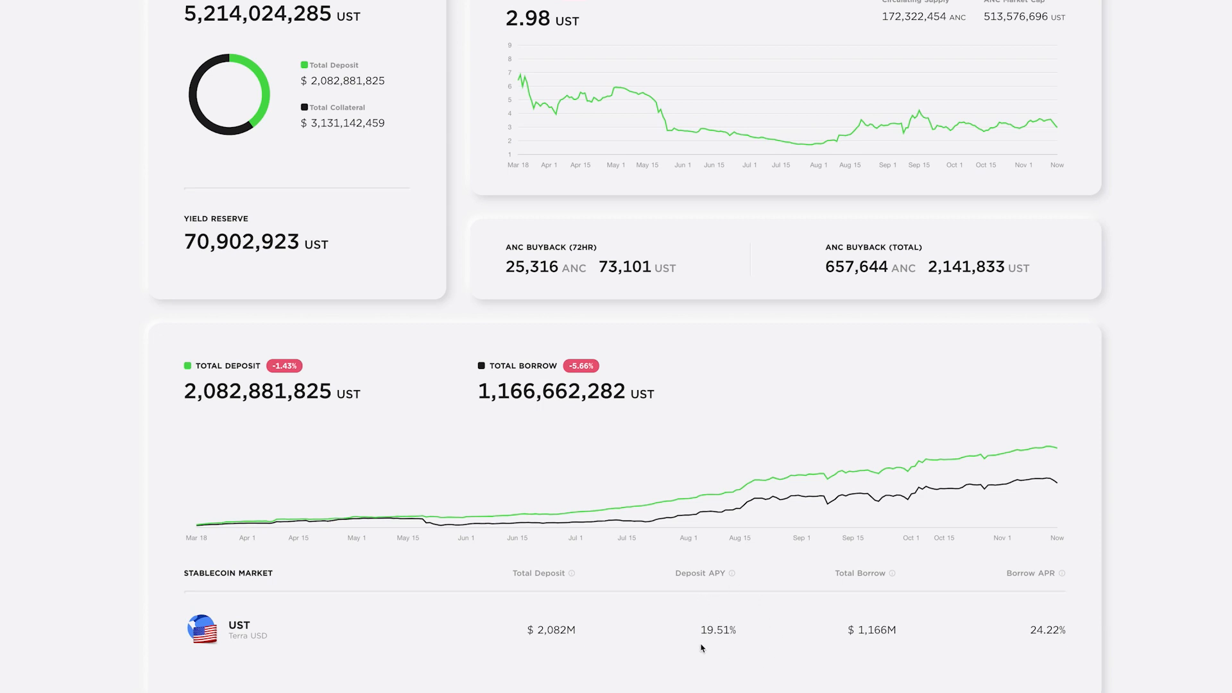
{"action": "mouse_move", "coordinate": [733, 621]}
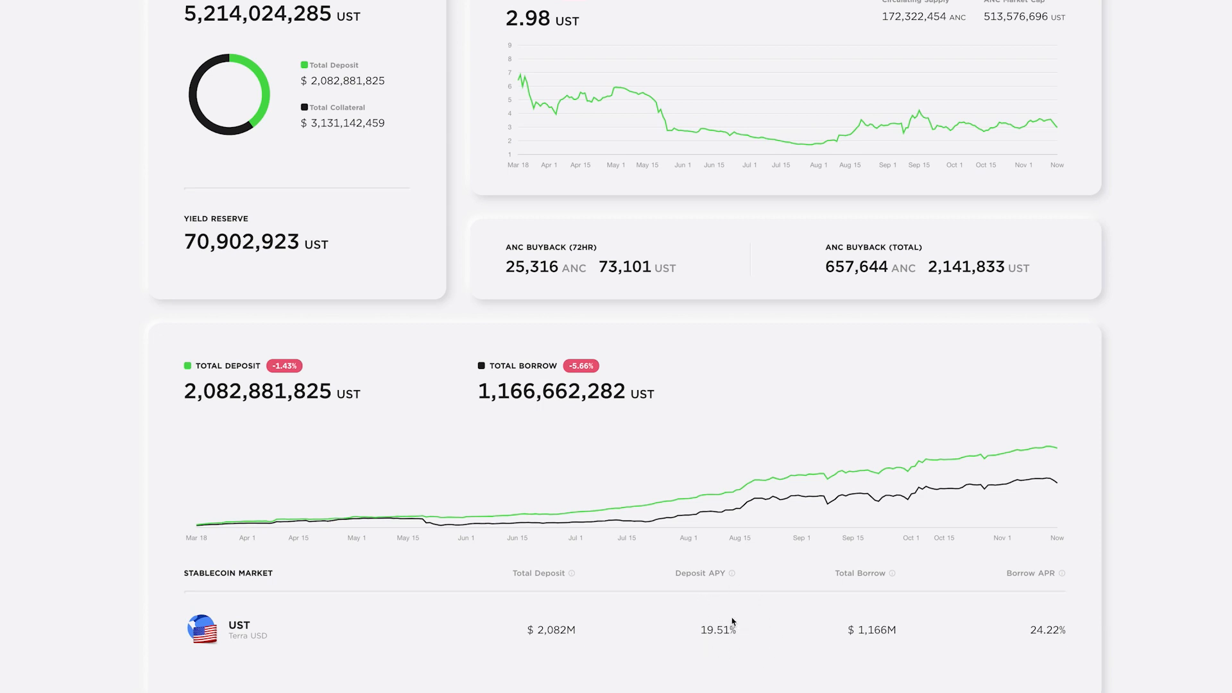
{"action": "scroll", "scroll_direction": "up", "scroll_amount": 3}
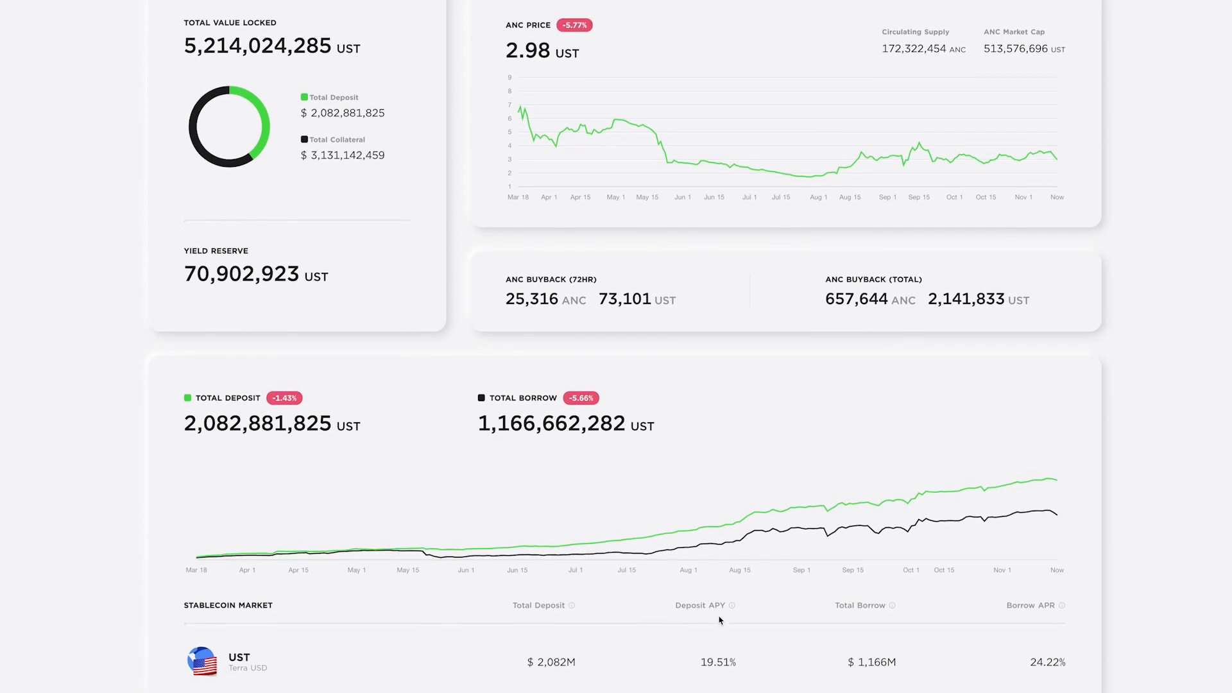
{"action": "scroll", "scroll_direction": "up", "scroll_amount": 3}
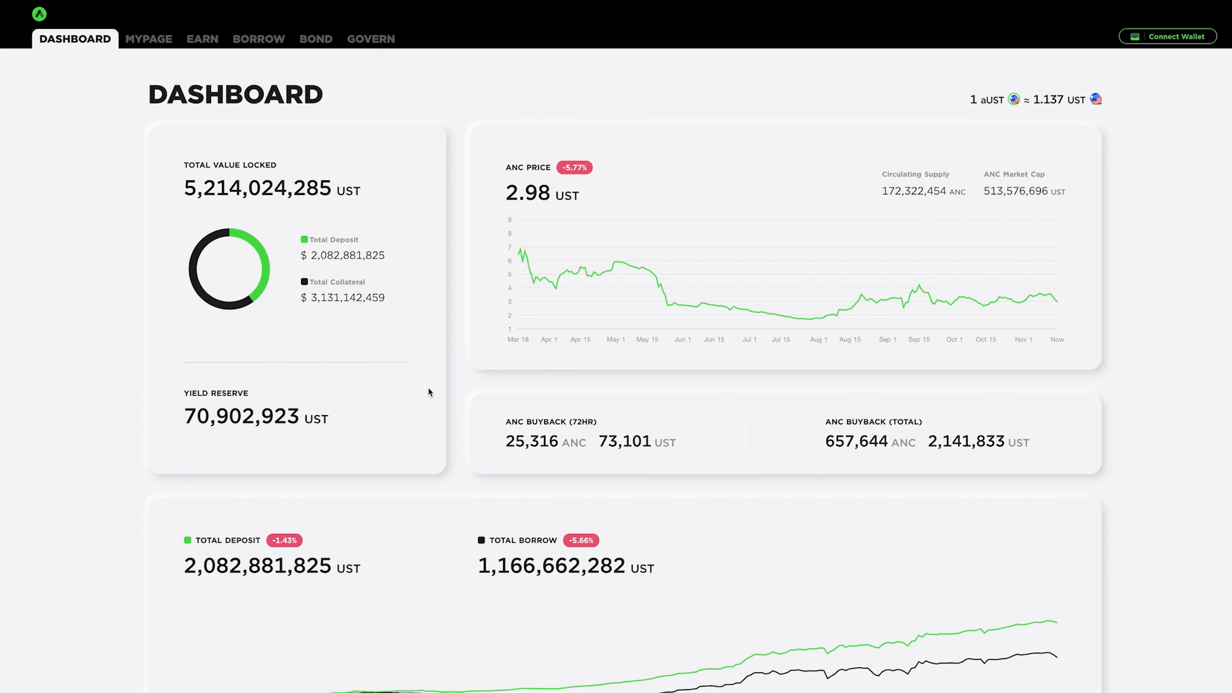
{"action": "mouse_move", "coordinate": [418, 360]}
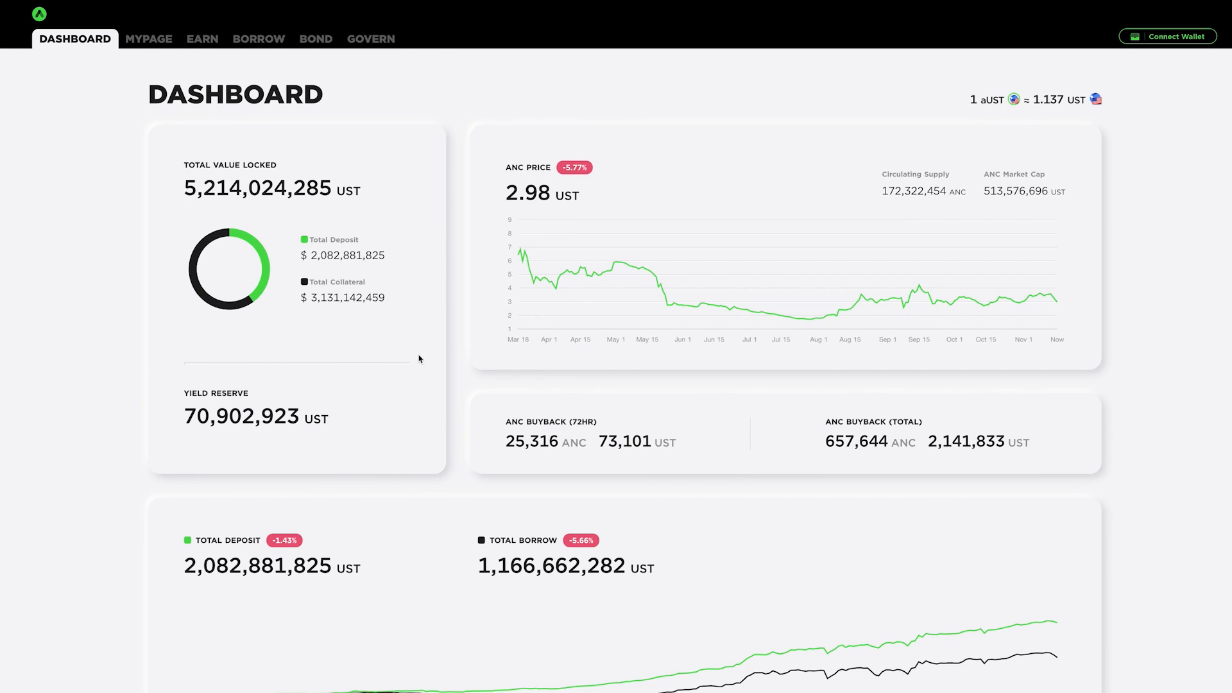
{"action": "mouse_move", "coordinate": [373, 389]}
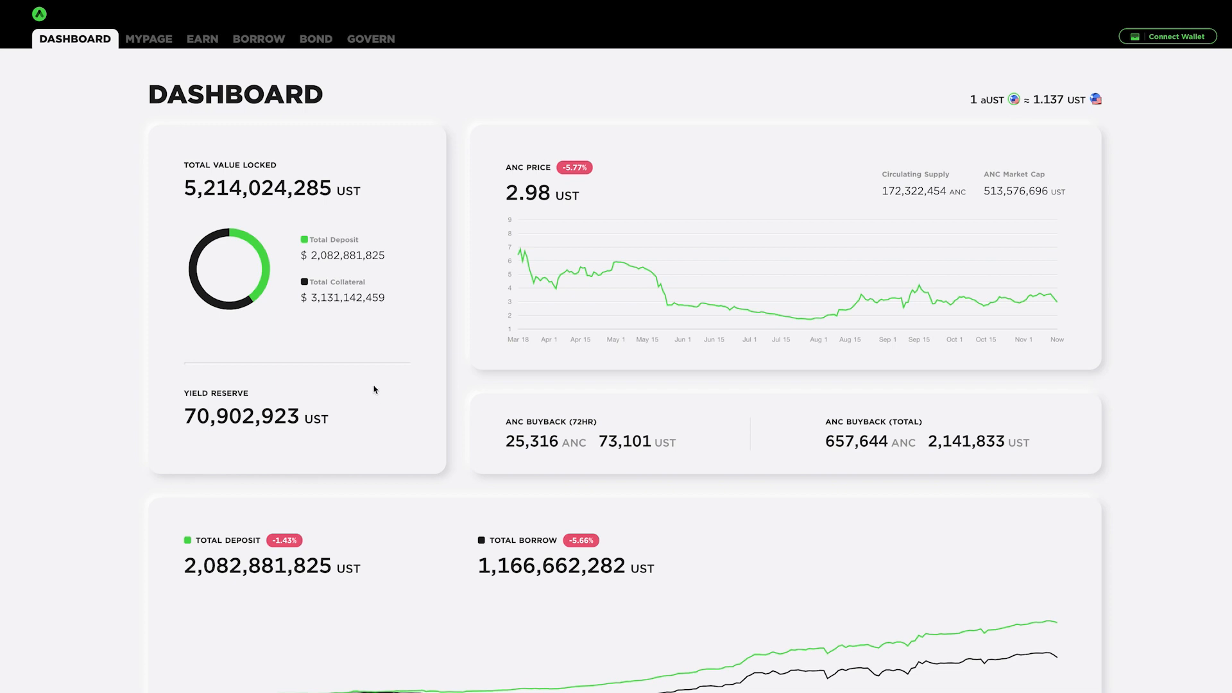
{"action": "mouse_move", "coordinate": [258, 362]}
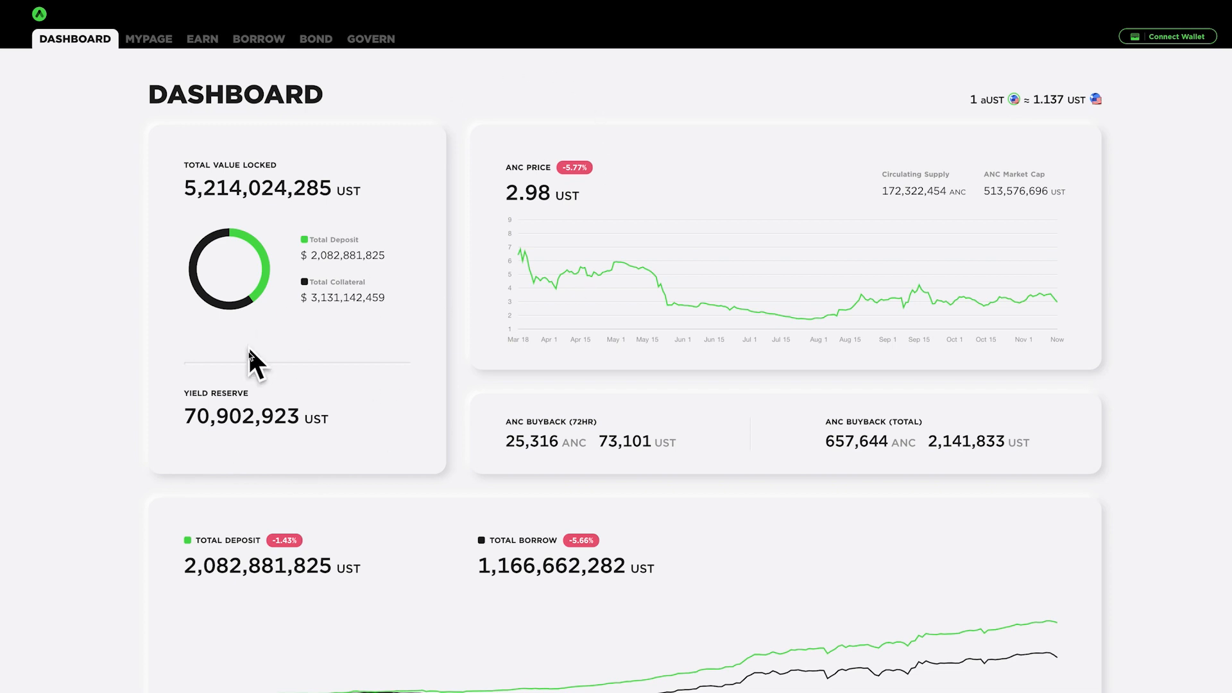
{"action": "mouse_move", "coordinate": [221, 363]}
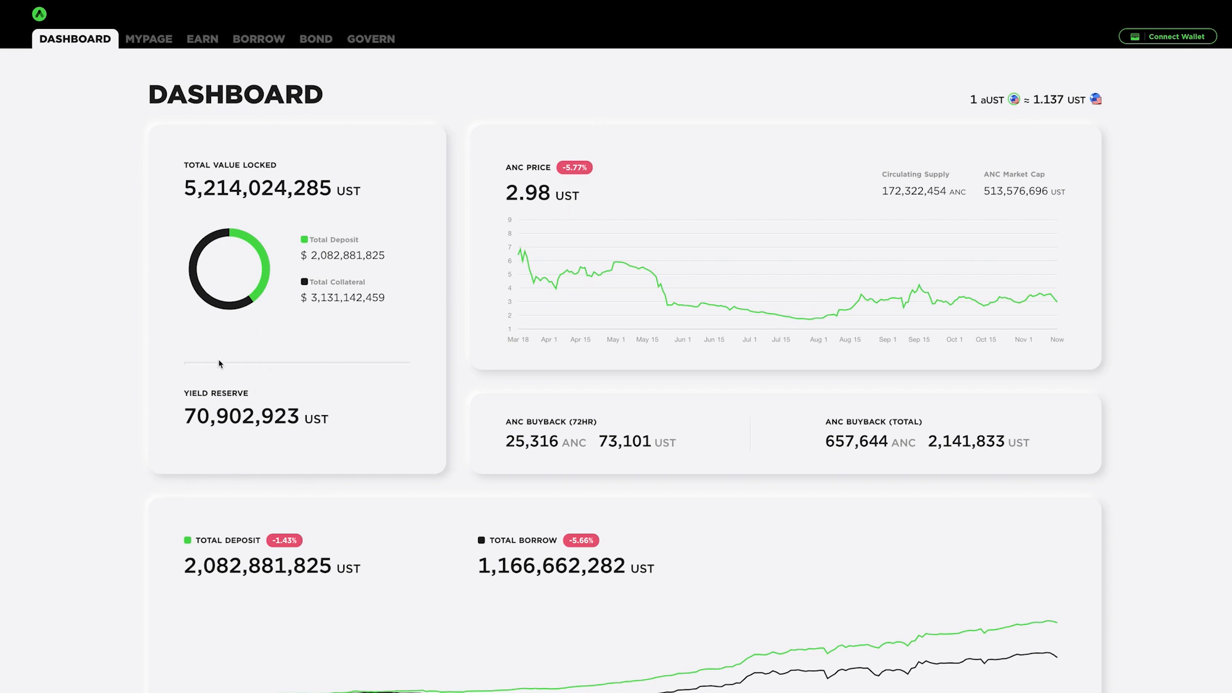
{"action": "mouse_move", "coordinate": [372, 443]}
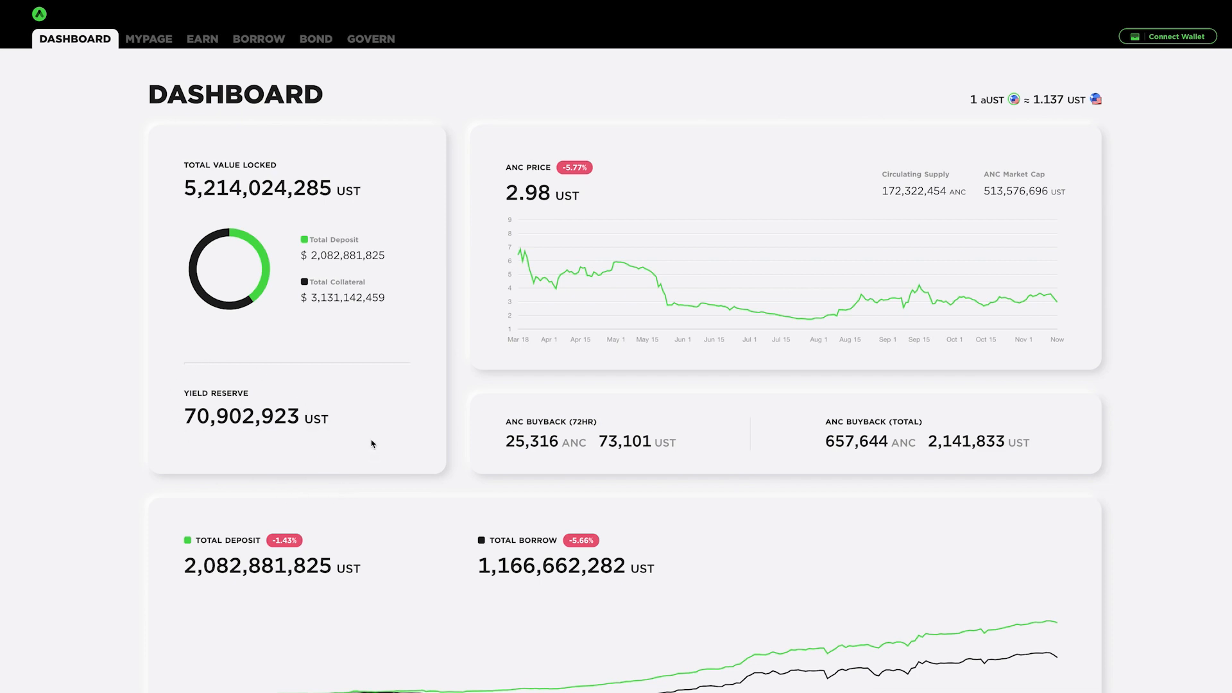
{"action": "mouse_move", "coordinate": [377, 346]}
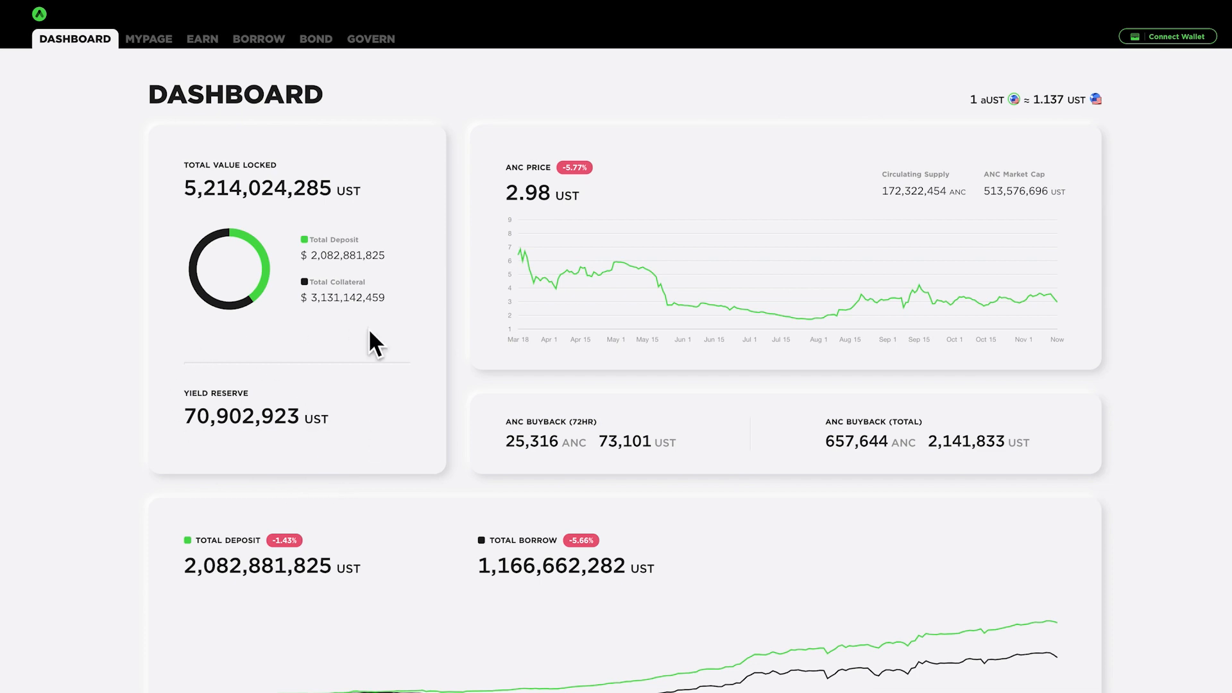
{"action": "scroll", "scroll_direction": "down", "scroll_amount": 3}
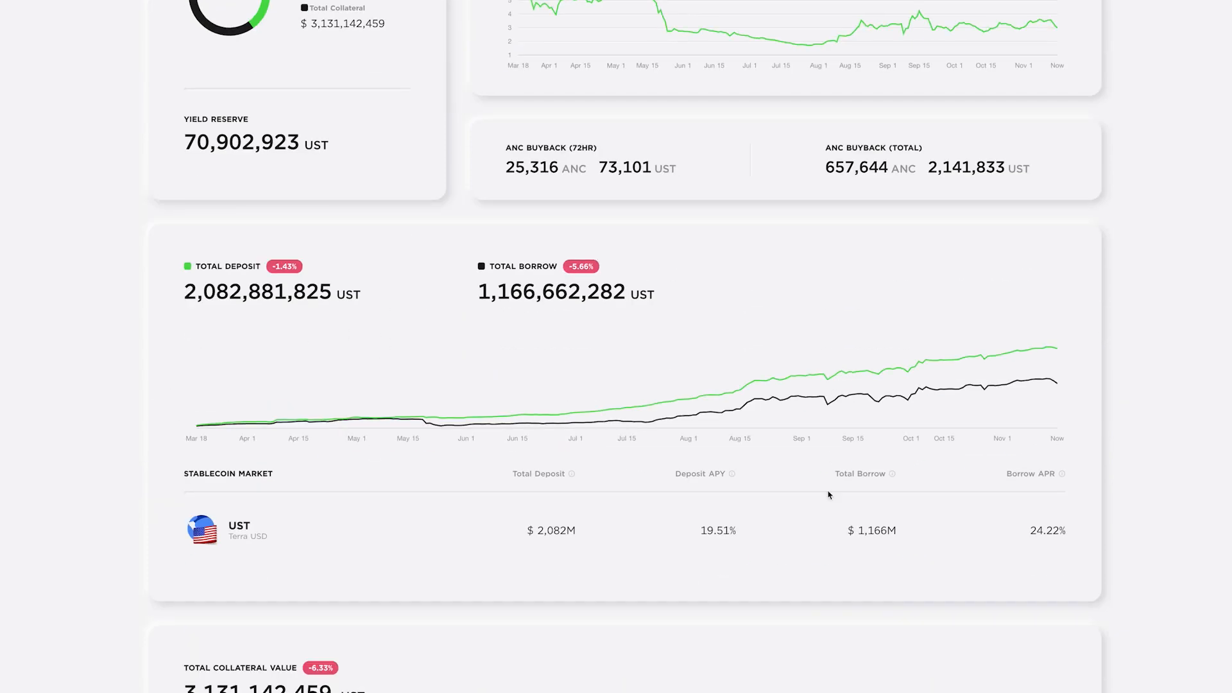
{"action": "scroll", "scroll_direction": "up", "scroll_amount": 3}
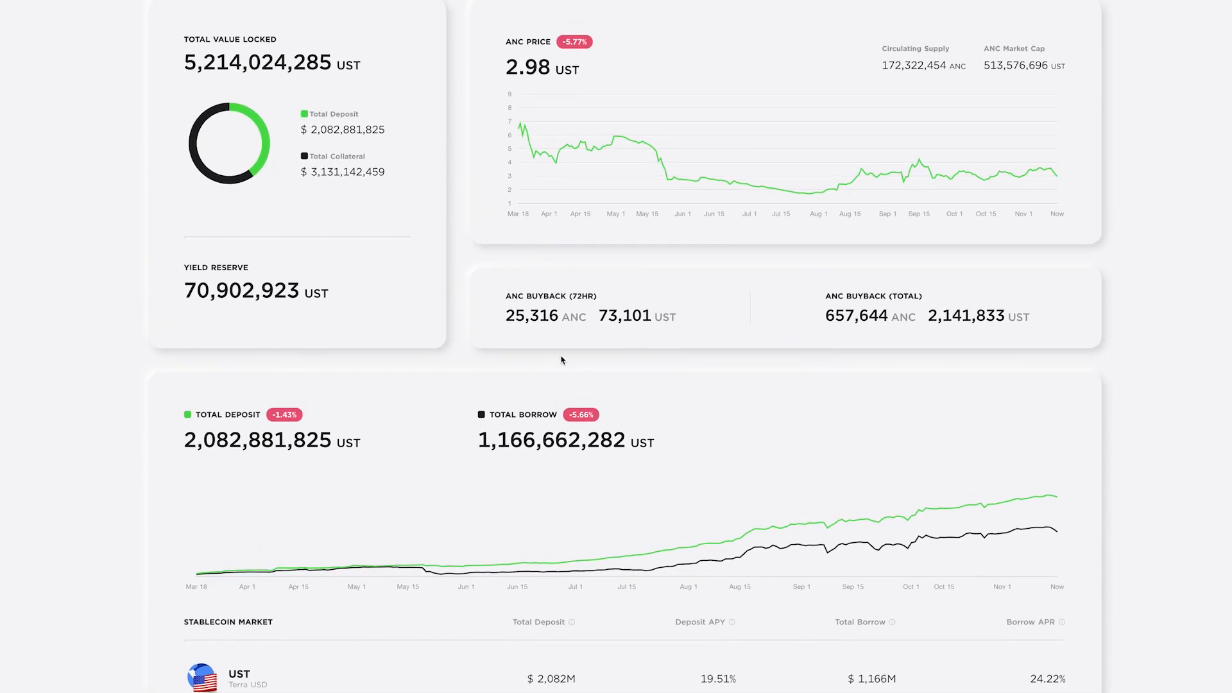
{"action": "mouse_move", "coordinate": [206, 237]}
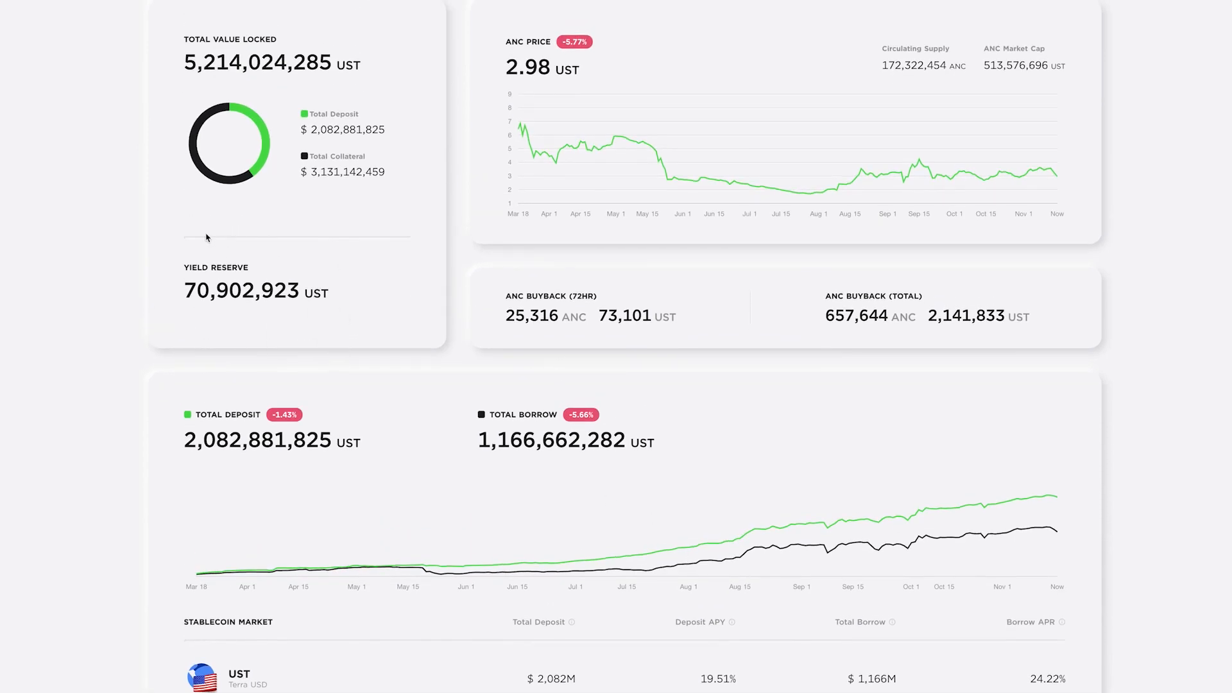
{"action": "scroll", "scroll_direction": "up", "scroll_amount": 3}
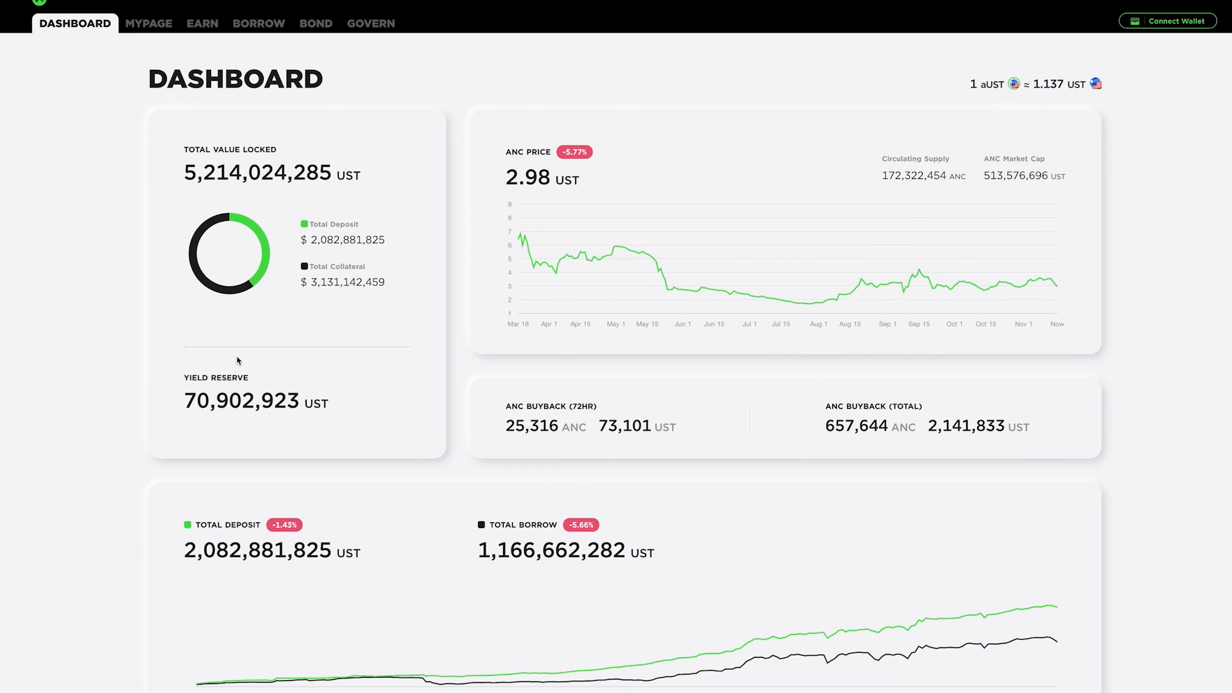
{"action": "mouse_move", "coordinate": [248, 377]}
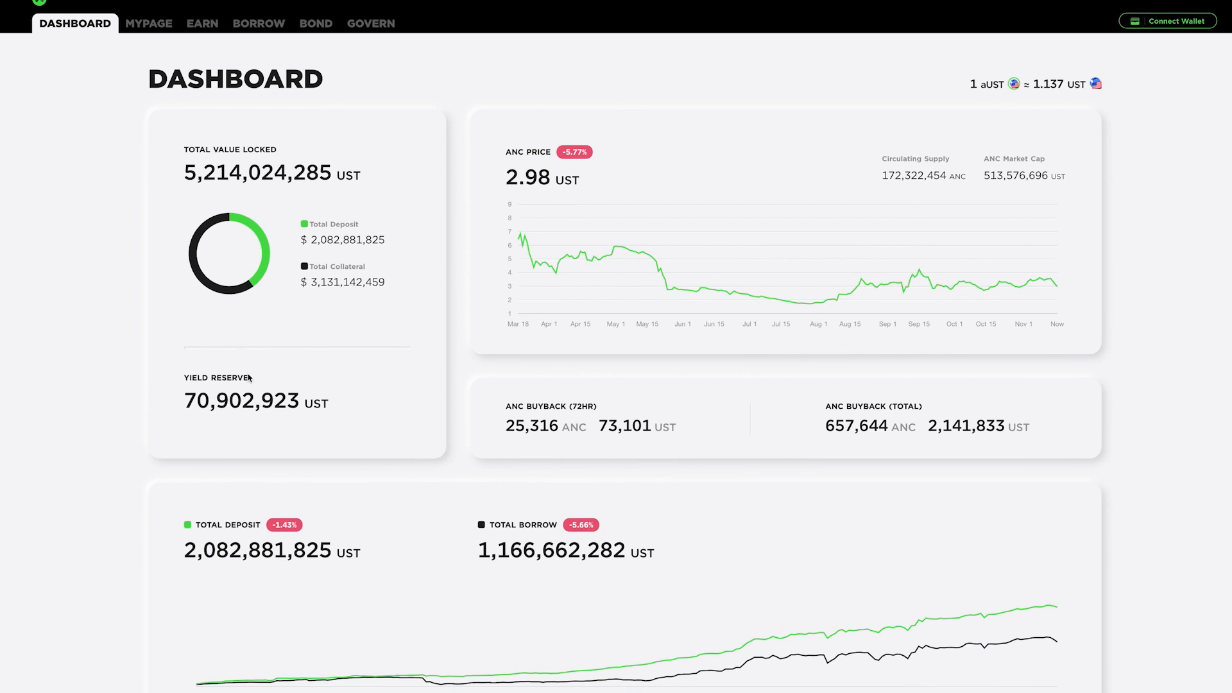
{"action": "mouse_move", "coordinate": [225, 331]}
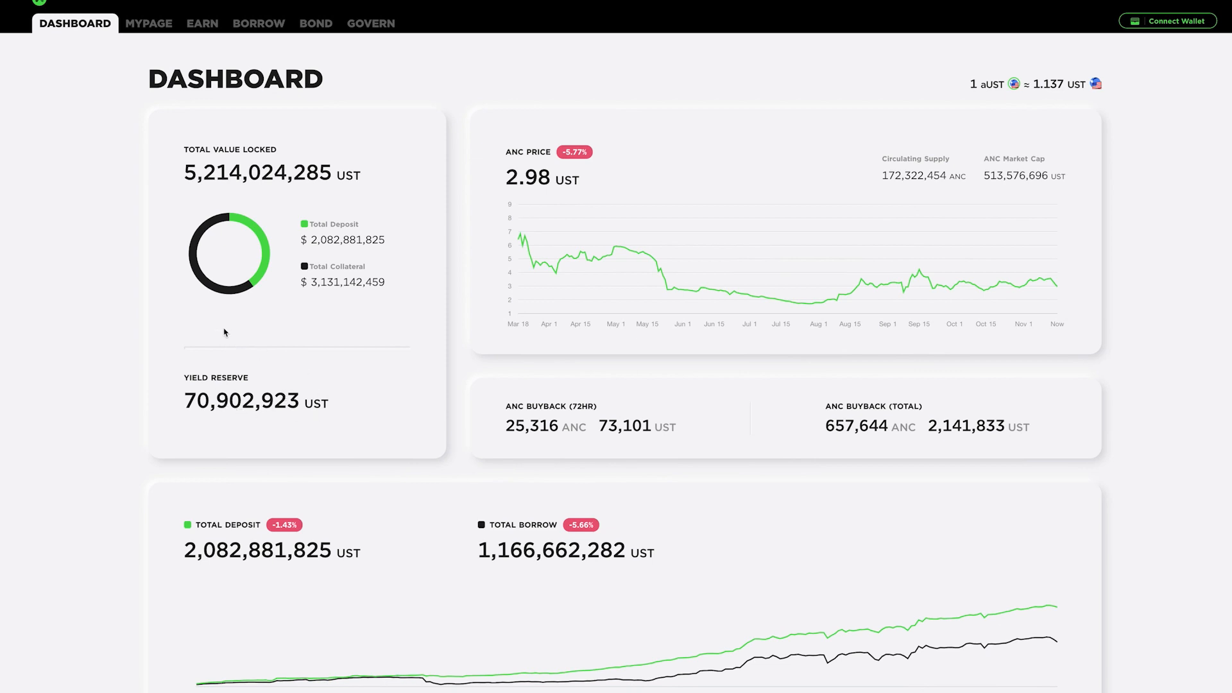
{"action": "mouse_move", "coordinate": [271, 414]}
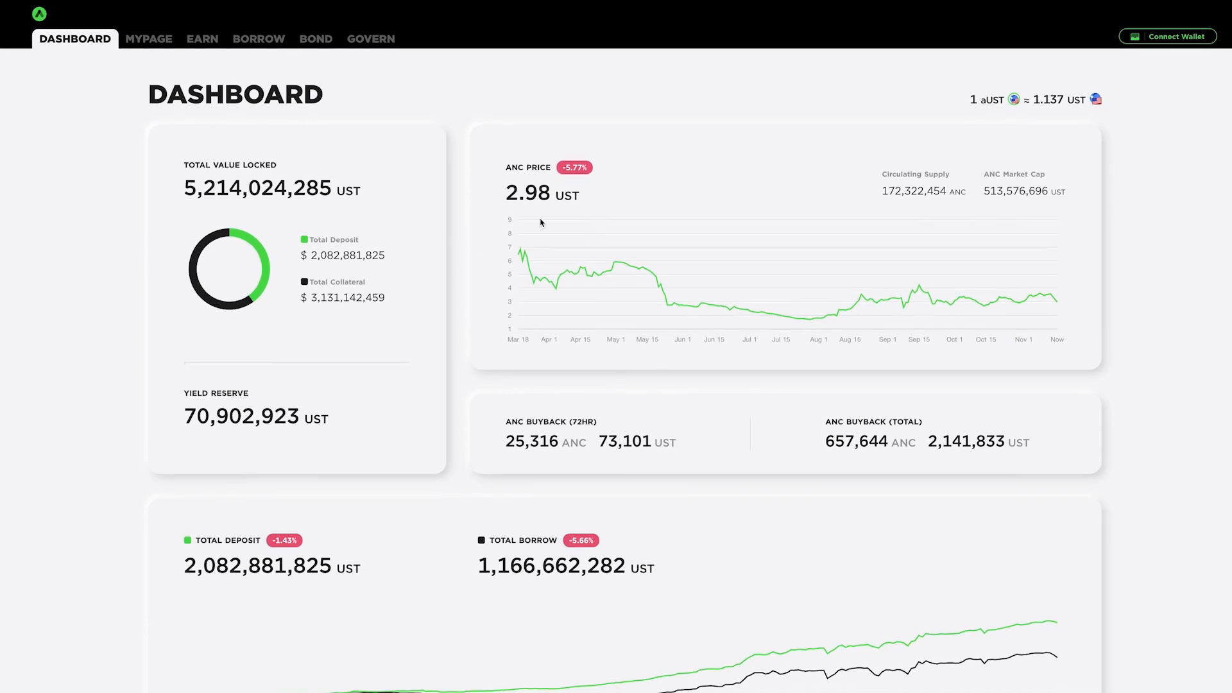
{"action": "mouse_move", "coordinate": [663, 195]}
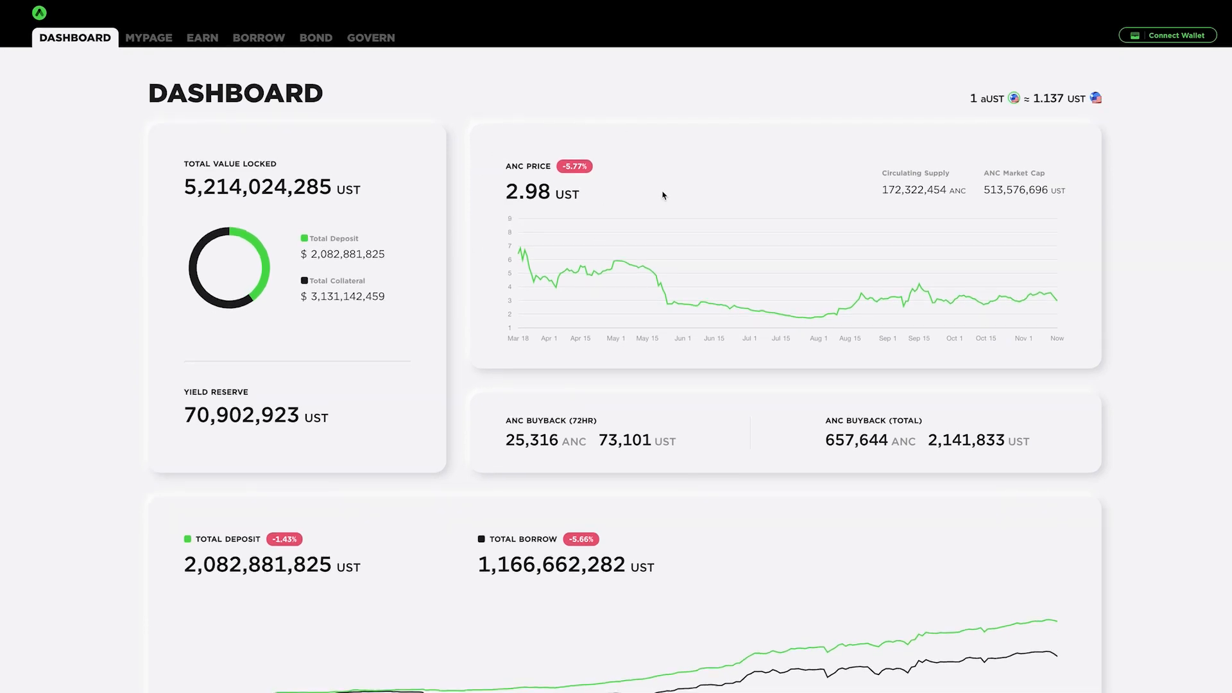
{"action": "mouse_move", "coordinate": [308, 11]}
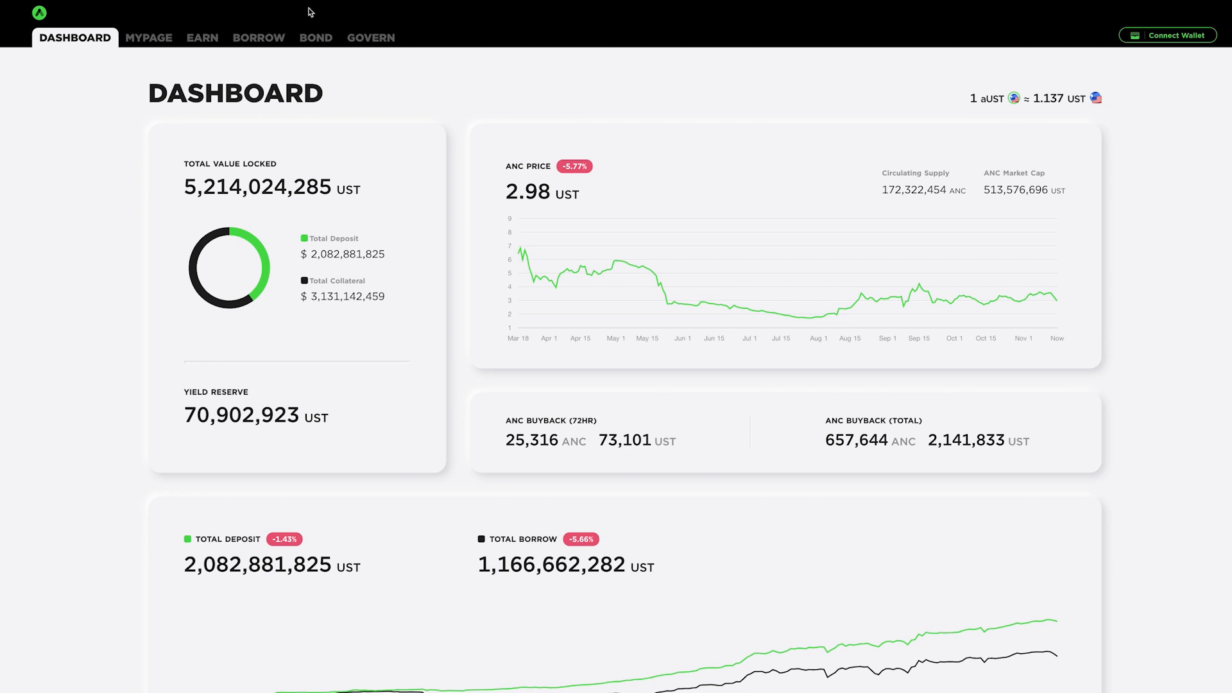
{"action": "mouse_move", "coordinate": [377, 51]}
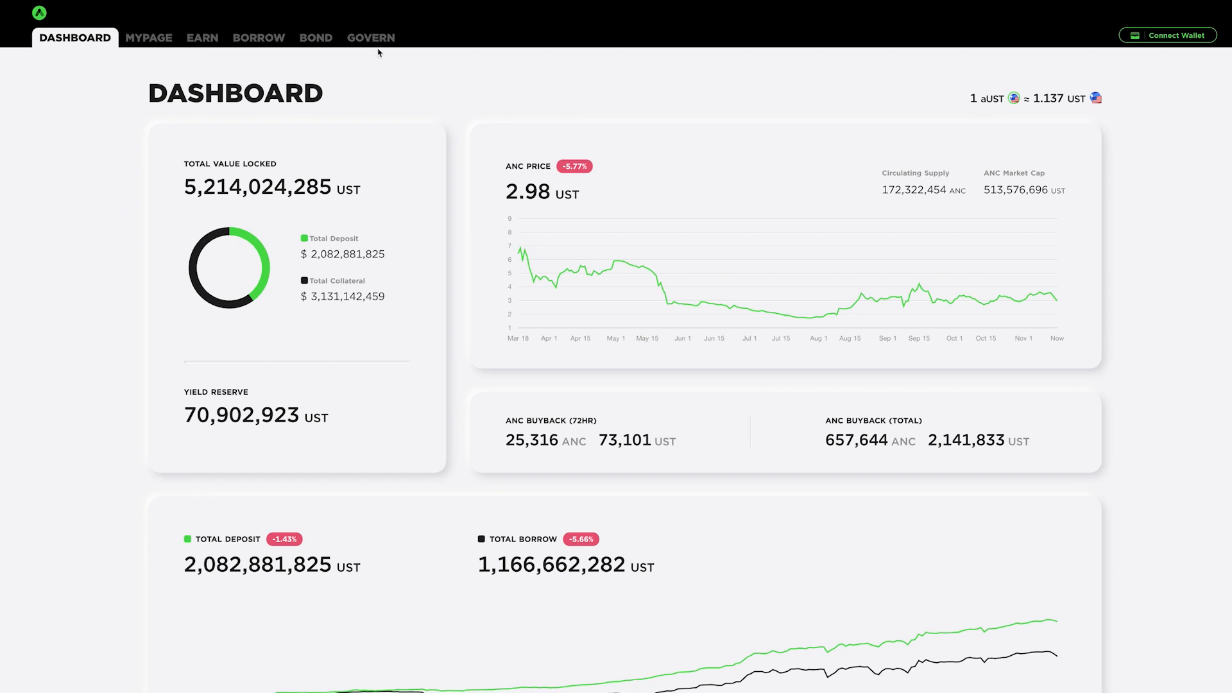
{"action": "mouse_move", "coordinate": [1002, 374]}
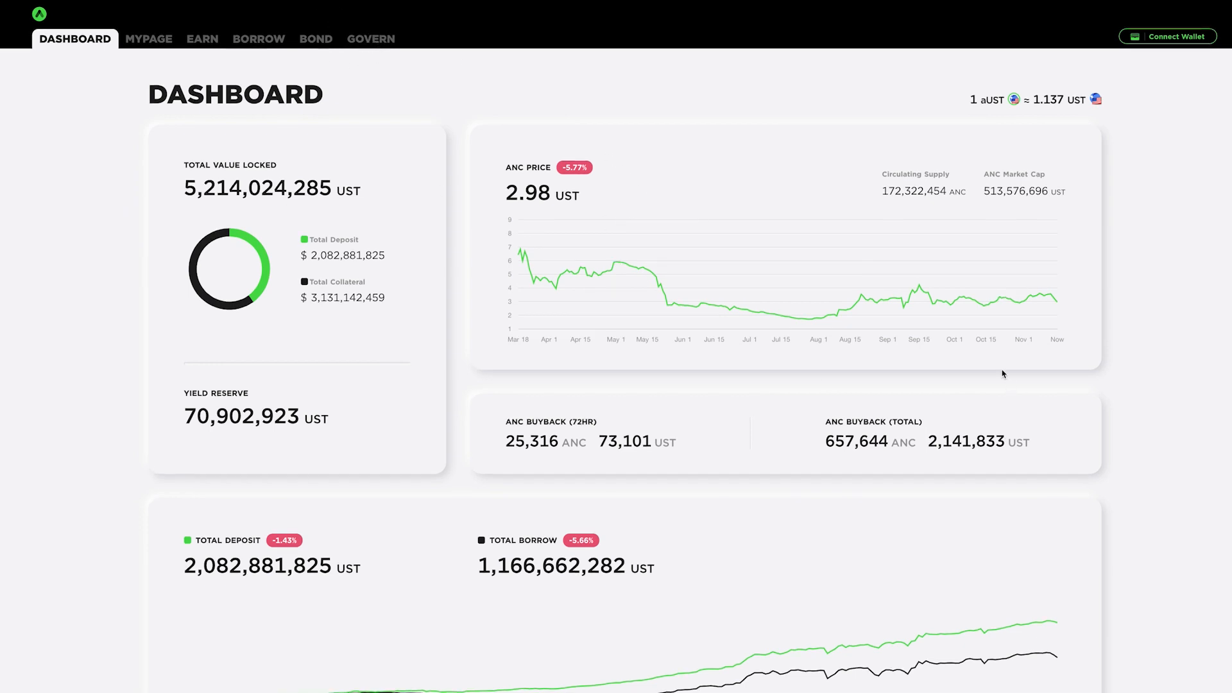
{"action": "mouse_move", "coordinate": [263, 49]}
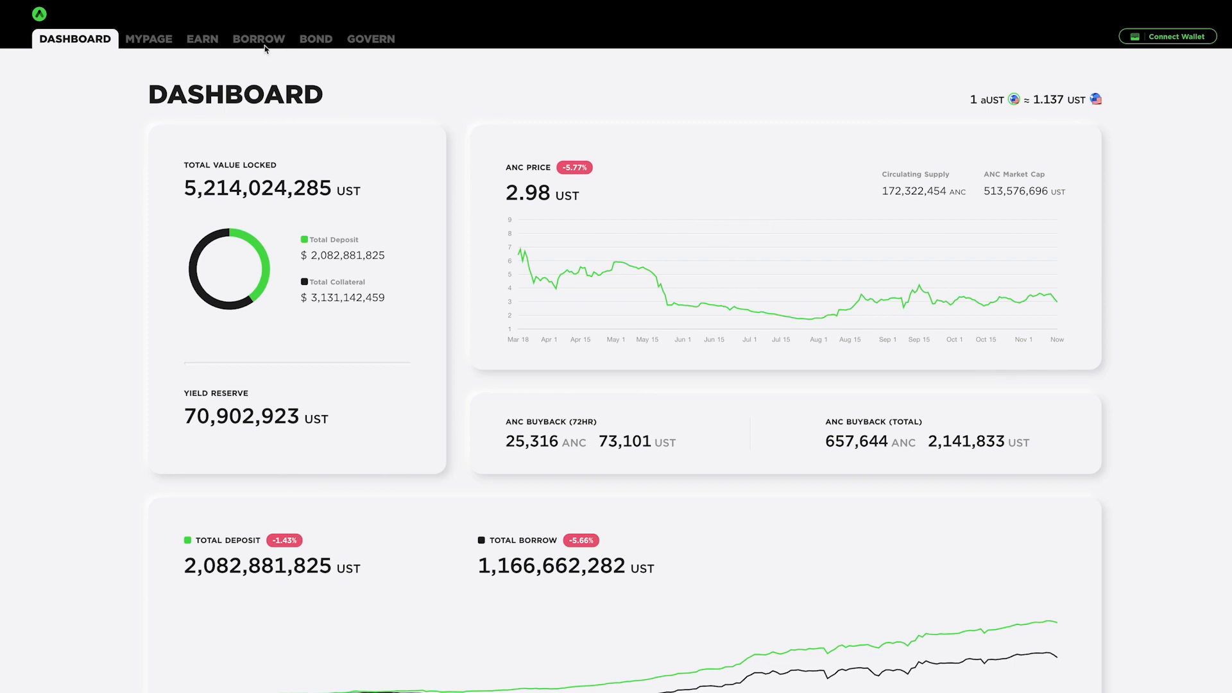
{"action": "left_click", "coordinate": [258, 39]}
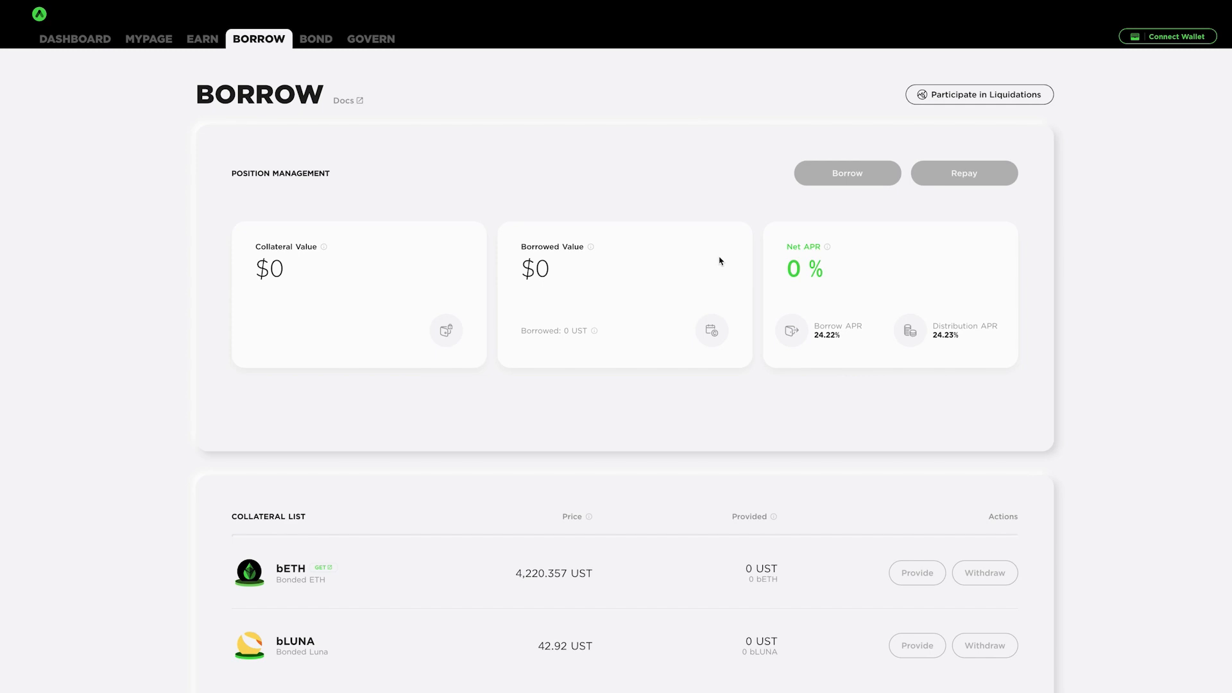
{"action": "mouse_move", "coordinate": [875, 331]}
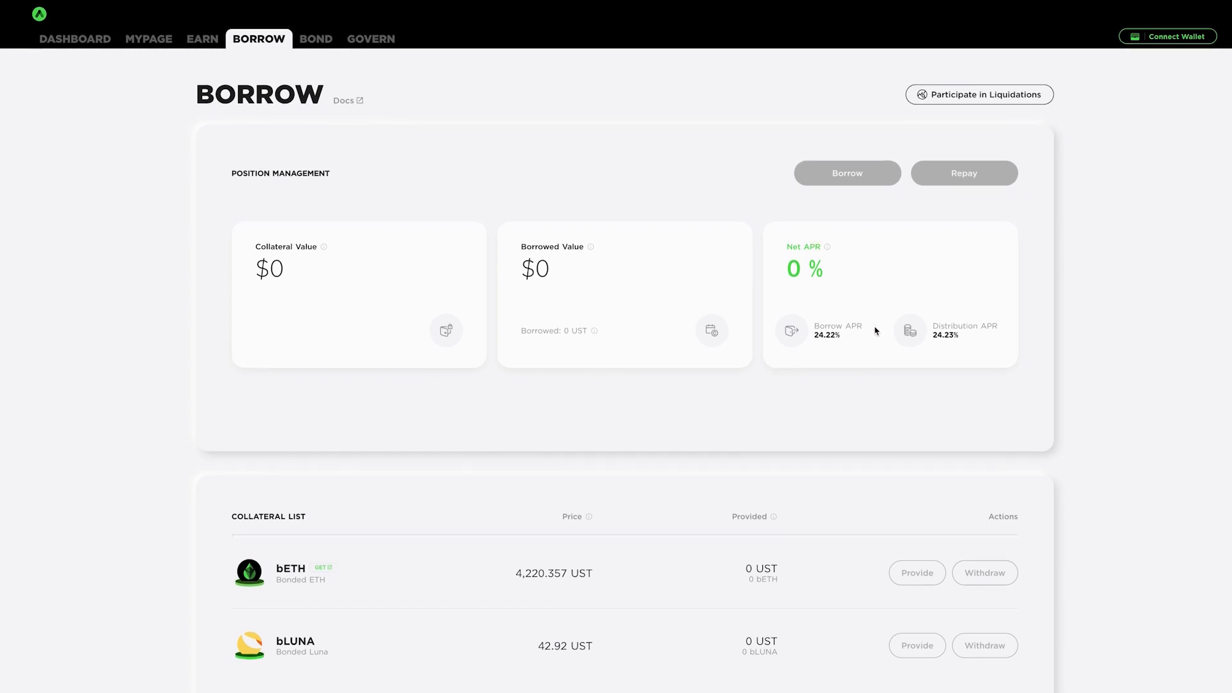
{"action": "mouse_move", "coordinate": [836, 336]}
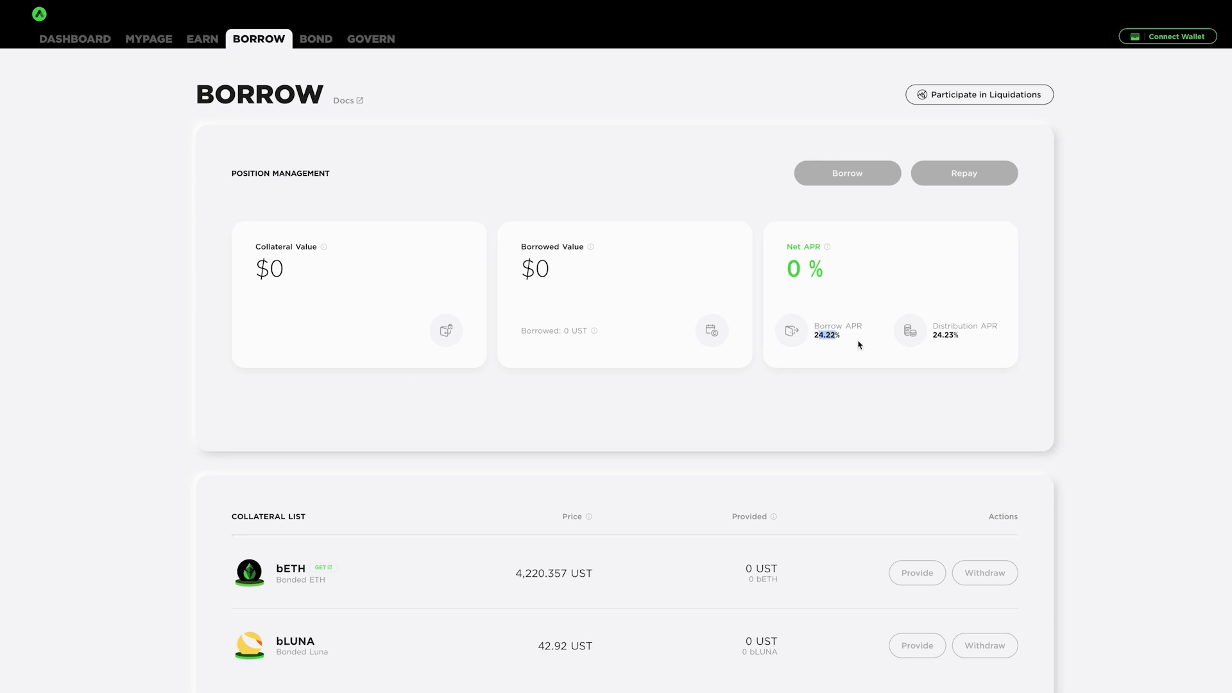
{"action": "mouse_move", "coordinate": [940, 338]}
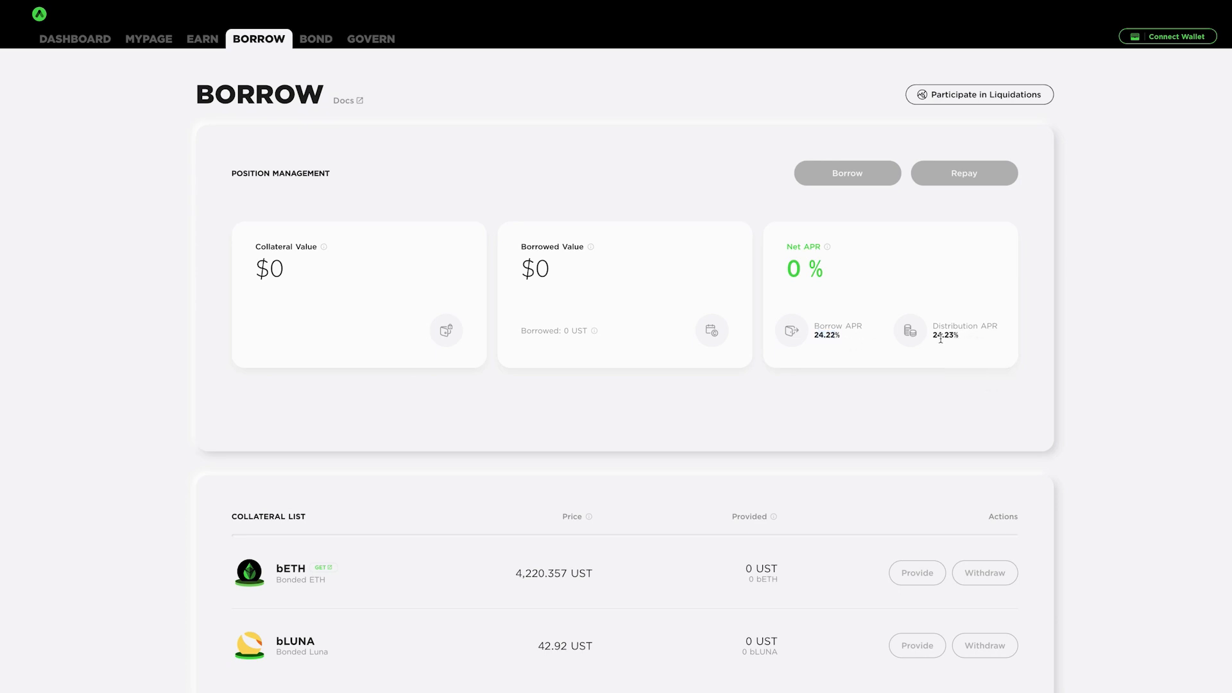
{"action": "mouse_move", "coordinate": [955, 345]}
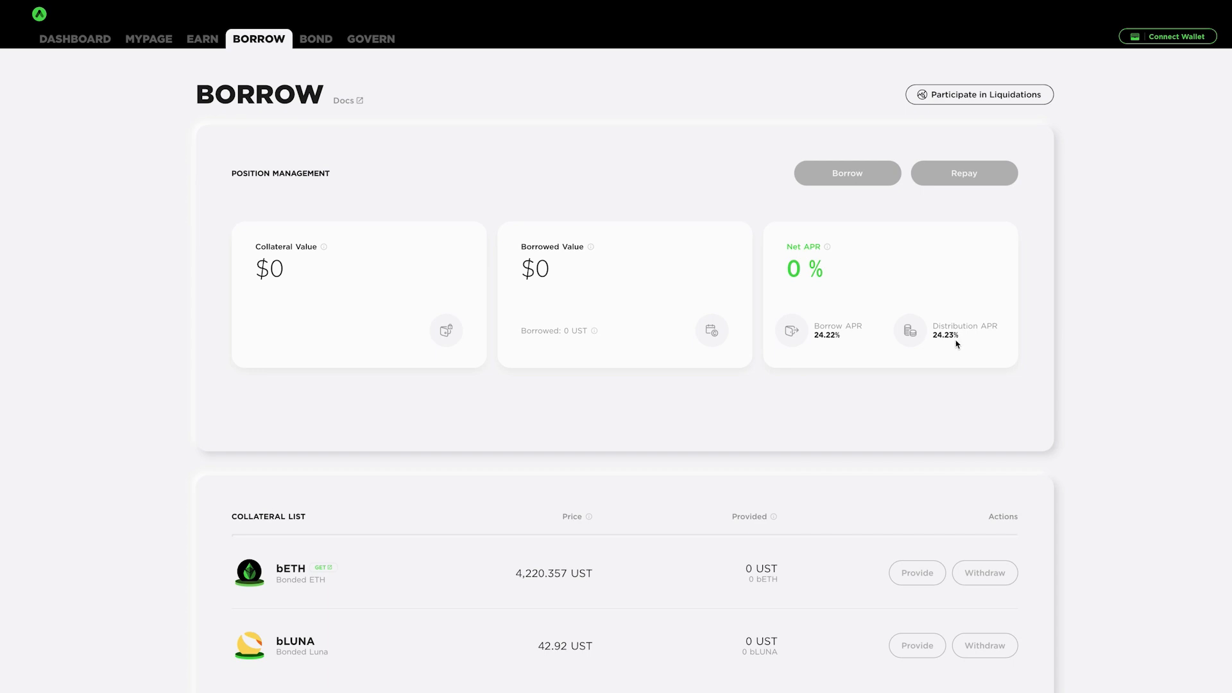
{"action": "mouse_move", "coordinate": [932, 341]}
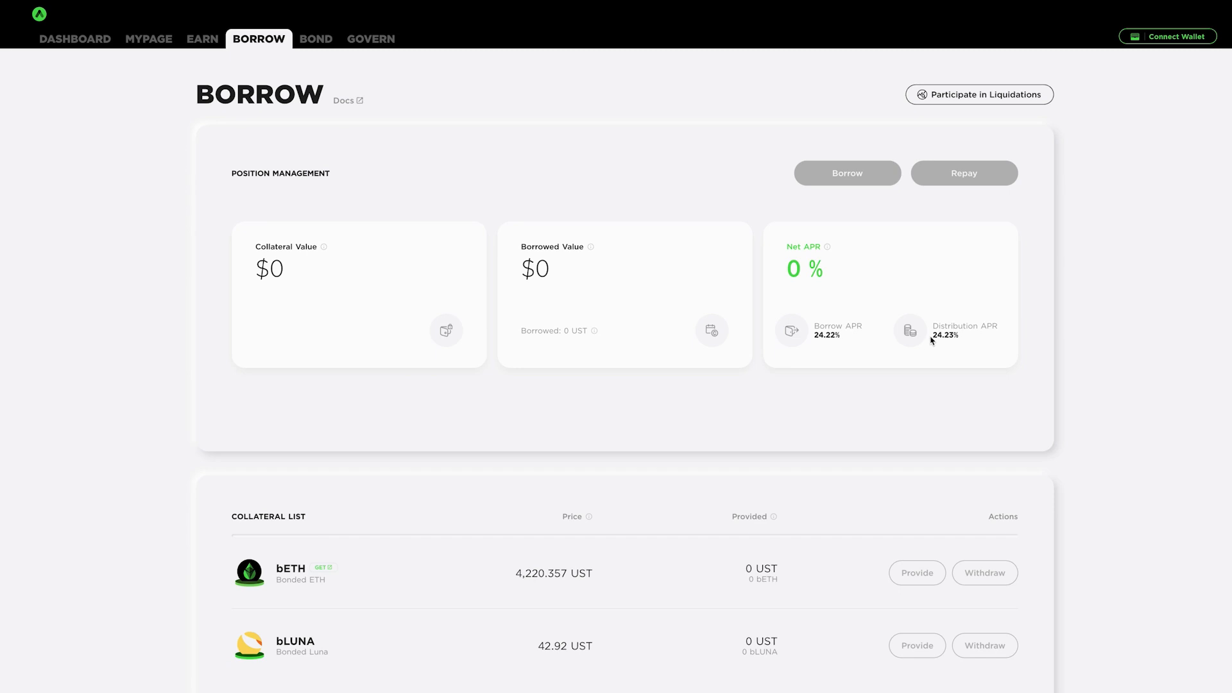
{"action": "mouse_move", "coordinate": [840, 322]}
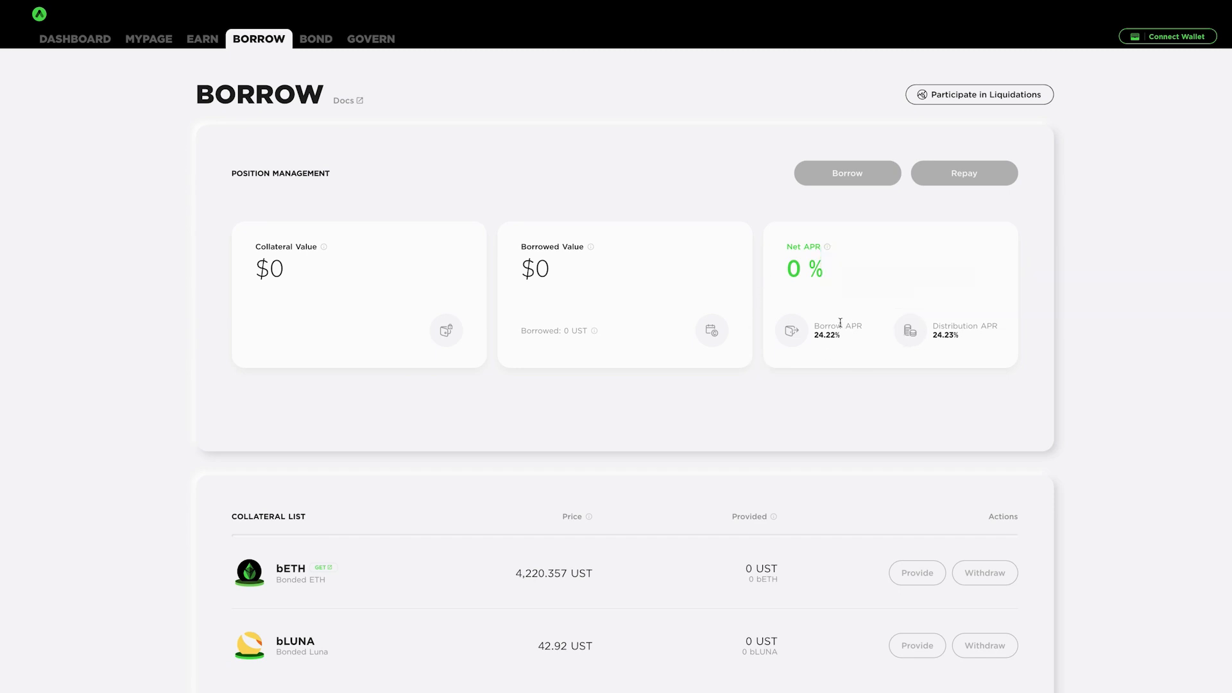
{"action": "mouse_move", "coordinate": [901, 312]}
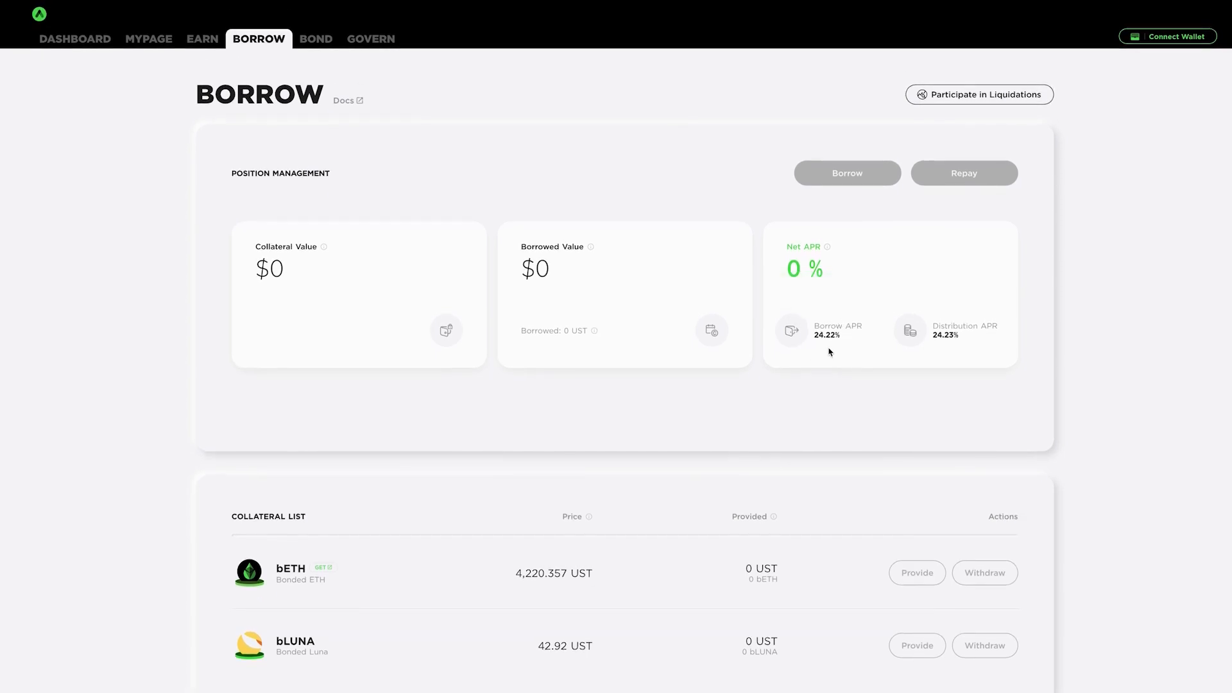
{"action": "mouse_move", "coordinate": [980, 362]}
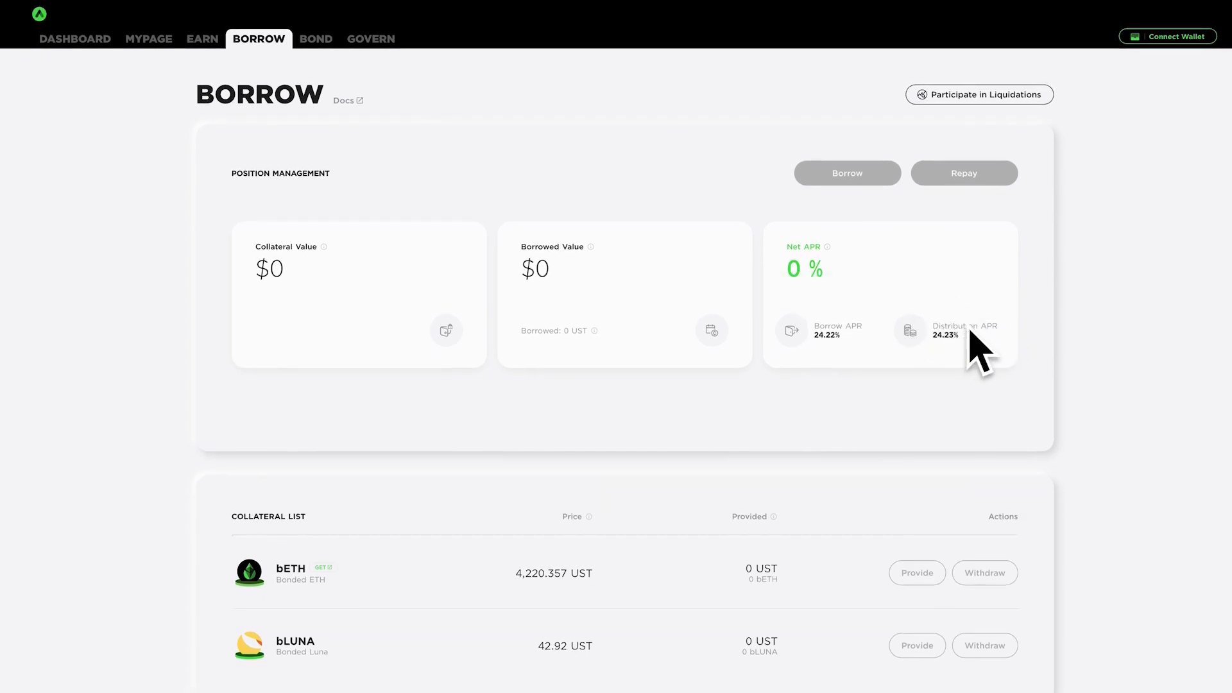
Step: Review the bETH and bLUNA collateral list and return to the Anchor dashboard
{"action": "scroll", "scroll_direction": "down", "scroll_amount": 3}
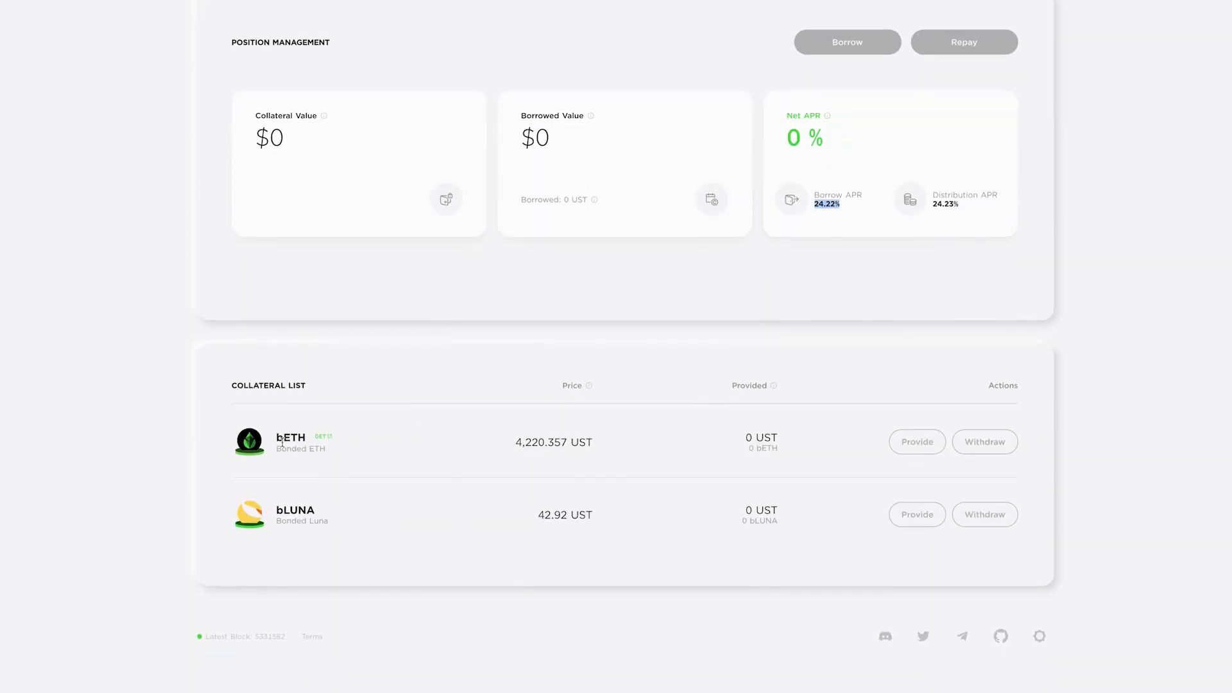
{"action": "scroll", "scroll_direction": "up", "scroll_amount": 3}
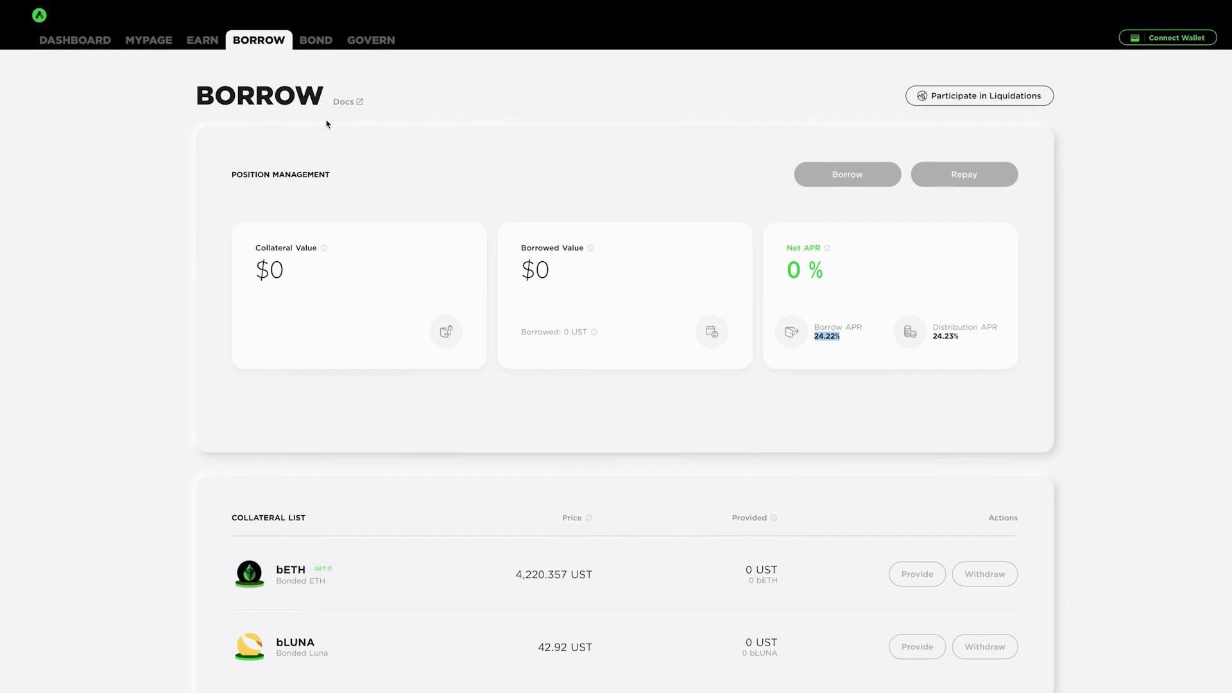
{"action": "mouse_move", "coordinate": [128, 37]}
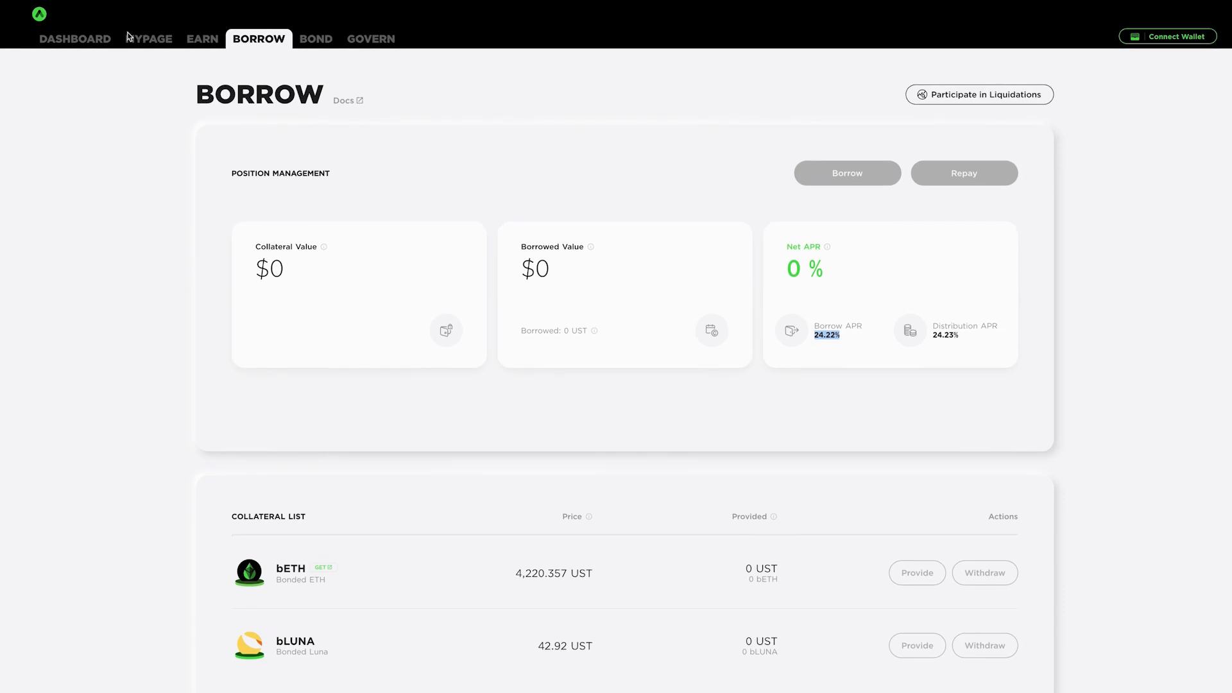
{"action": "left_click", "coordinate": [75, 39]}
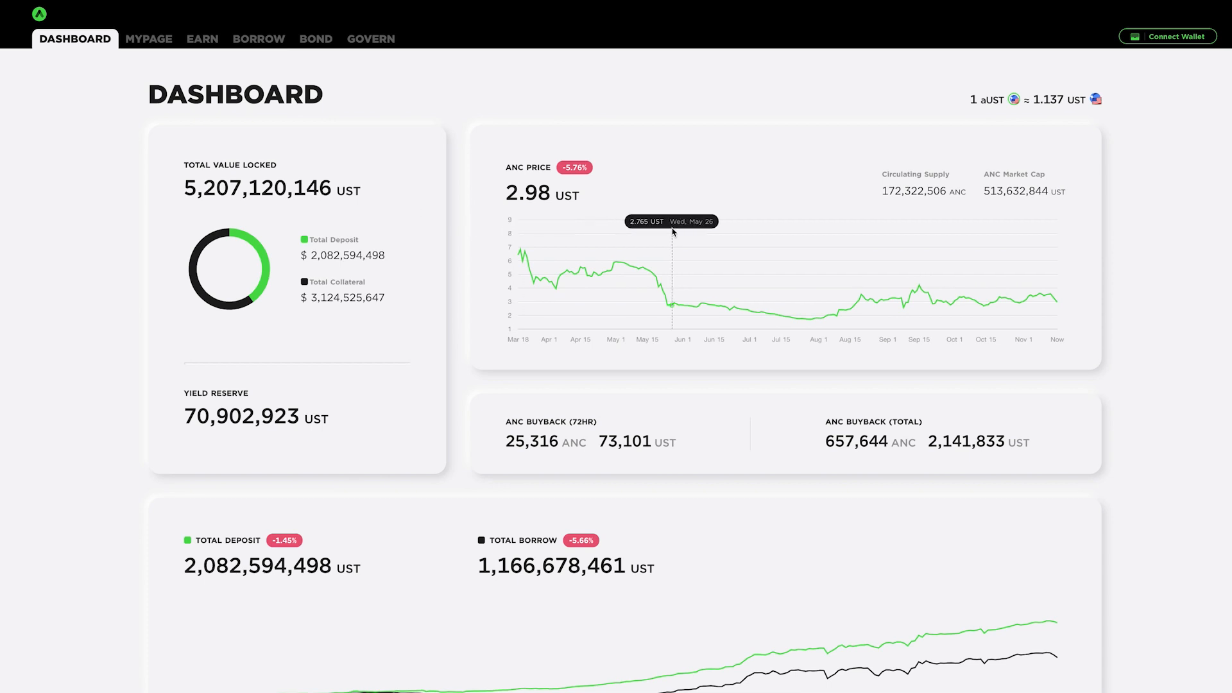
Step: Go to My Page showing zero total value and claimable ANC rewards
{"action": "scroll", "scroll_direction": "down", "scroll_amount": 3}
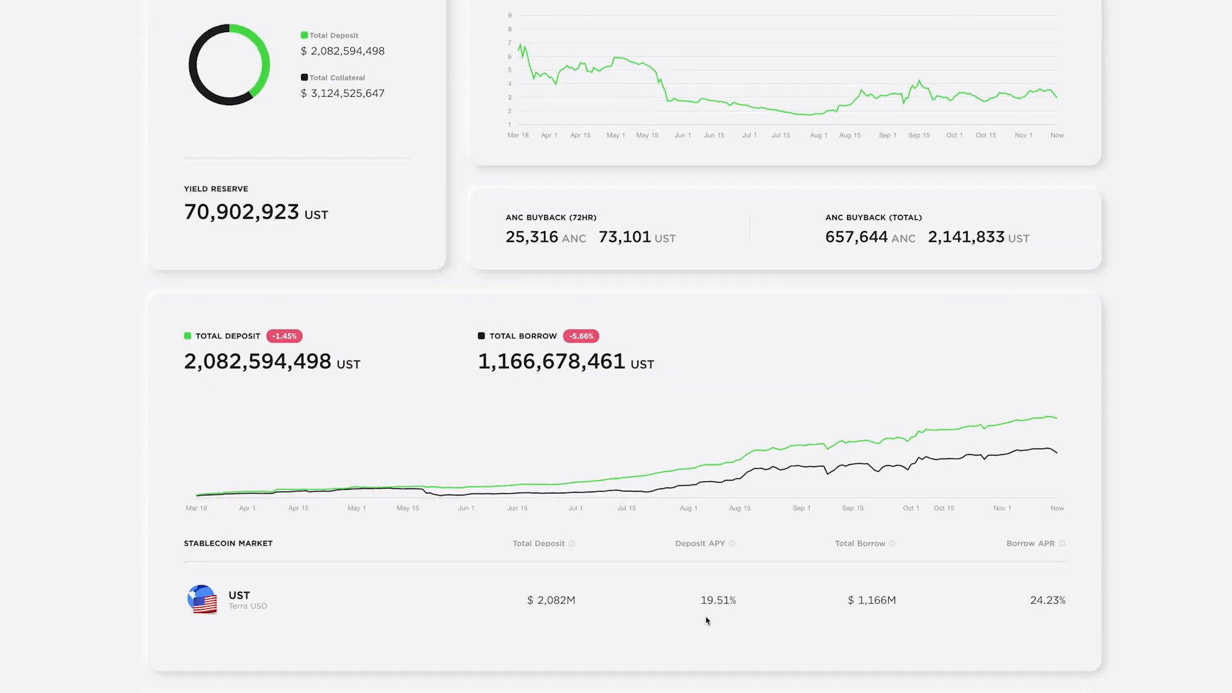
{"action": "left_click", "coordinate": [147, 39]}
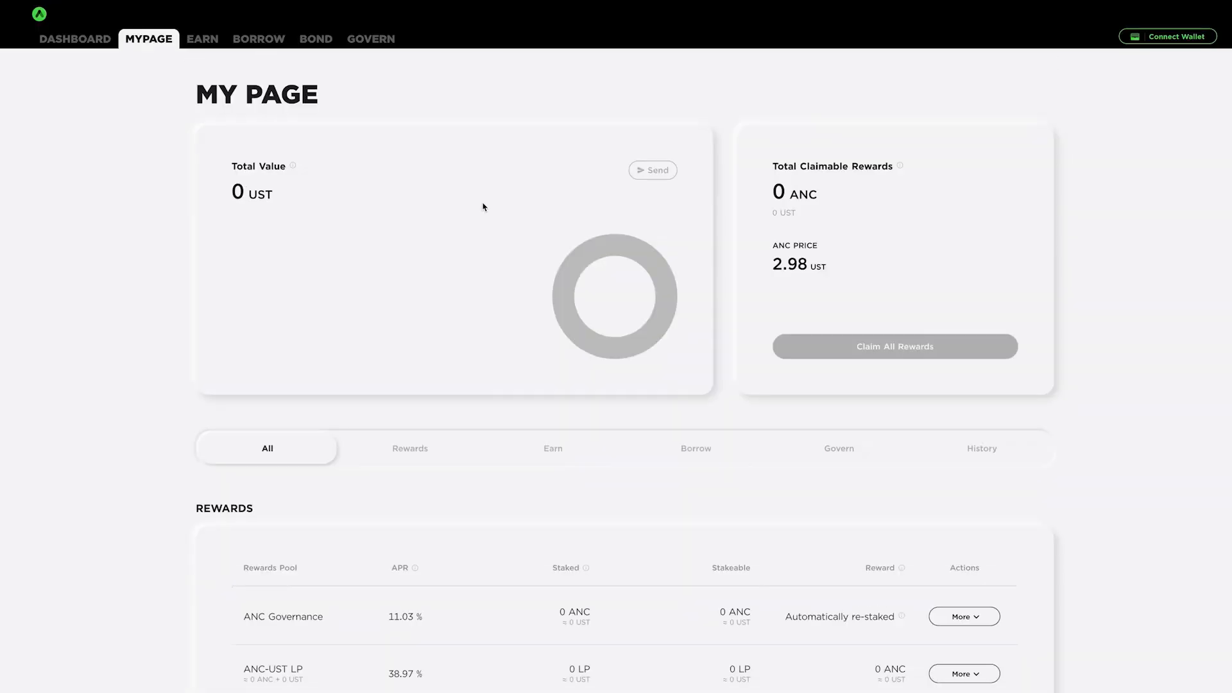
{"action": "mouse_move", "coordinate": [244, 82]}
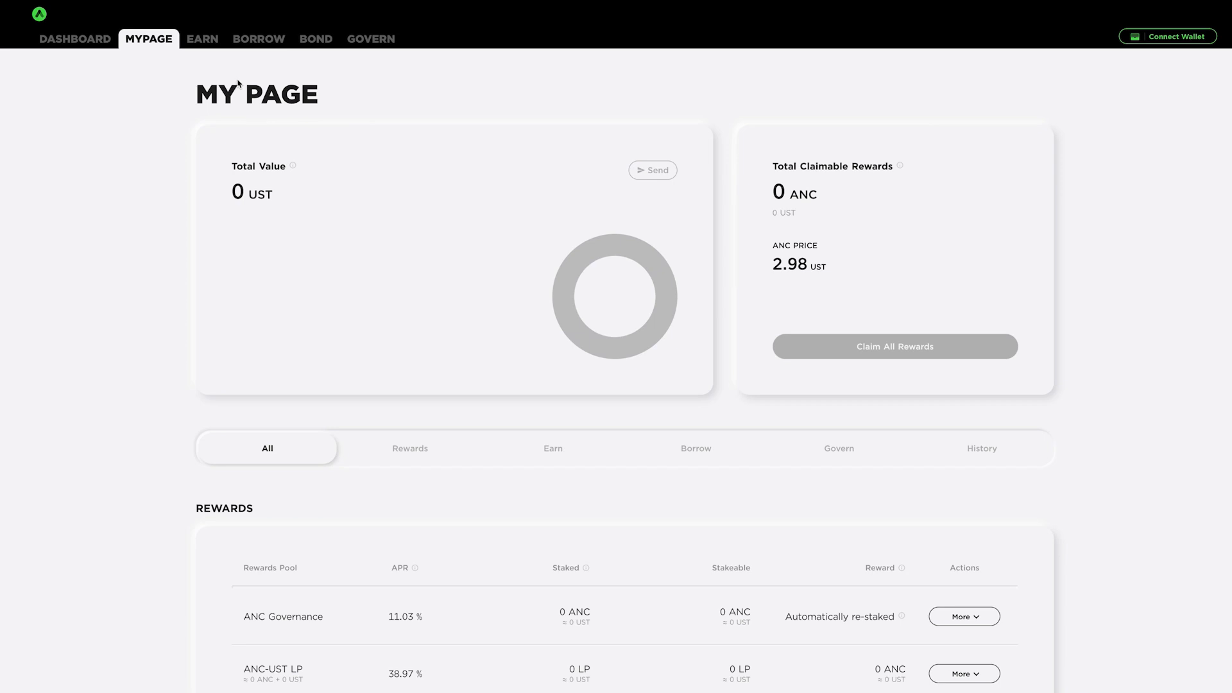
{"action": "mouse_move", "coordinate": [439, 233]}
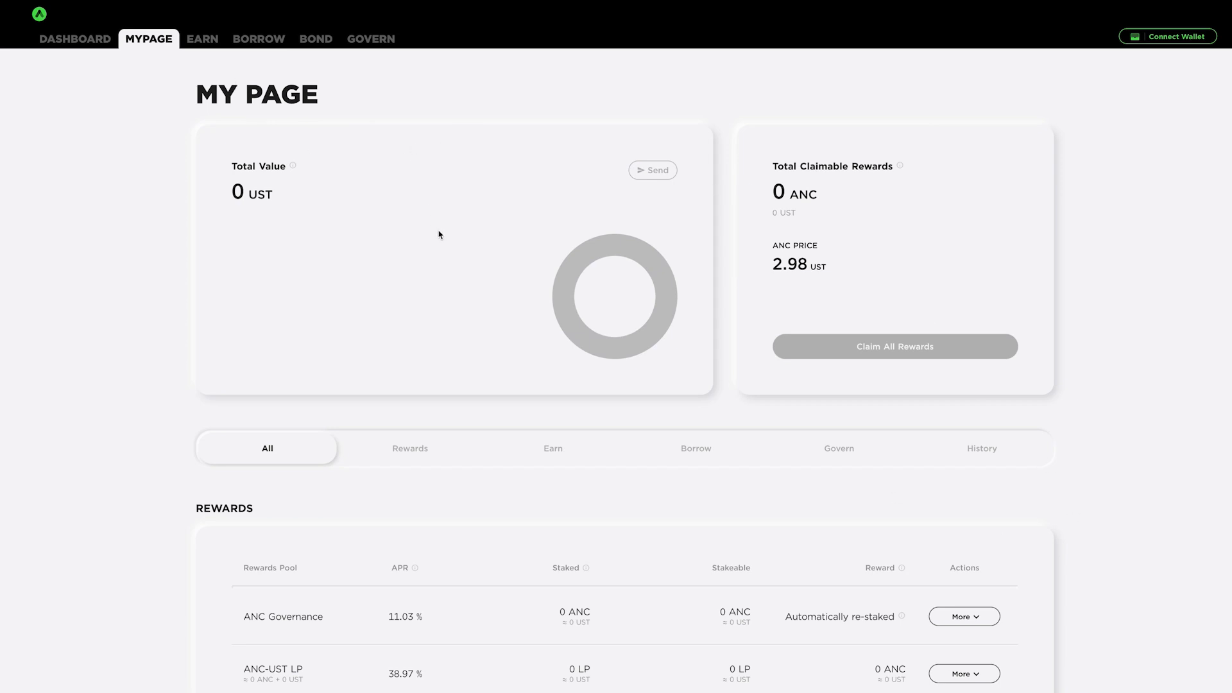
Step: Scroll My Page's Rewards, Earn and Borrow sections, then switch to the Borrow page
{"action": "scroll", "scroll_direction": "down", "scroll_amount": 3}
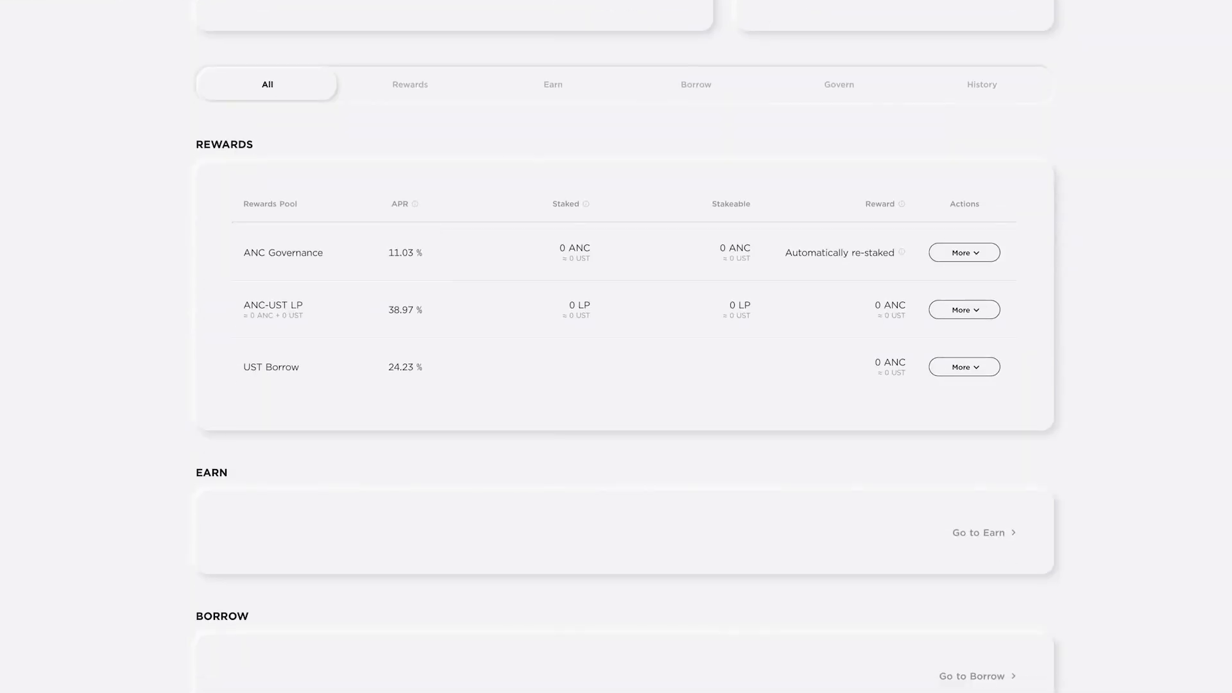
{"action": "scroll", "scroll_direction": "up", "scroll_amount": 3}
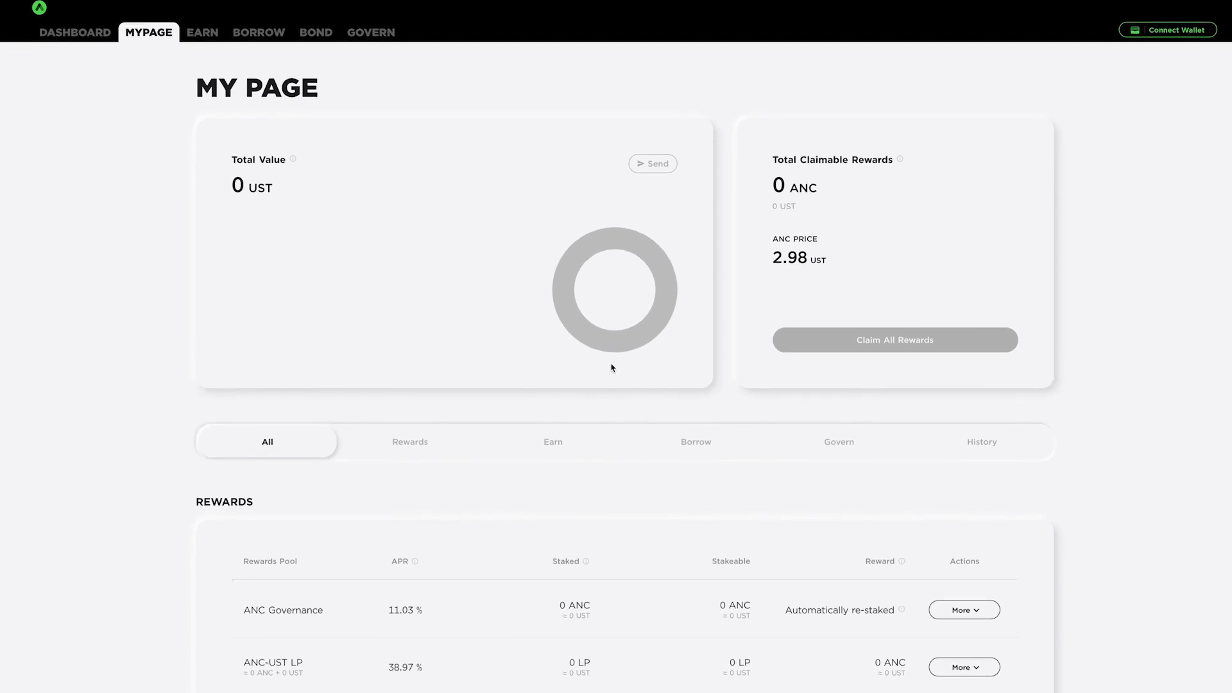
{"action": "scroll", "scroll_direction": "down", "scroll_amount": 3}
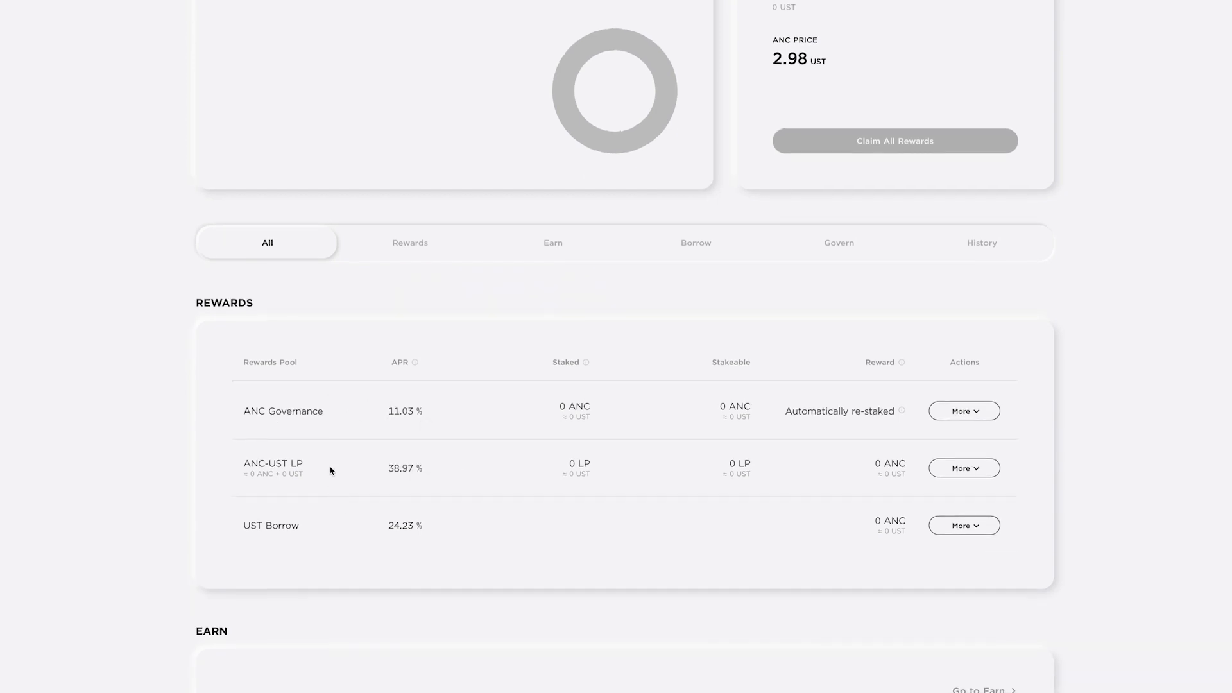
{"action": "mouse_move", "coordinate": [460, 497]}
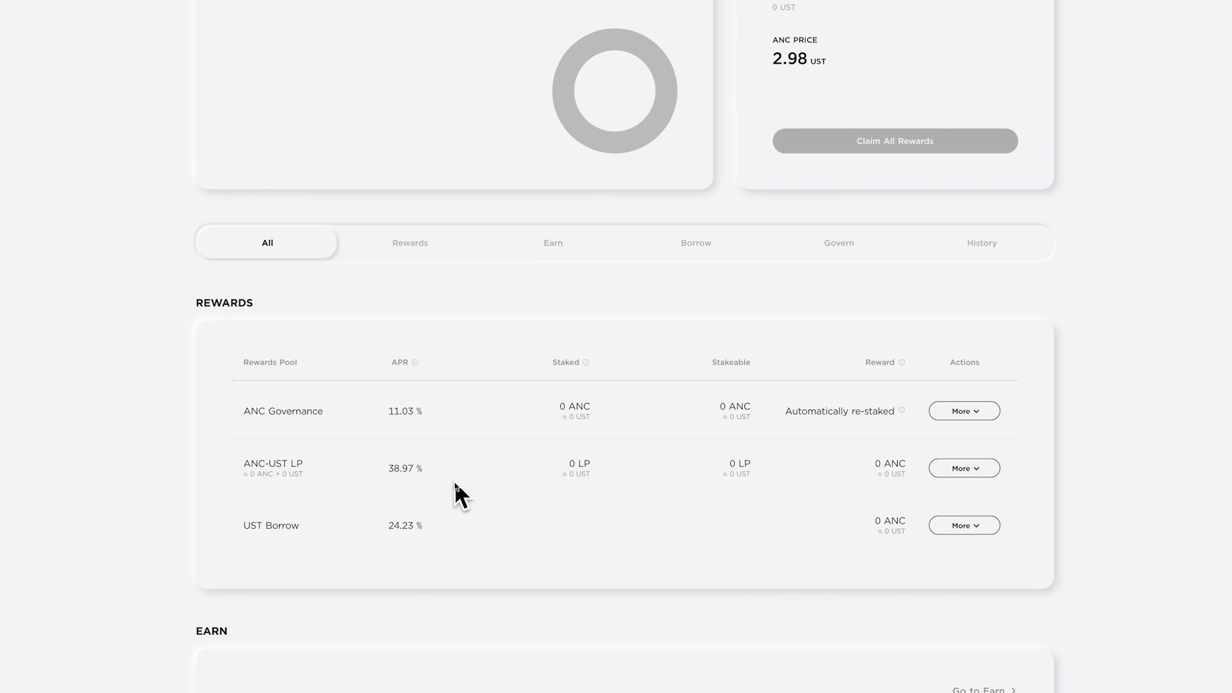
{"action": "scroll", "scroll_direction": "down", "scroll_amount": 3}
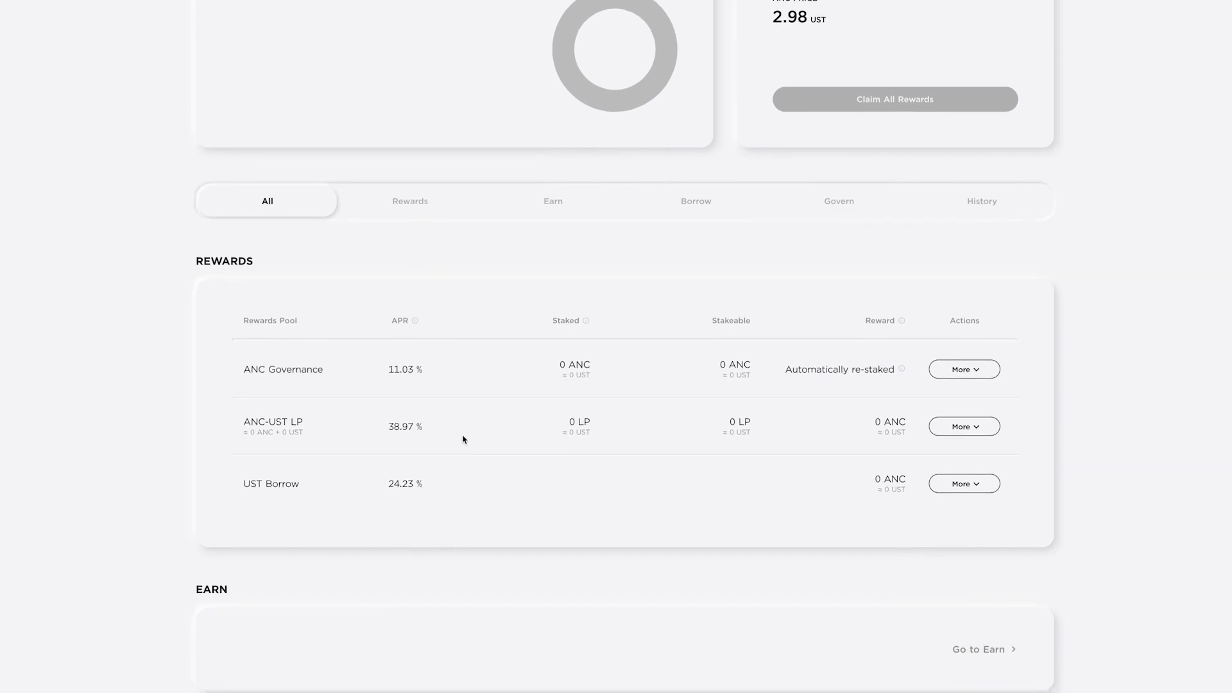
{"action": "scroll", "scroll_direction": "down", "scroll_amount": 3}
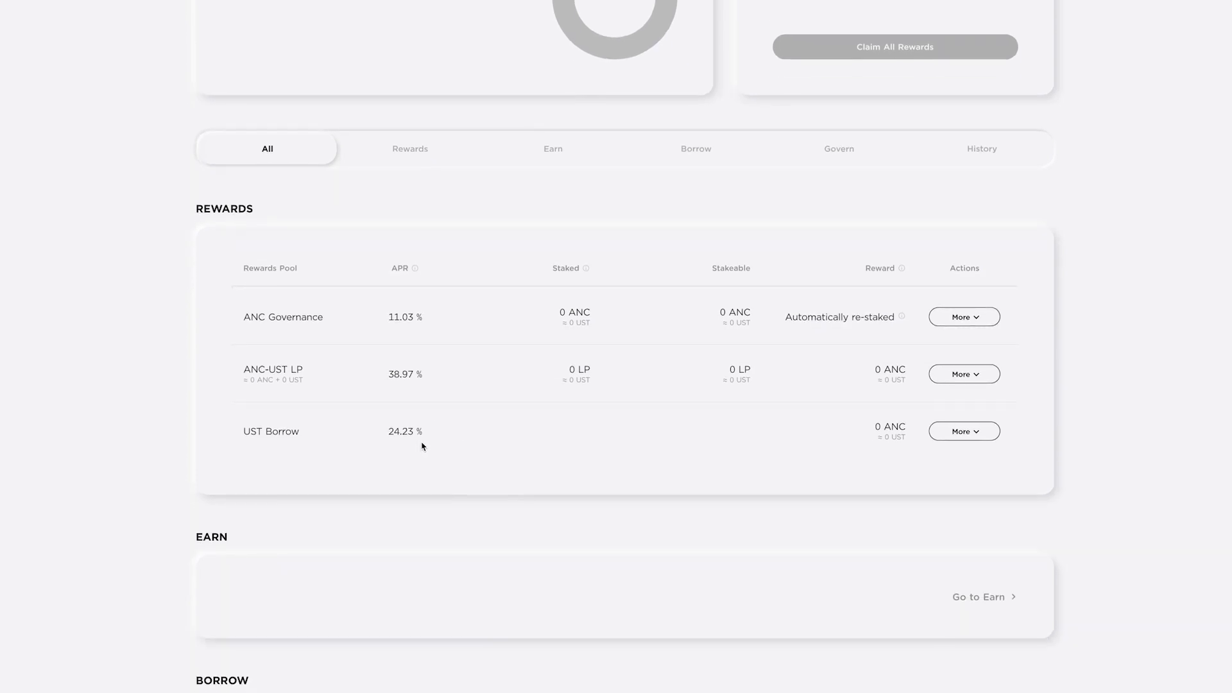
{"action": "mouse_move", "coordinate": [404, 446]}
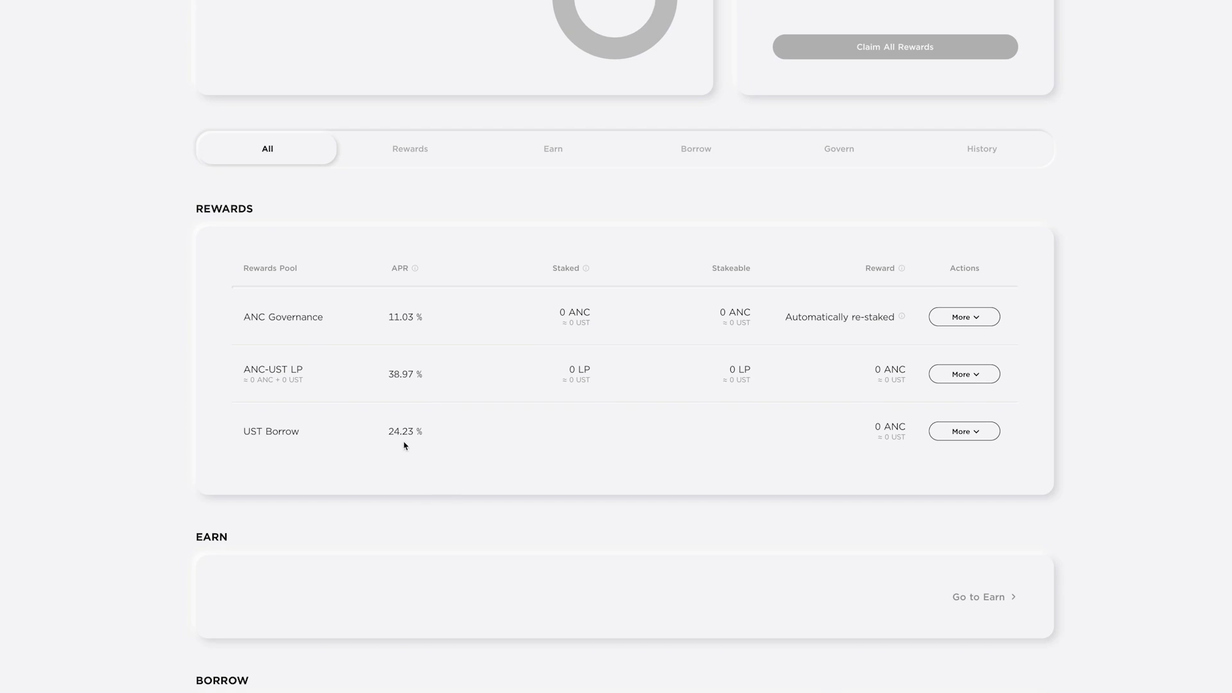
{"action": "scroll", "scroll_direction": "down", "scroll_amount": 3}
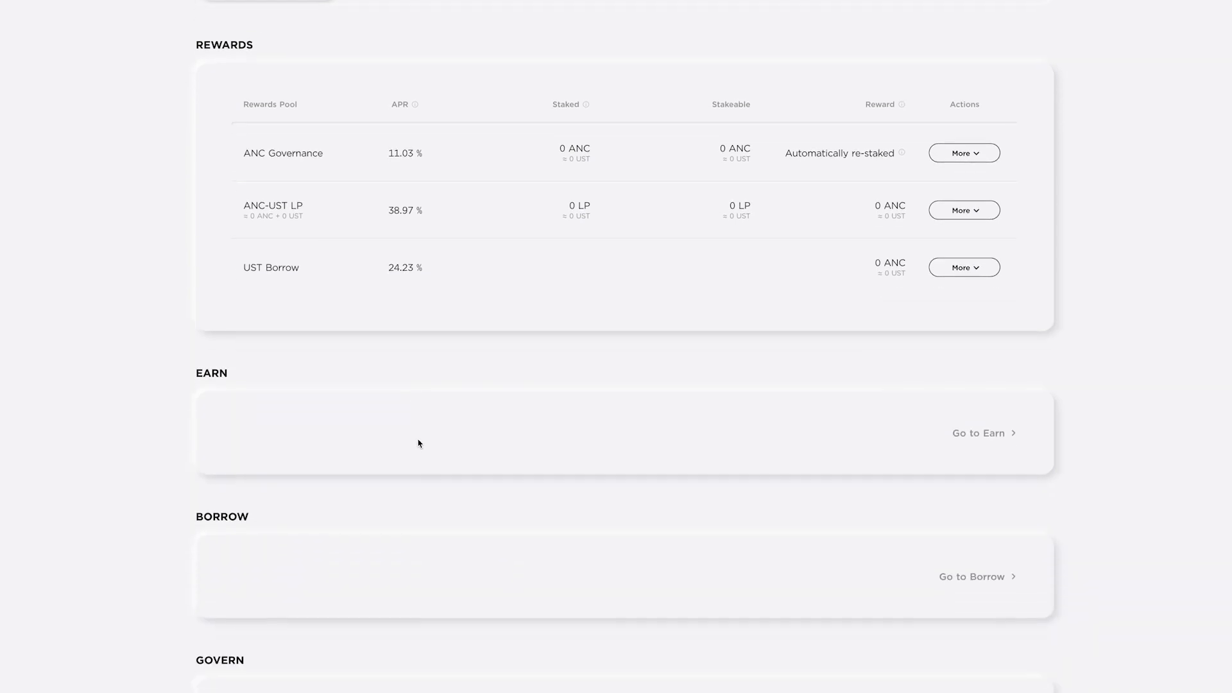
{"action": "scroll", "scroll_direction": "up", "scroll_amount": 3}
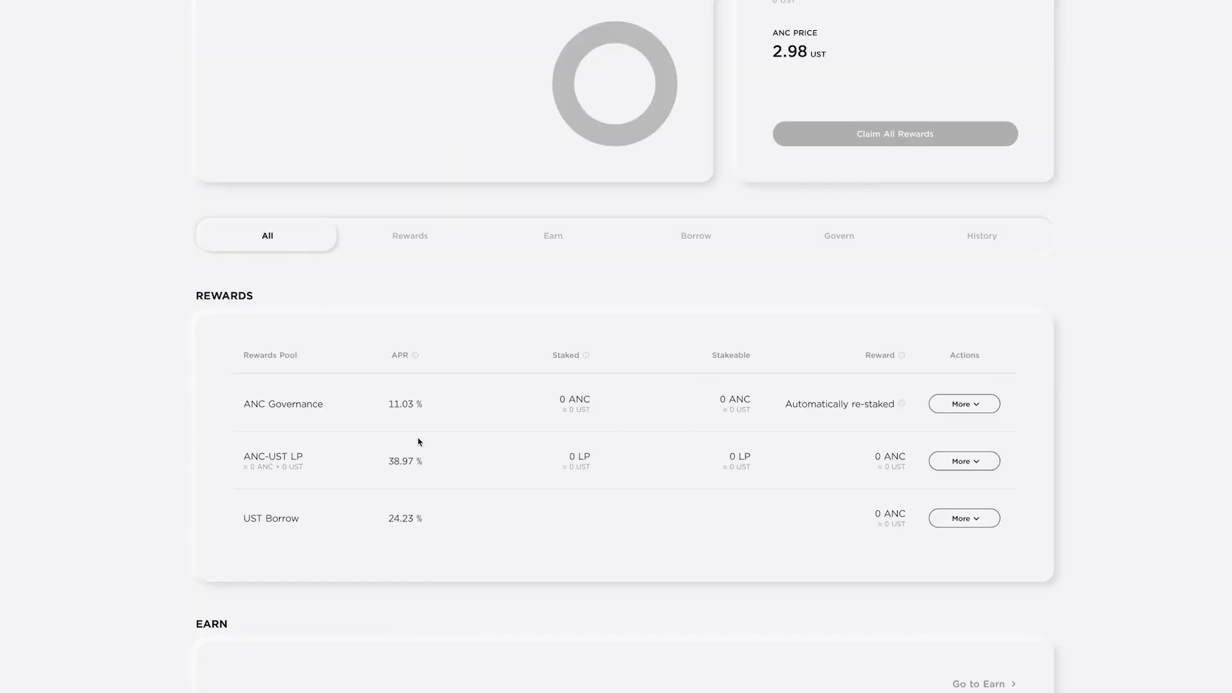
{"action": "scroll", "scroll_direction": "up", "scroll_amount": 3}
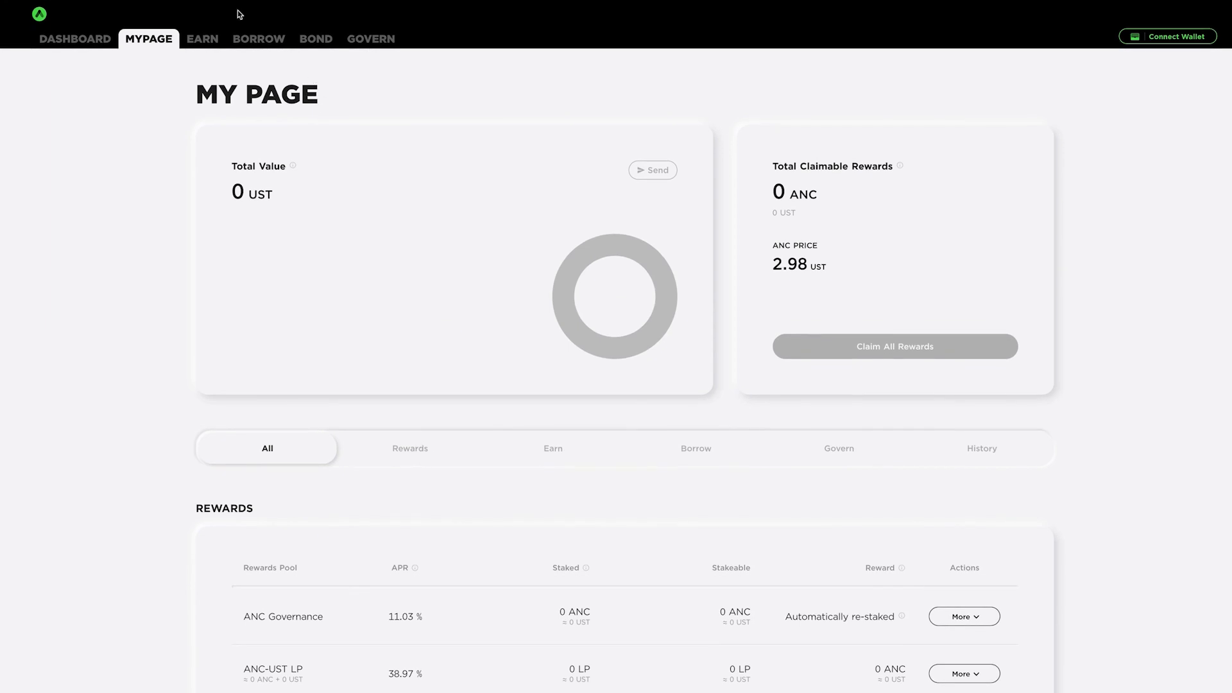
{"action": "left_click", "coordinate": [258, 38]}
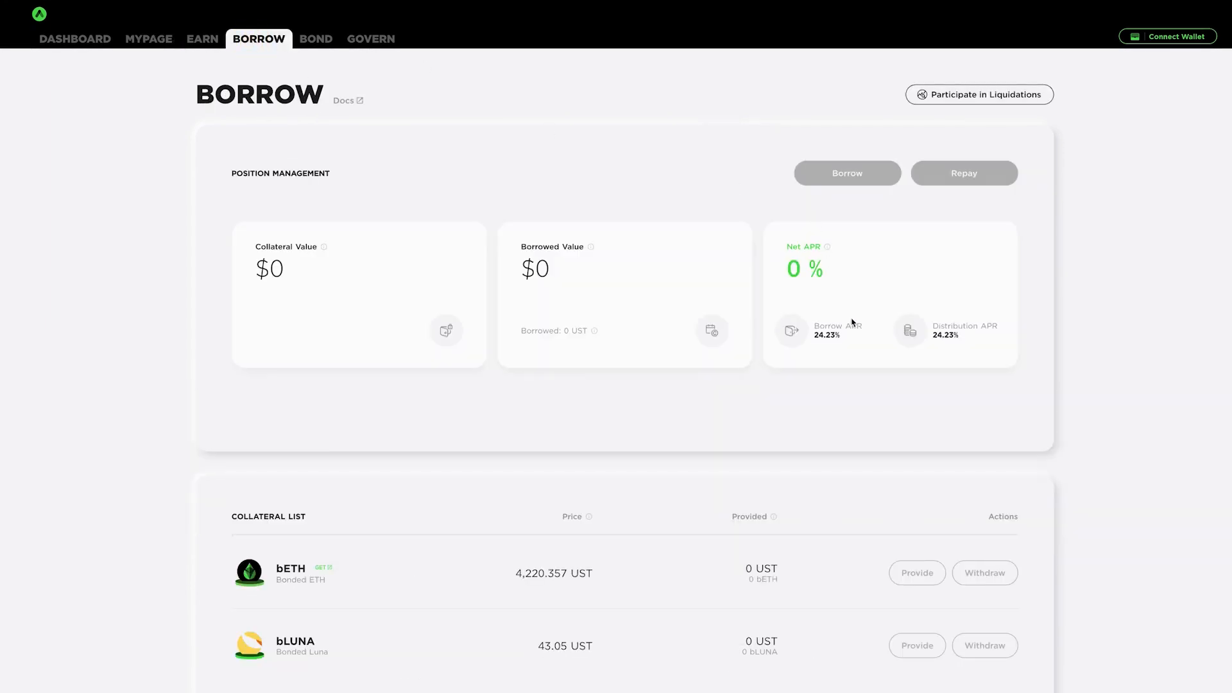
{"action": "mouse_move", "coordinate": [821, 334]}
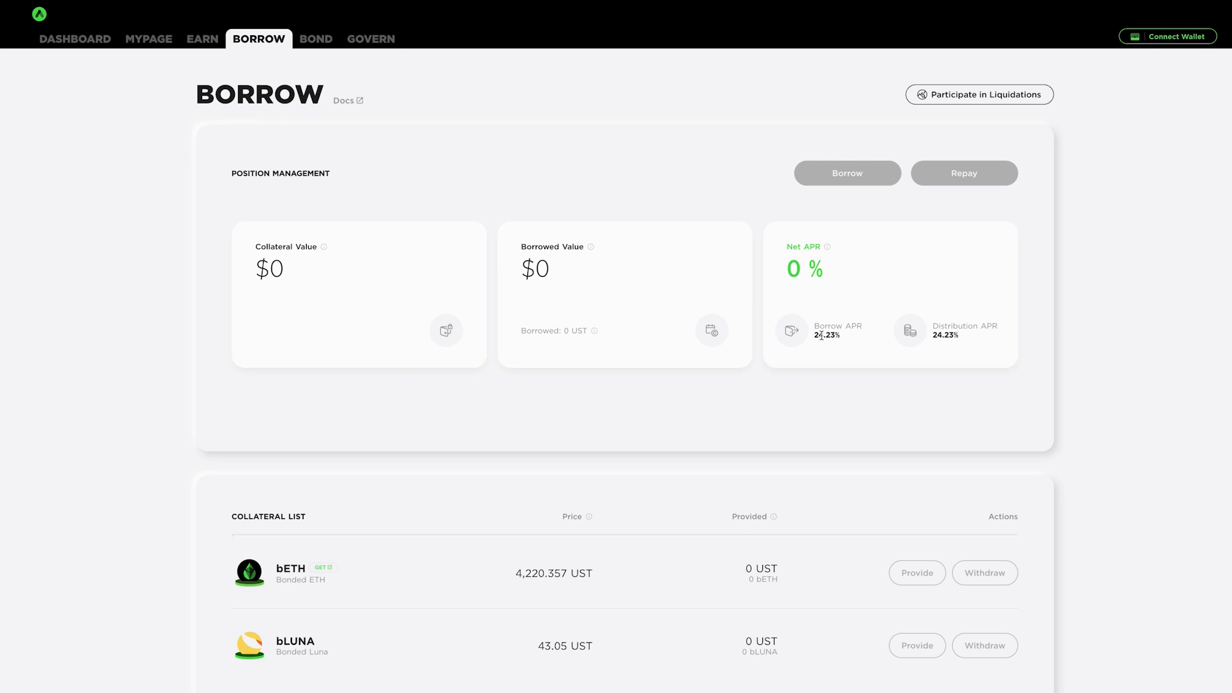
{"action": "mouse_move", "coordinate": [827, 325]}
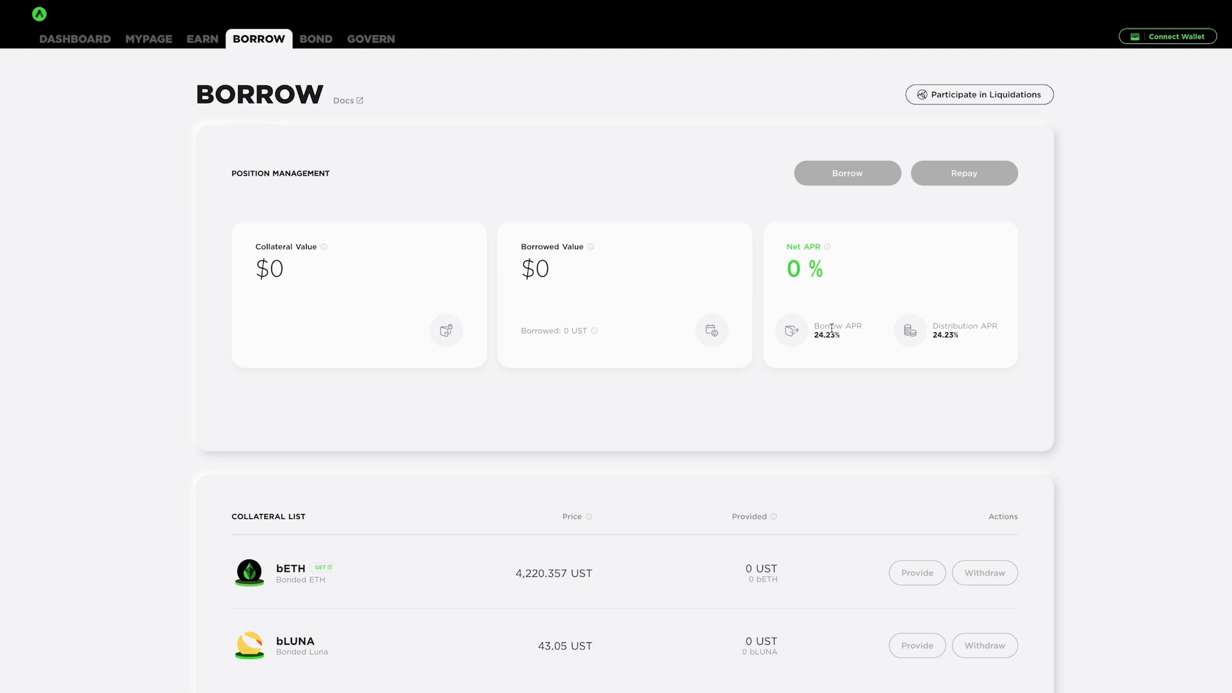
Step: Return to My Page and glance down through its rewards pools and back up
{"action": "left_click", "coordinate": [149, 39]}
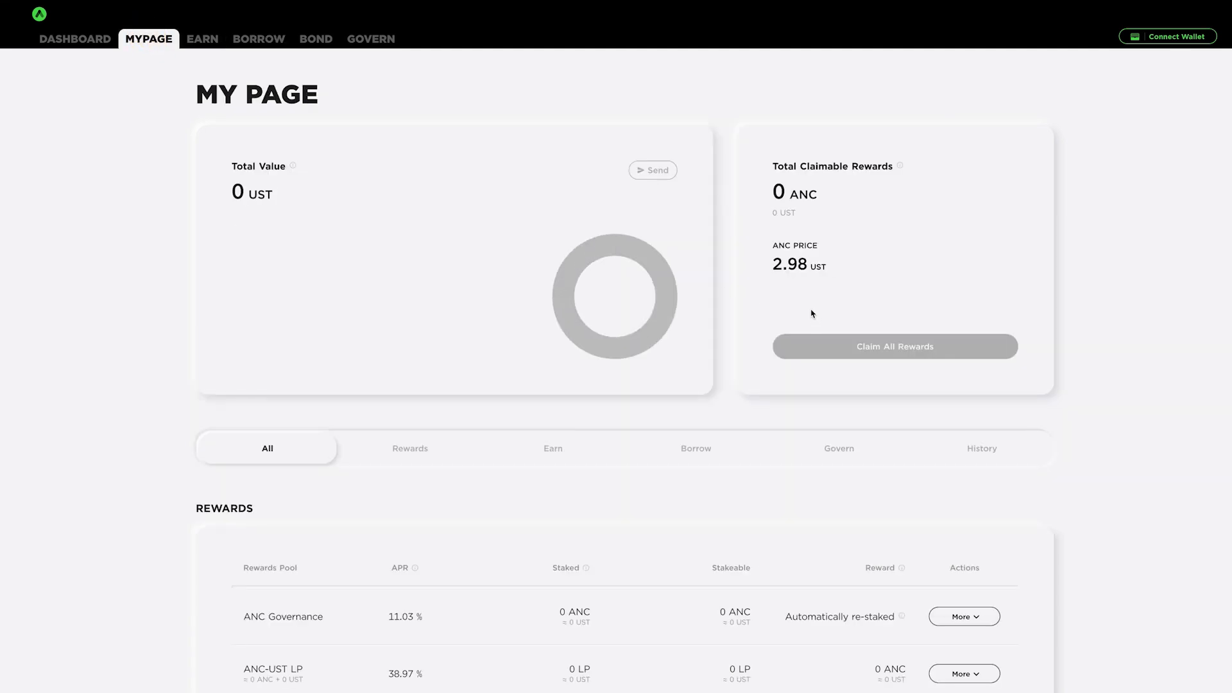
{"action": "scroll", "scroll_direction": "down", "scroll_amount": 3}
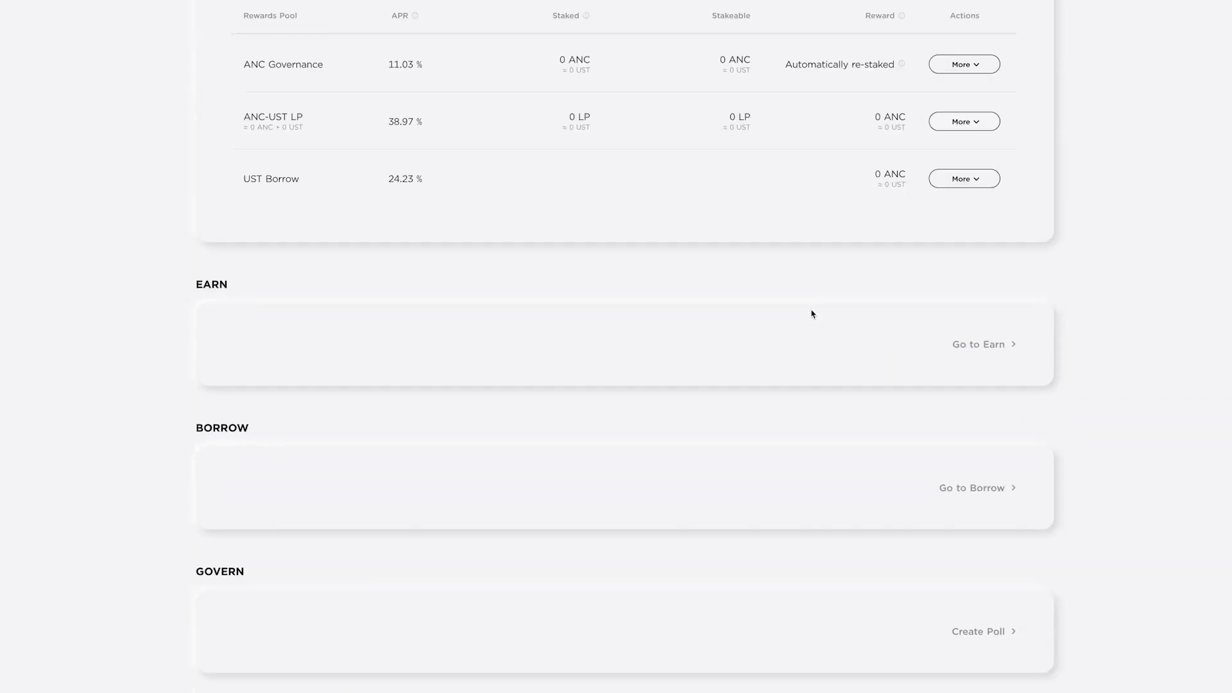
{"action": "scroll", "scroll_direction": "up", "scroll_amount": 3}
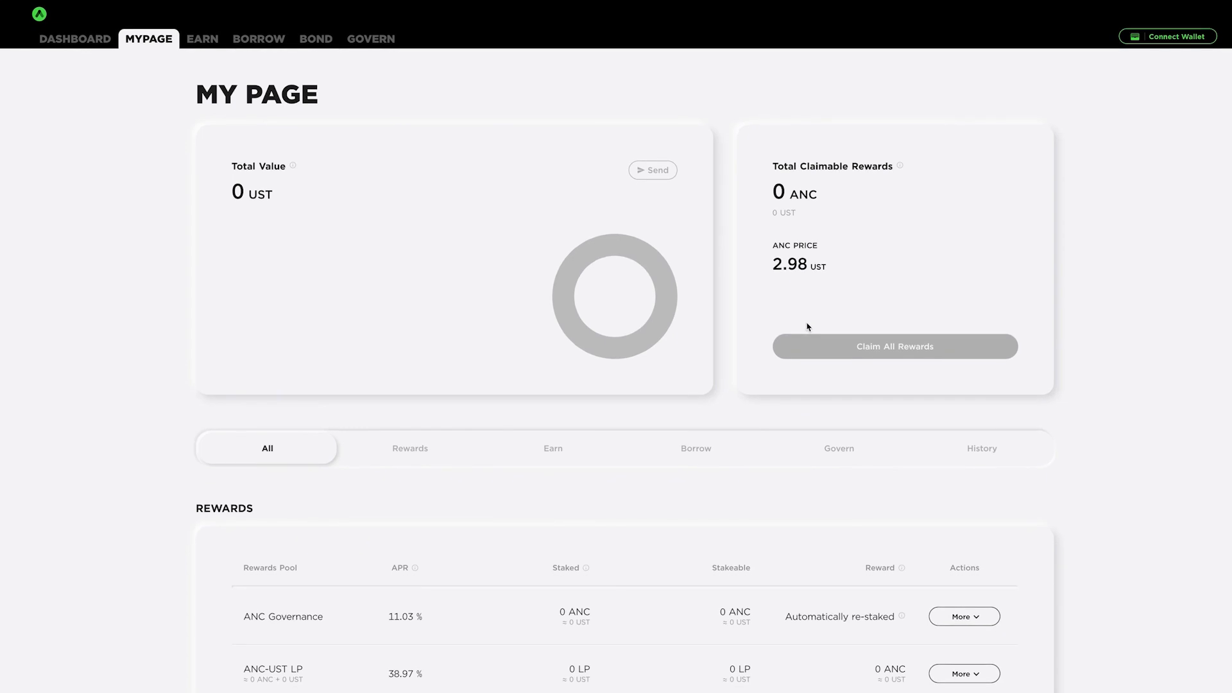
{"action": "mouse_move", "coordinate": [69, 213]}
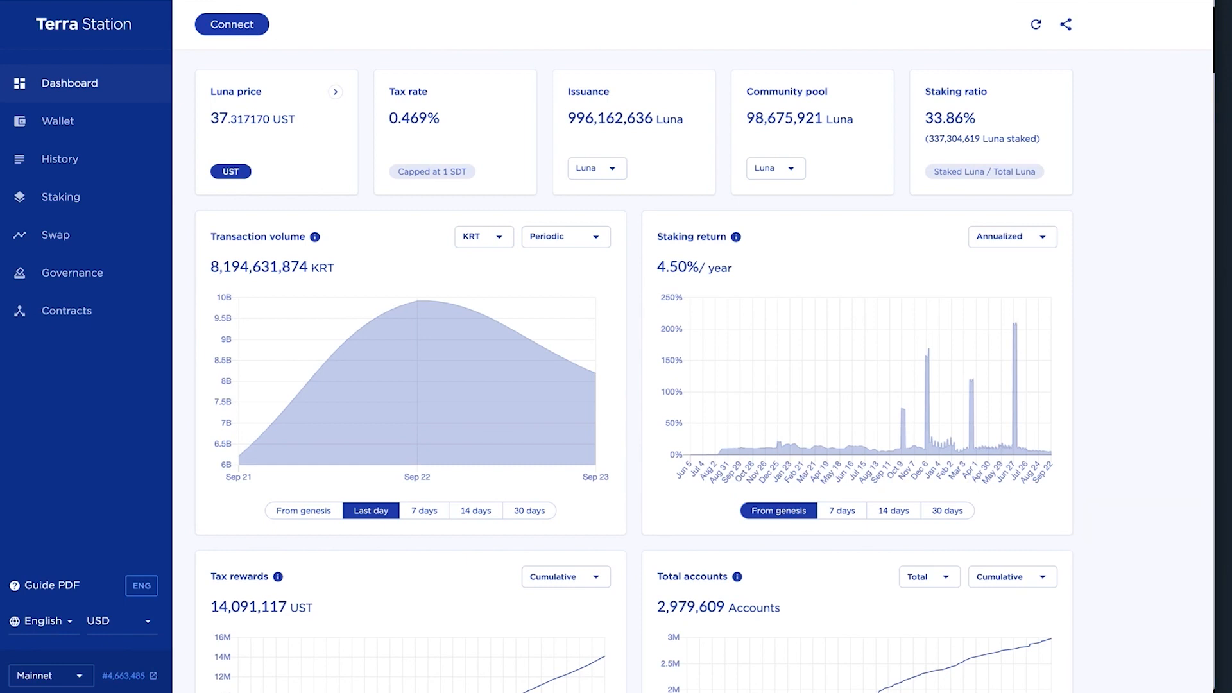
{"action": "mouse_move", "coordinate": [363, 201]}
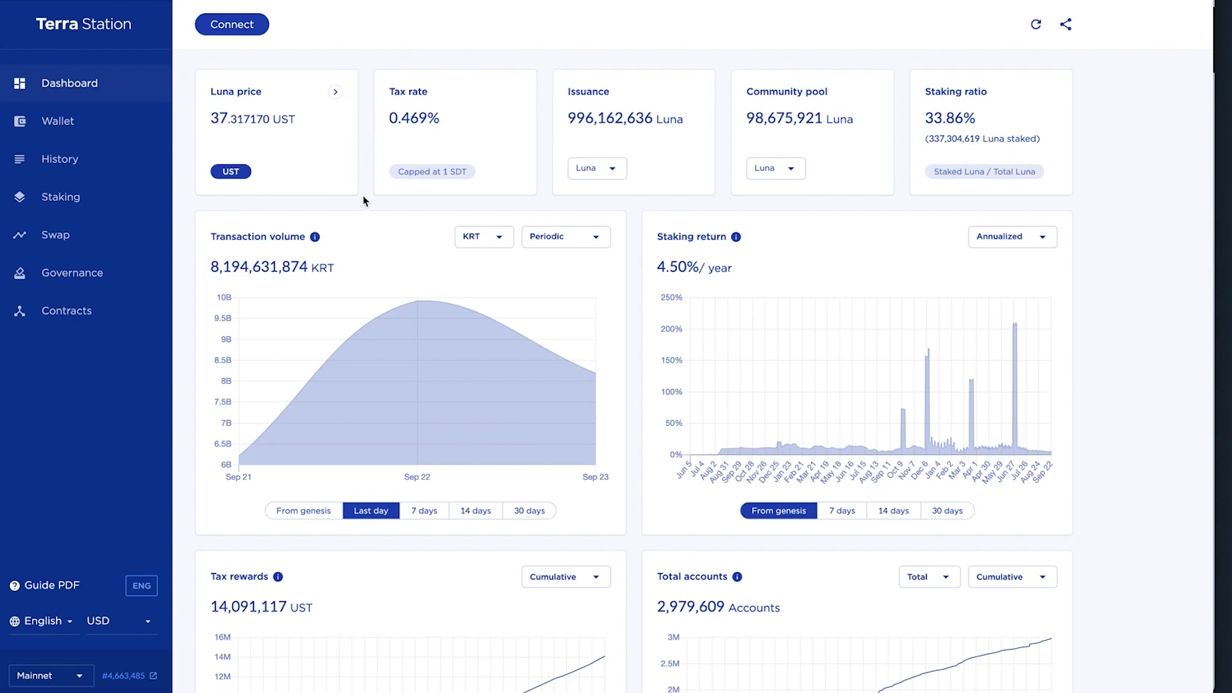
{"action": "mouse_move", "coordinate": [363, 201]}
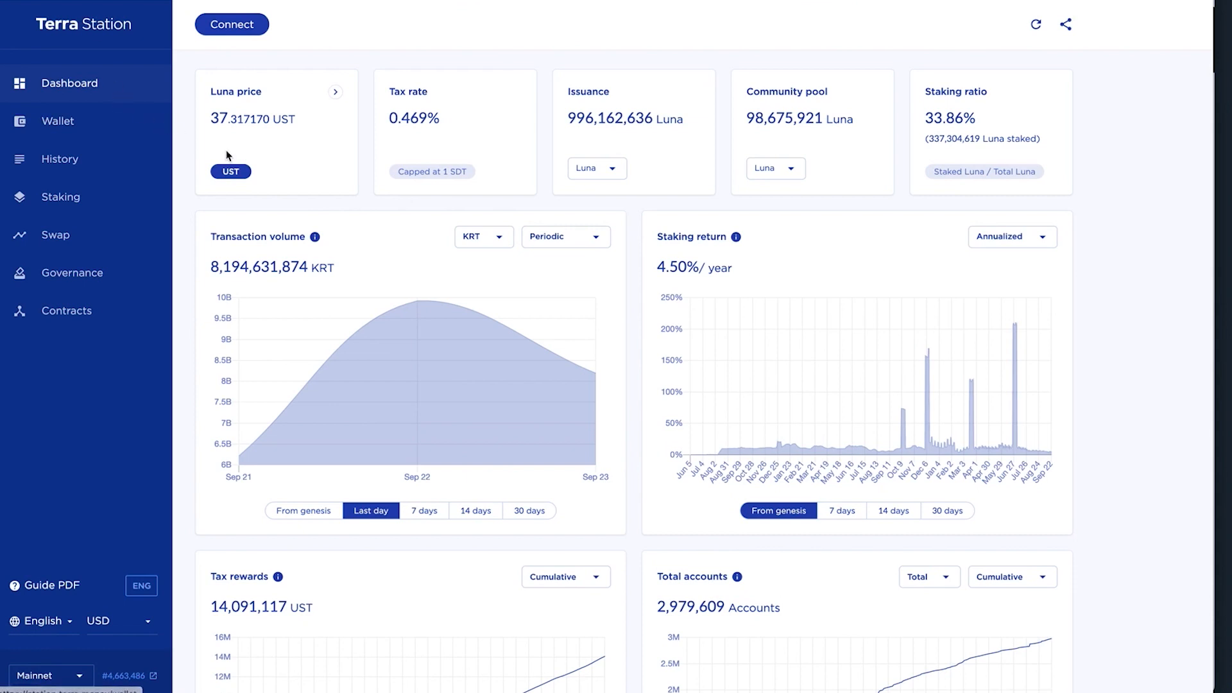
{"action": "mouse_move", "coordinate": [231, 123]}
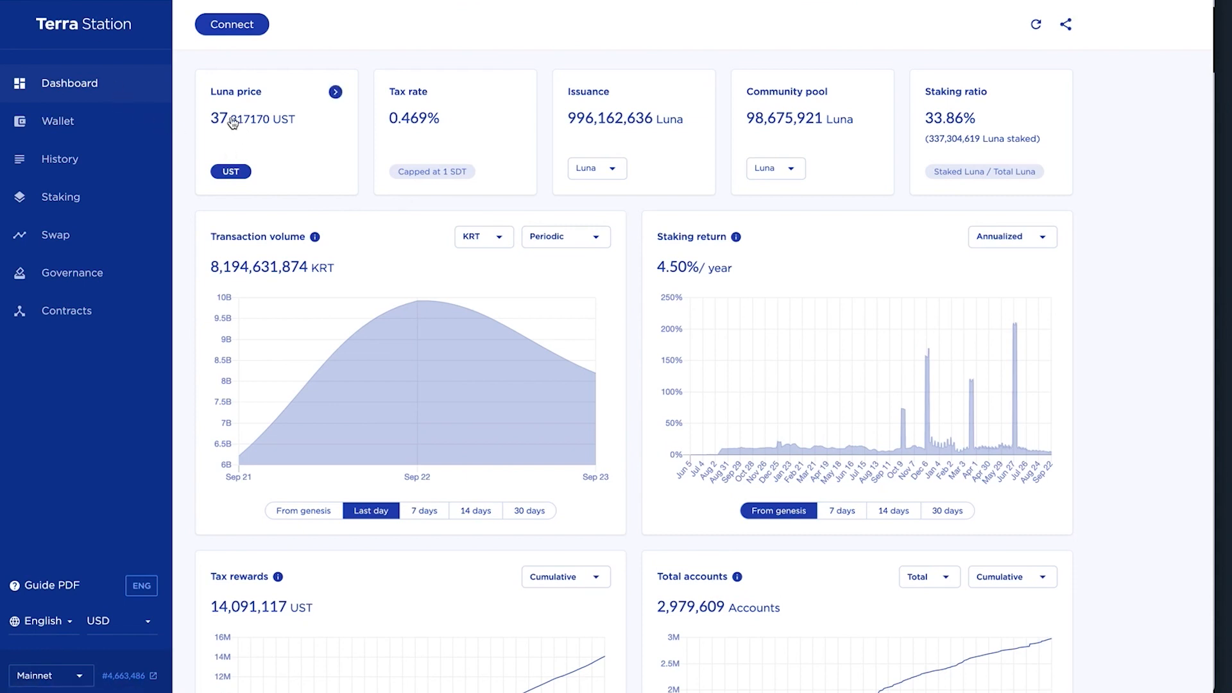
{"action": "mouse_move", "coordinate": [330, 14]}
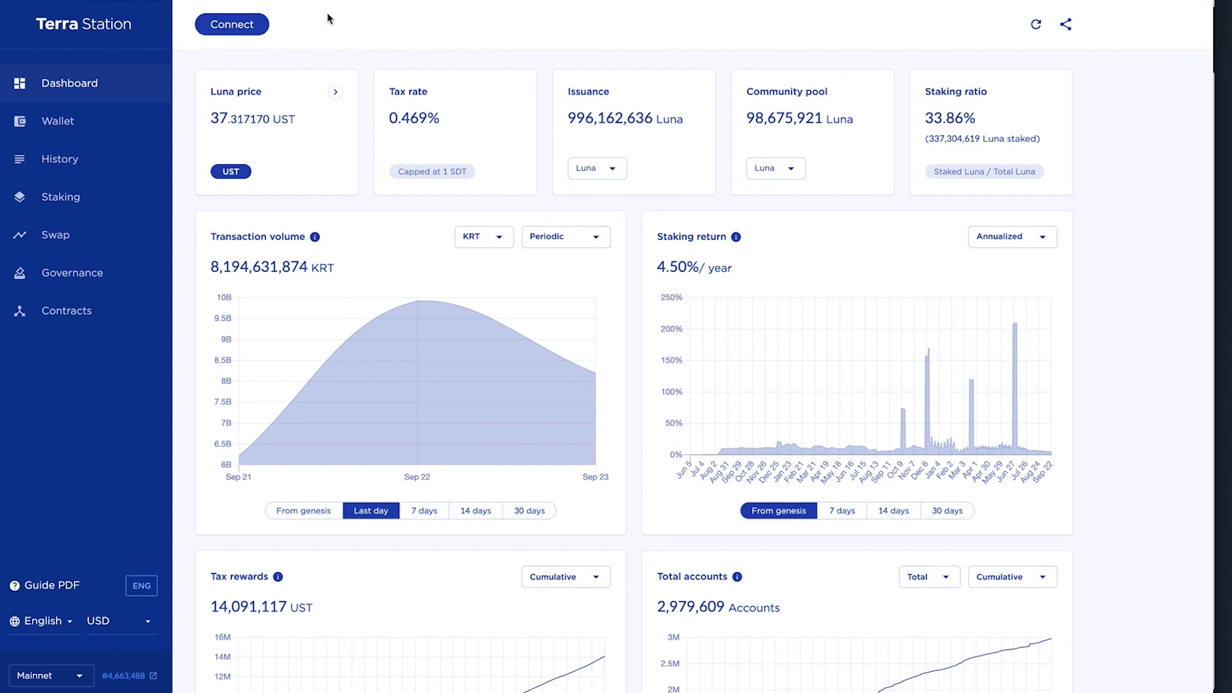
{"action": "mouse_move", "coordinate": [103, 261]}
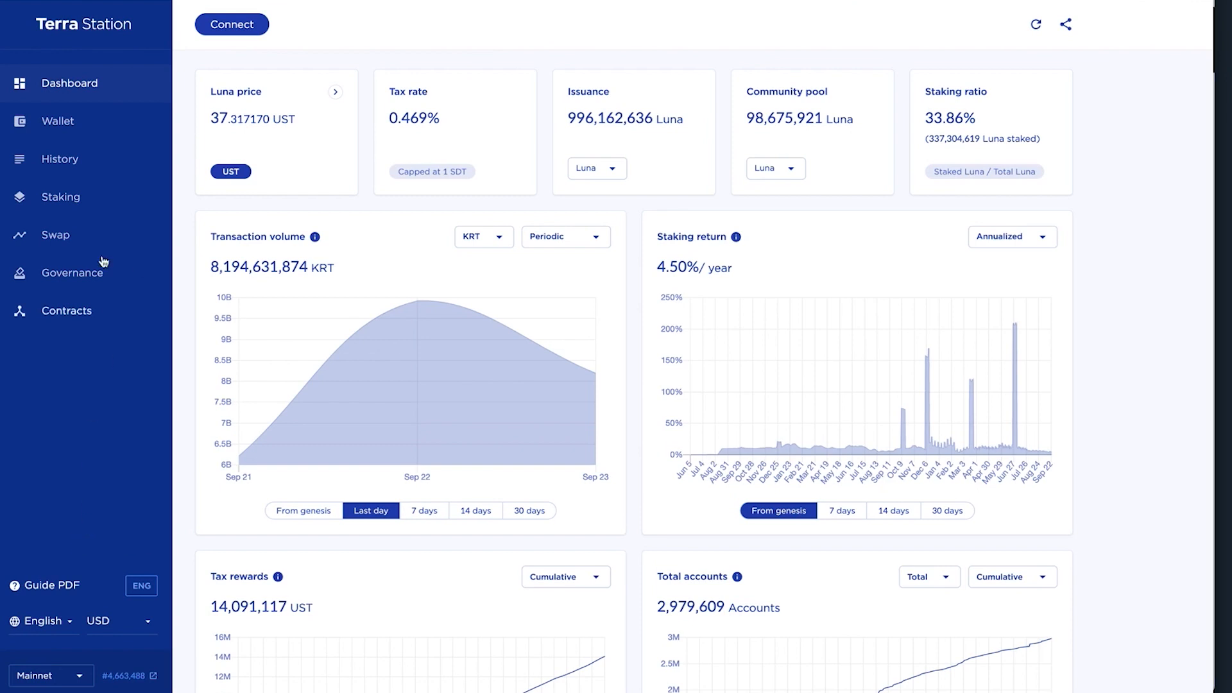
Step: Bring up Terra Station's connect-wallet dialog with ledger, download and address options
{"action": "left_click", "coordinate": [231, 23]}
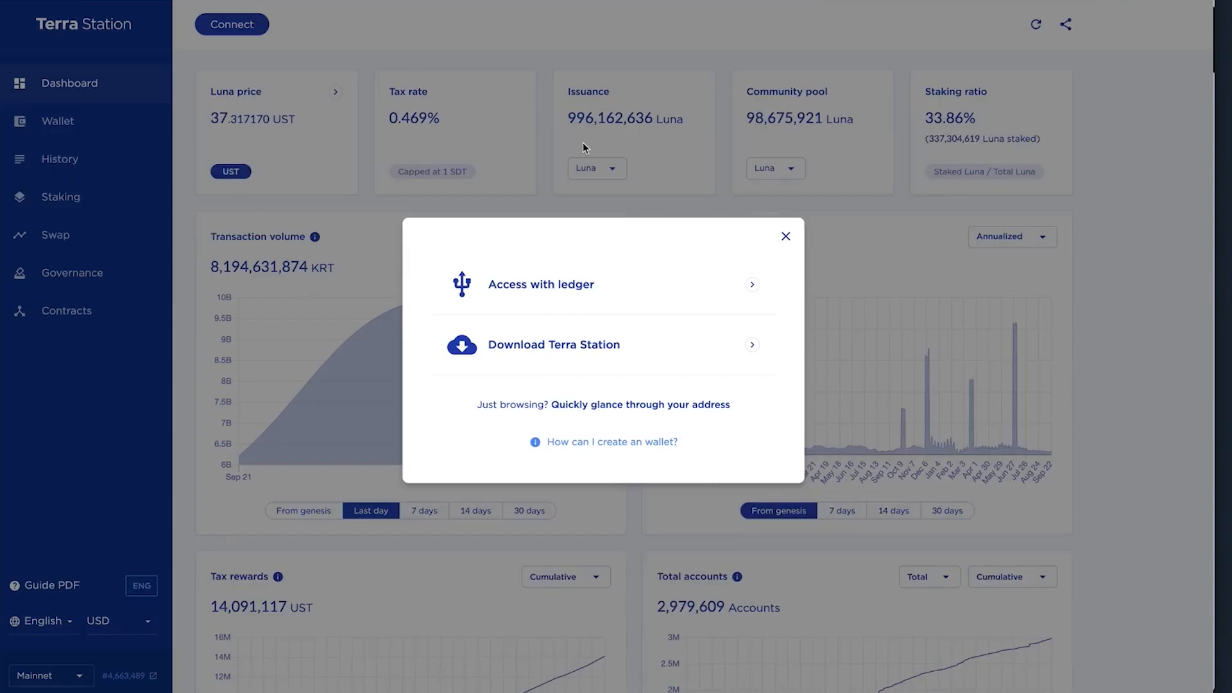
{"action": "mouse_move", "coordinate": [545, 273]}
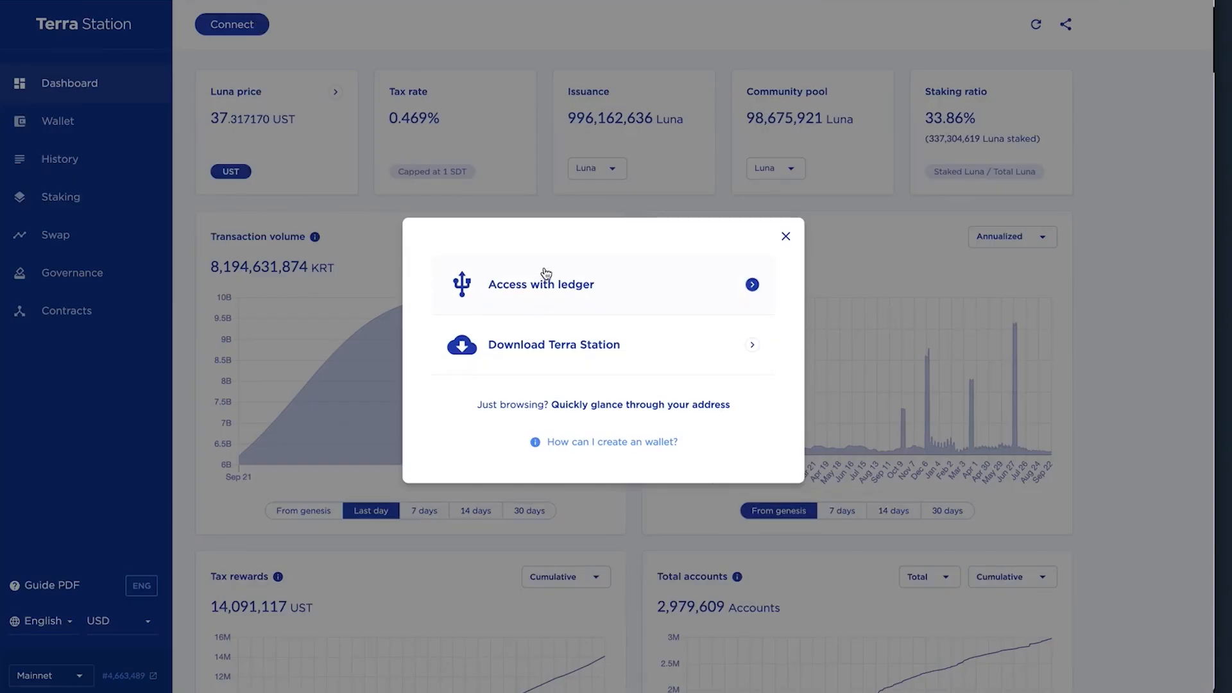
{"action": "mouse_move", "coordinate": [560, 278]}
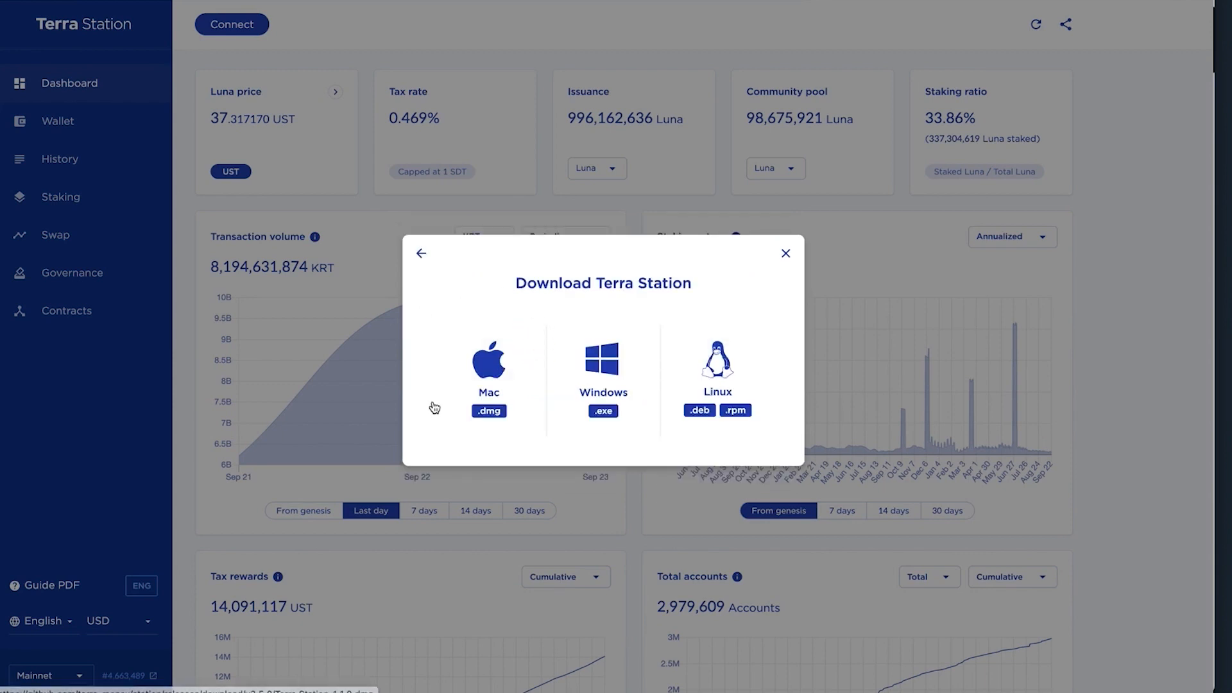
{"action": "mouse_move", "coordinate": [478, 345]}
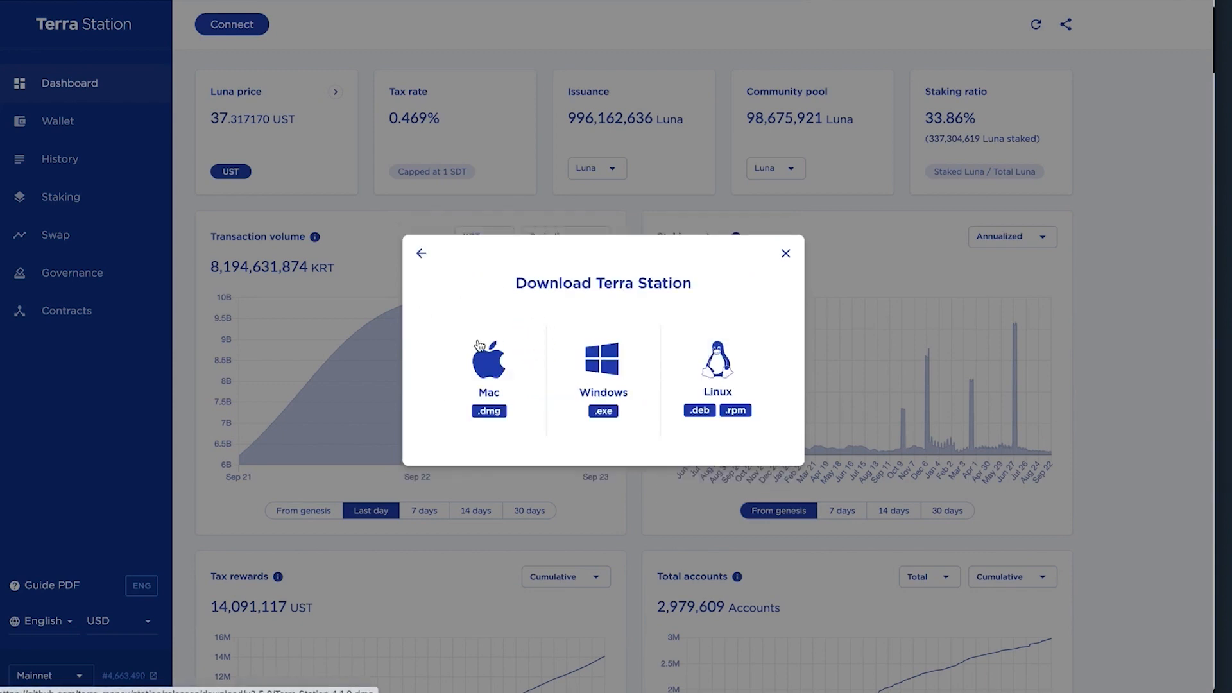
{"action": "mouse_move", "coordinate": [783, 256]}
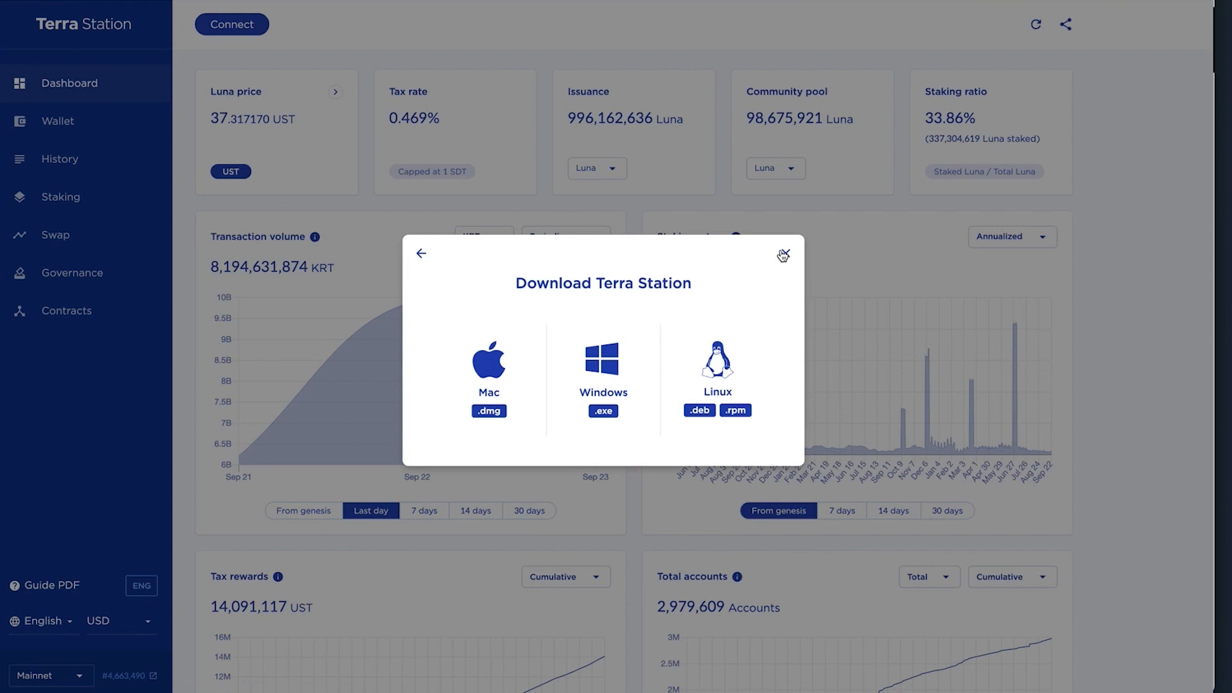
Step: Dismiss the download dialog and return to the wallet options list in the desktop app
{"action": "left_click", "coordinate": [783, 254]}
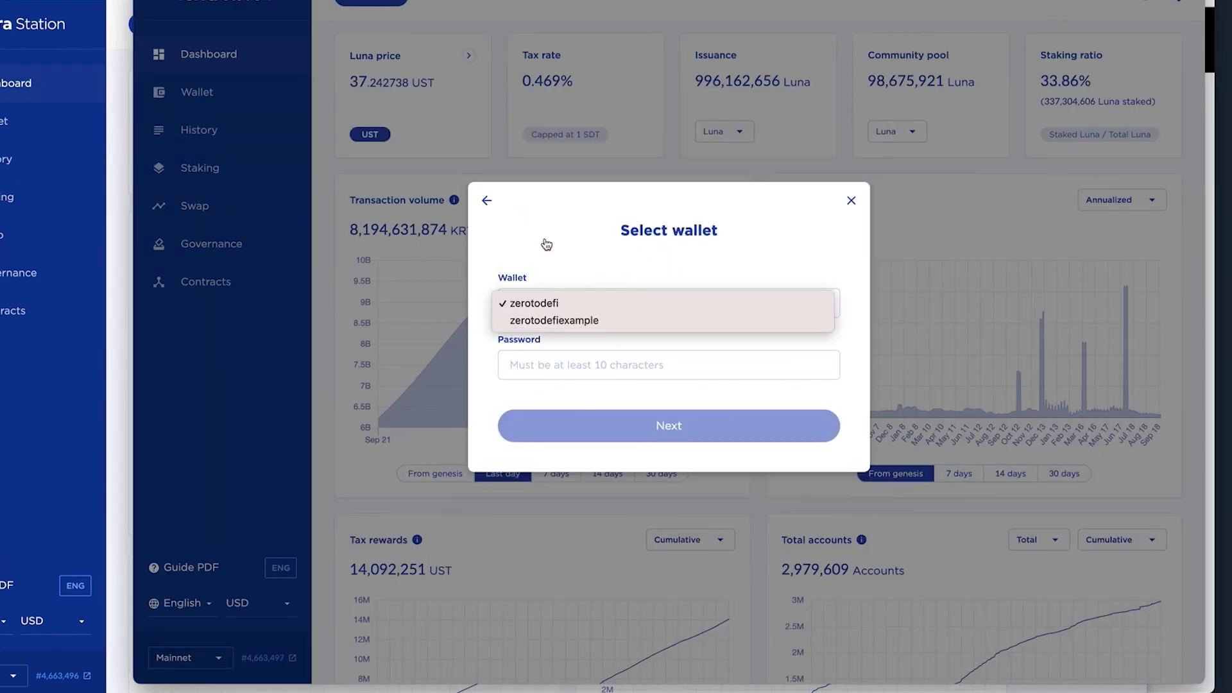
{"action": "left_click", "coordinate": [486, 200]}
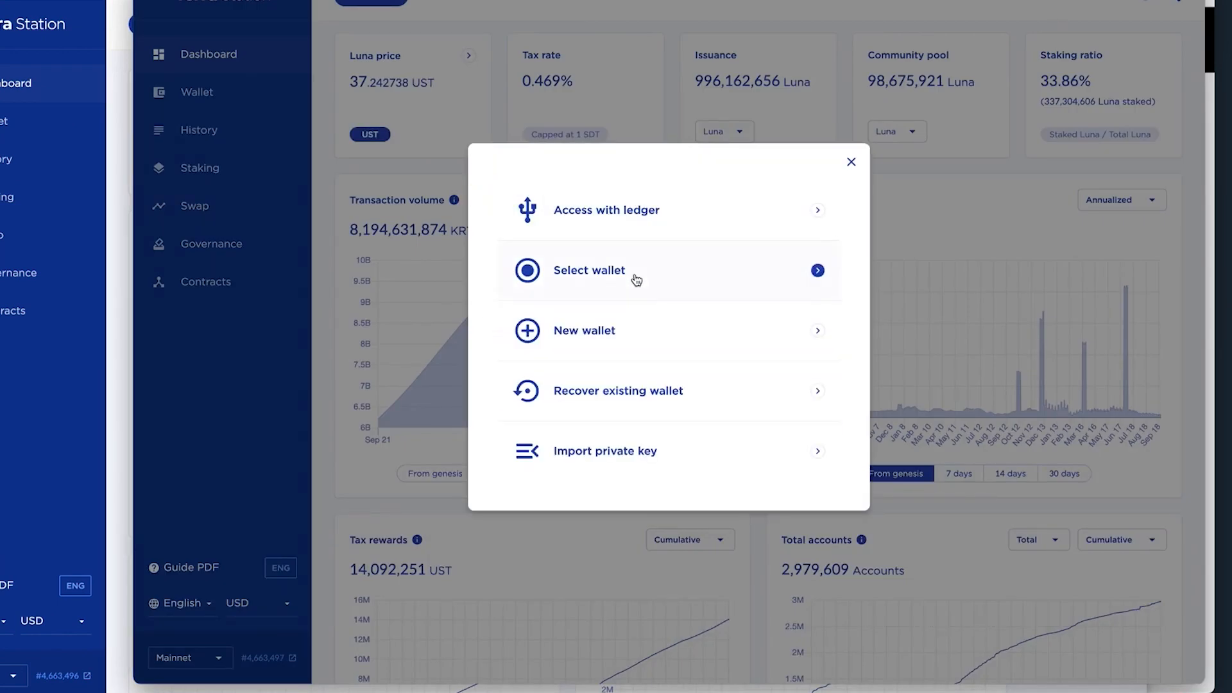
{"action": "mouse_move", "coordinate": [584, 330]}
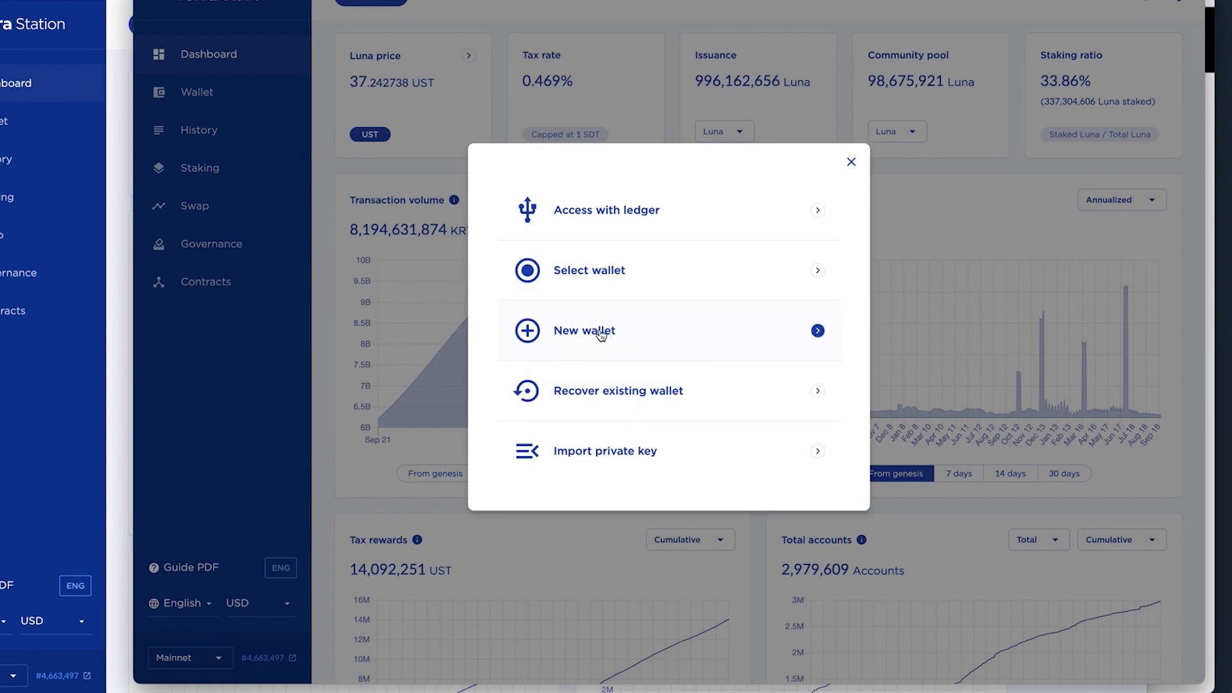
{"action": "mouse_move", "coordinate": [664, 397]}
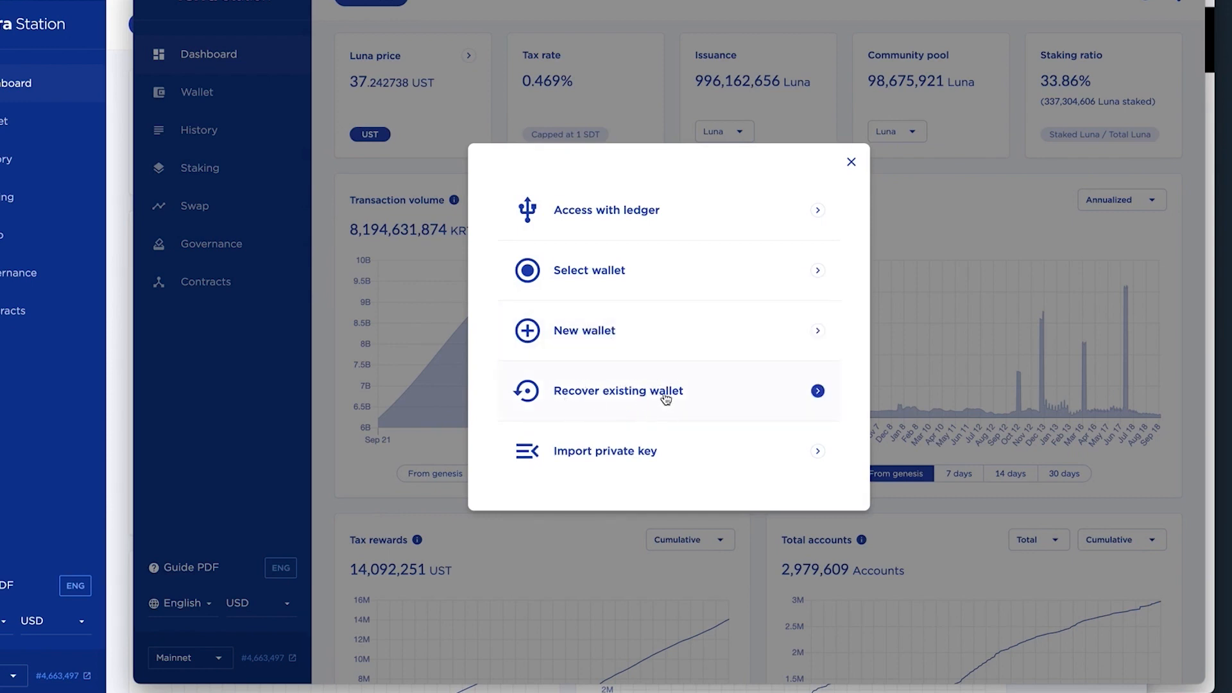
{"action": "mouse_move", "coordinate": [585, 329]}
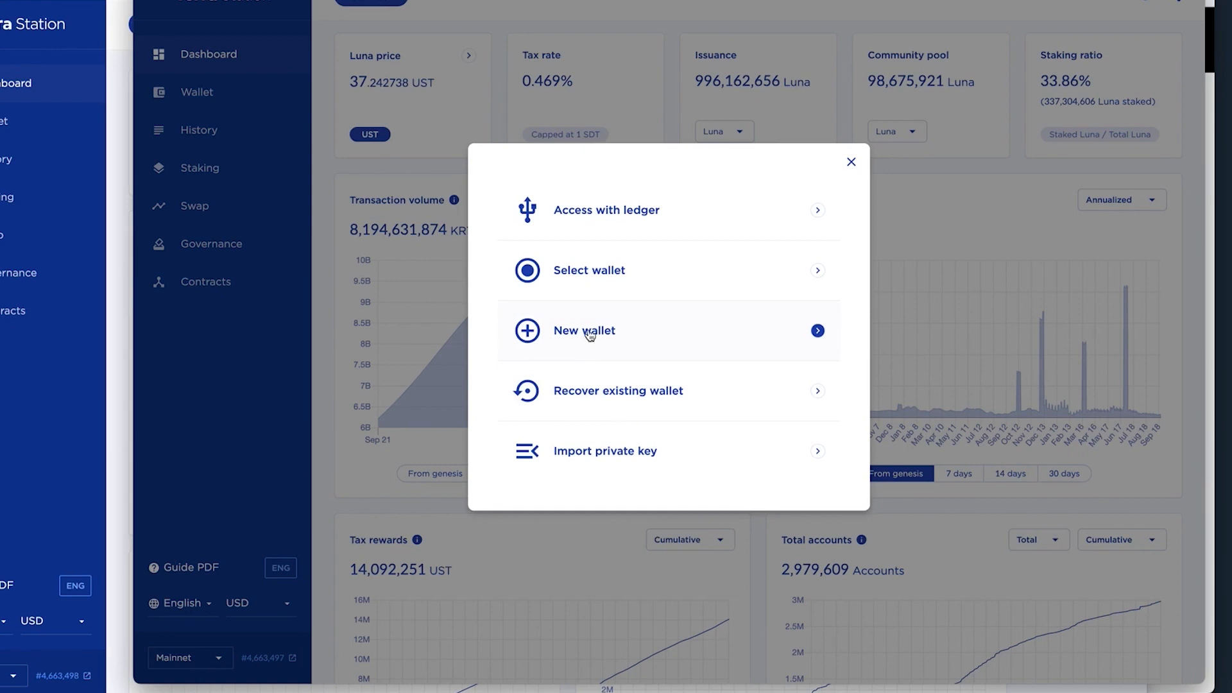
Step: Start a new wallet named zerotodefi-example2 with its password and seed phrase shown
{"action": "left_click", "coordinate": [584, 329]}
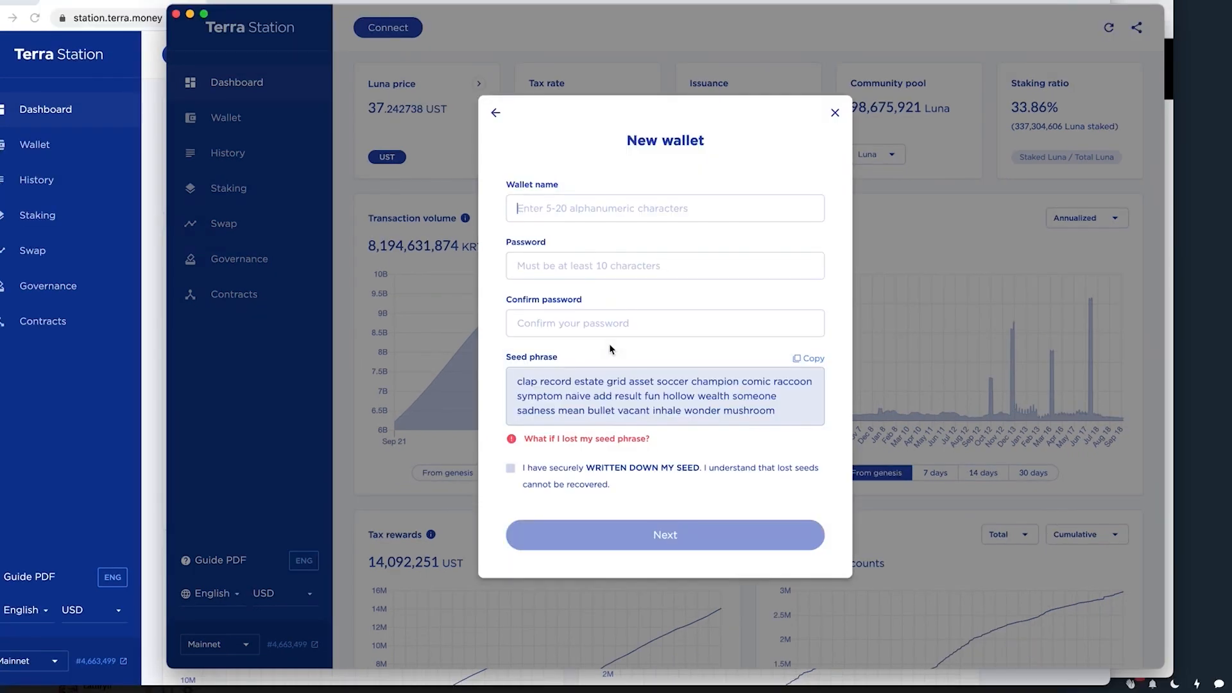
{"action": "type", "text": "zerotodefi-"}
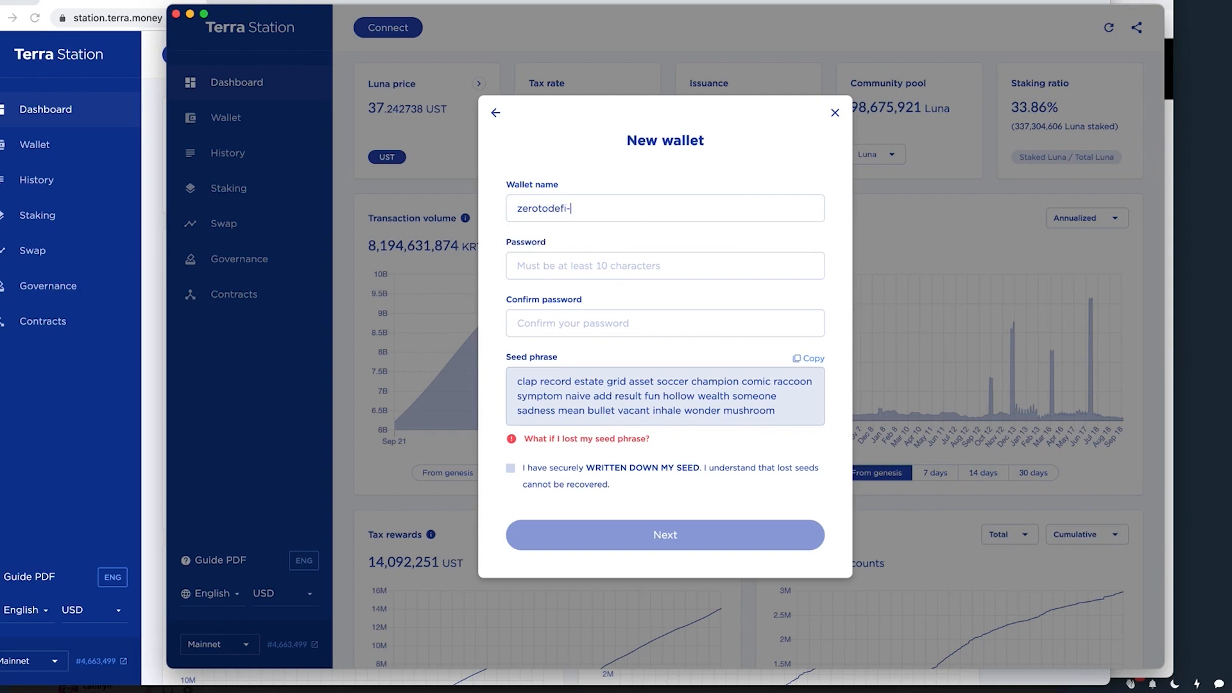
{"action": "type", "text": "example2"}
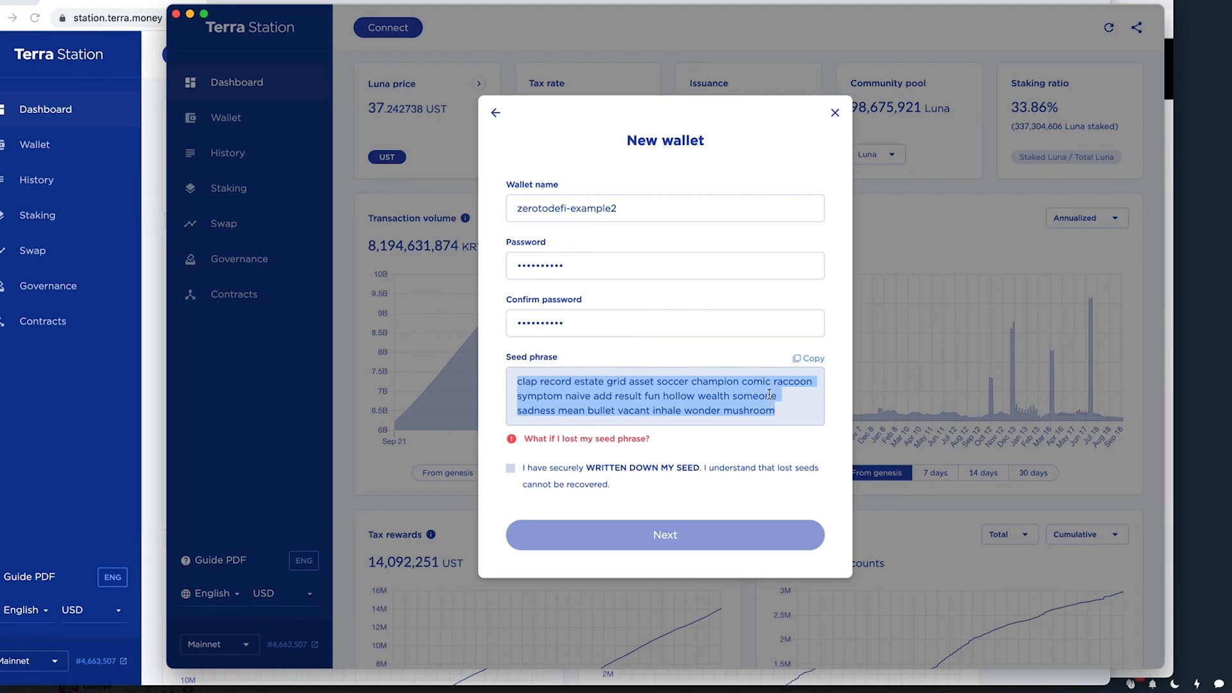
{"action": "mouse_move", "coordinate": [585, 396]}
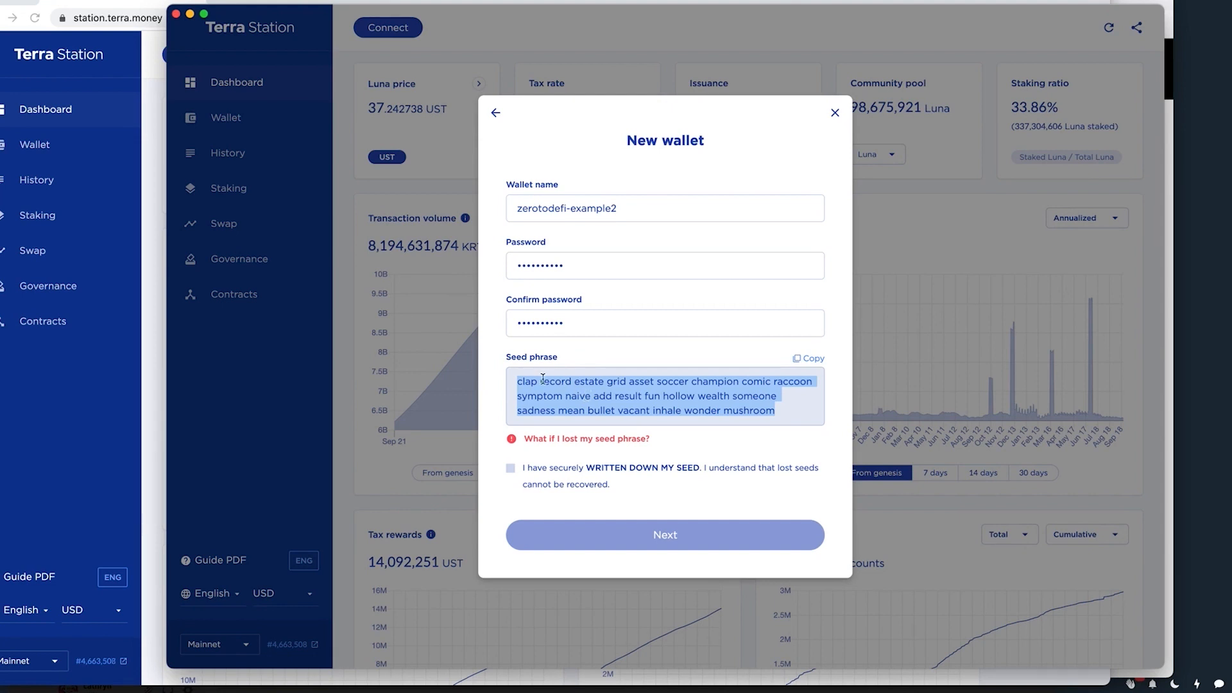
{"action": "mouse_move", "coordinate": [790, 396]}
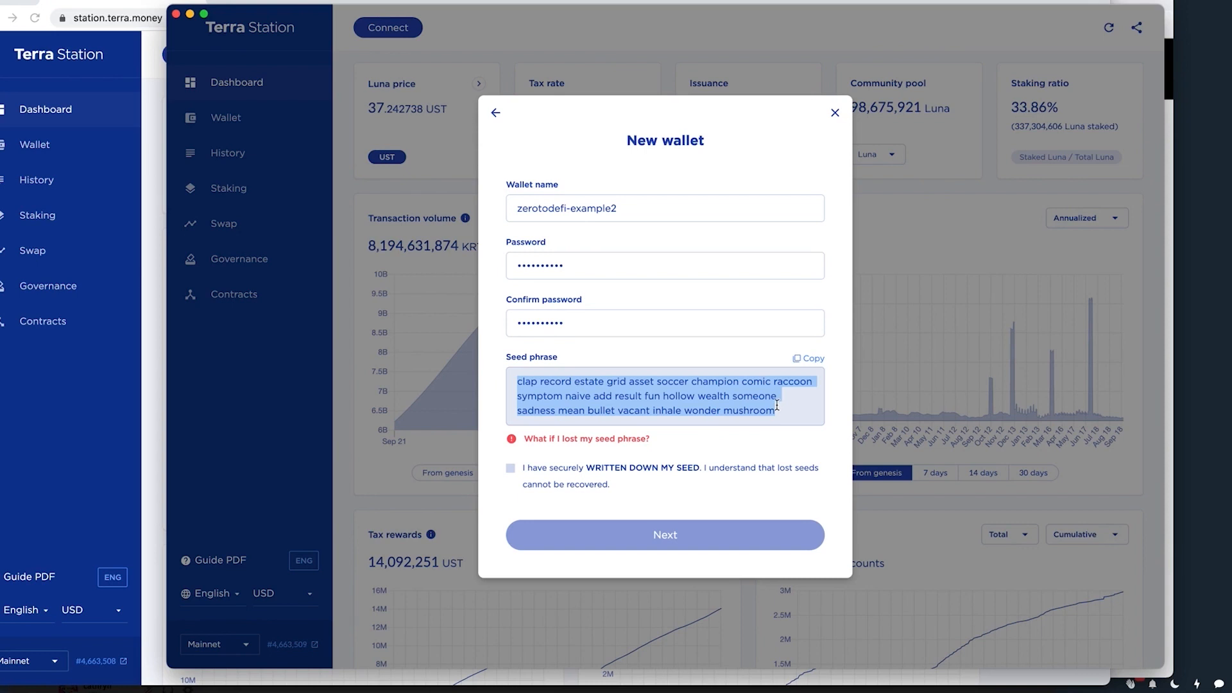
{"action": "mouse_move", "coordinate": [134, 76]}
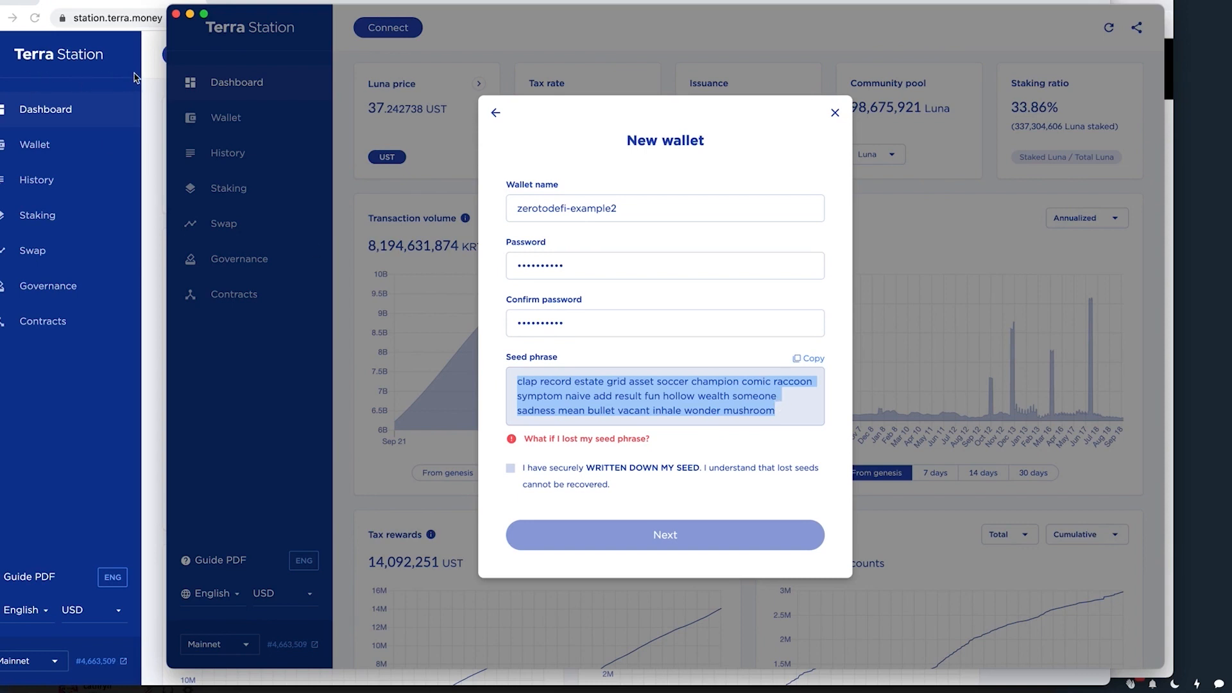
{"action": "mouse_move", "coordinate": [512, 94]}
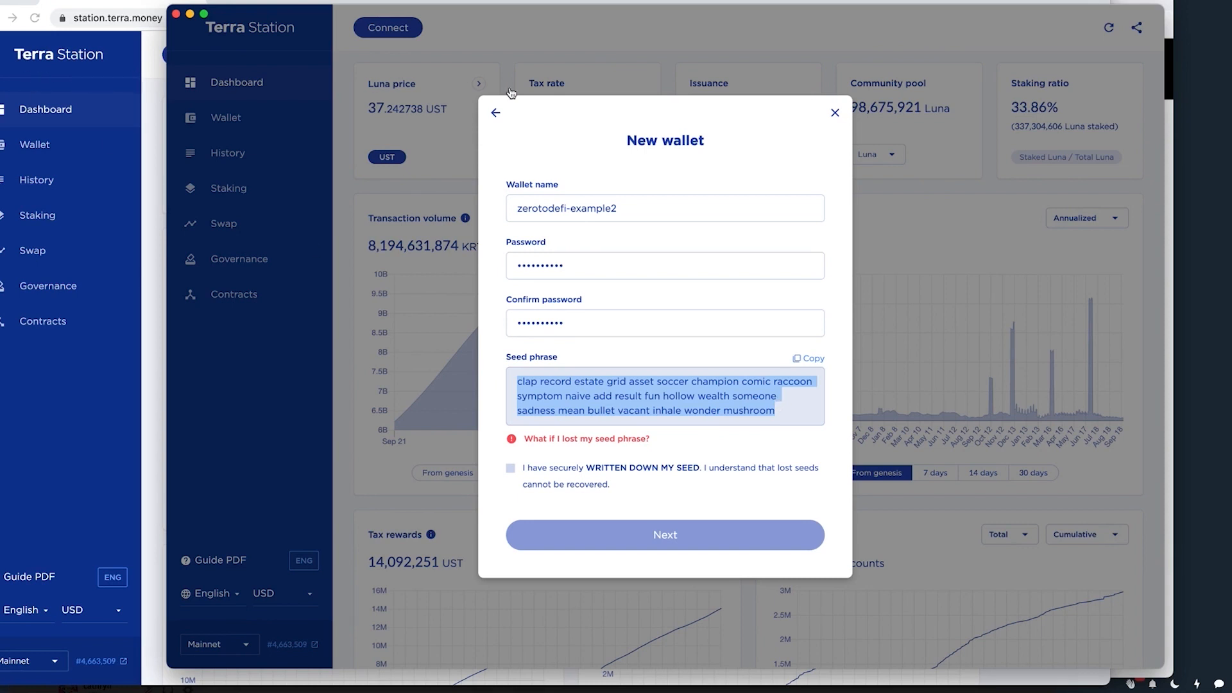
{"action": "mouse_move", "coordinate": [119, 100]}
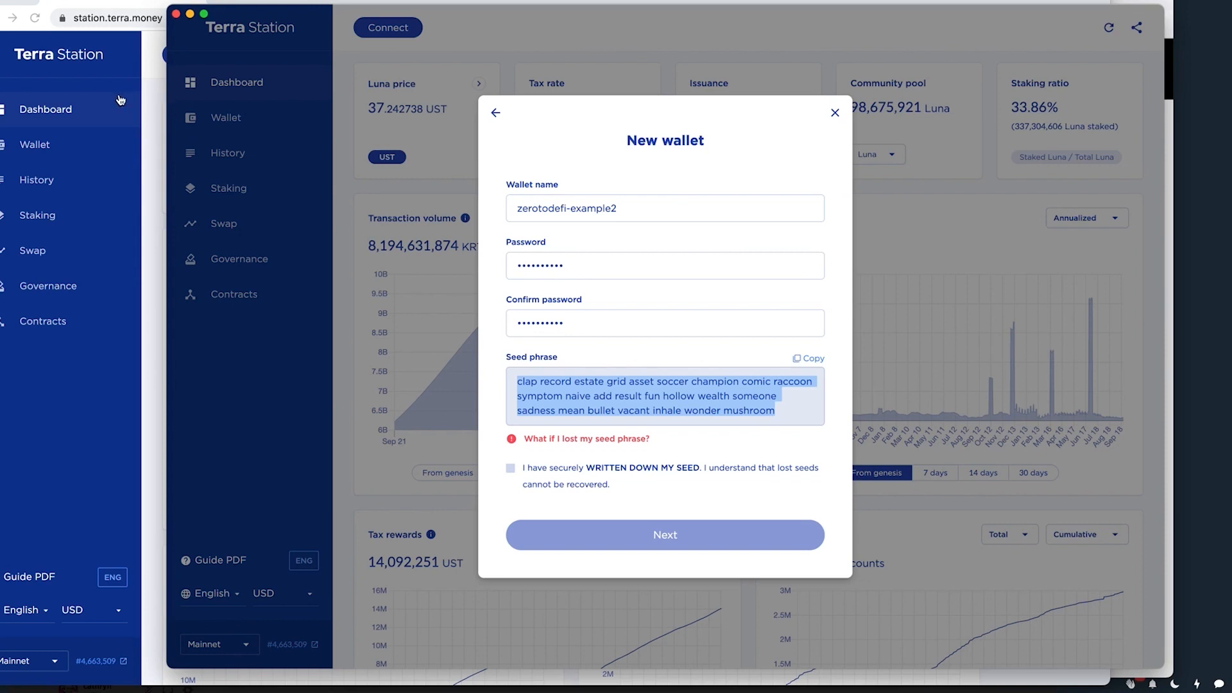
{"action": "left_click", "coordinate": [835, 113]}
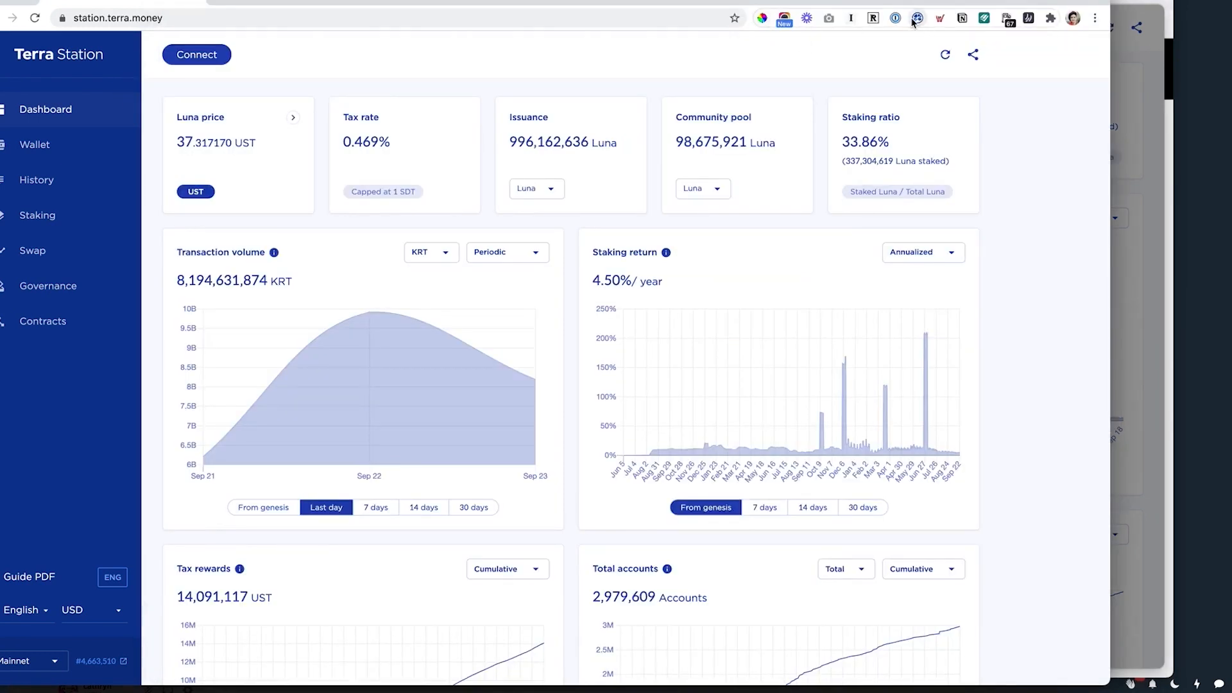
{"action": "left_click", "coordinate": [894, 18]}
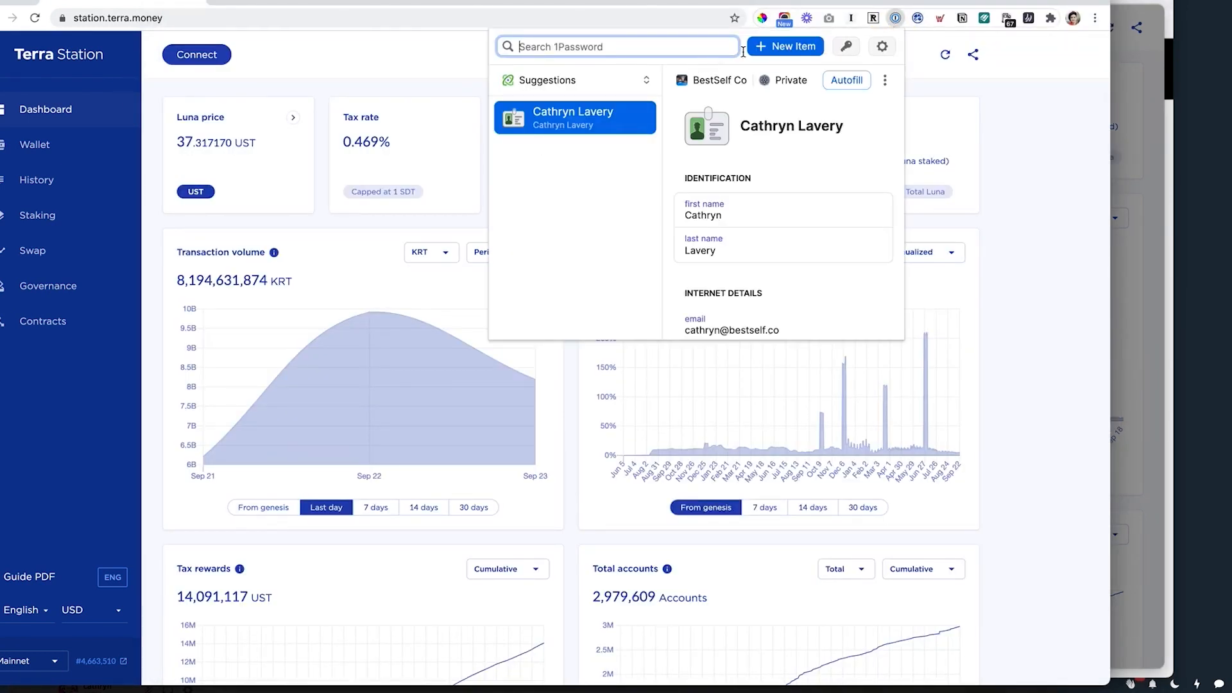
{"action": "left_click", "coordinate": [785, 46]}
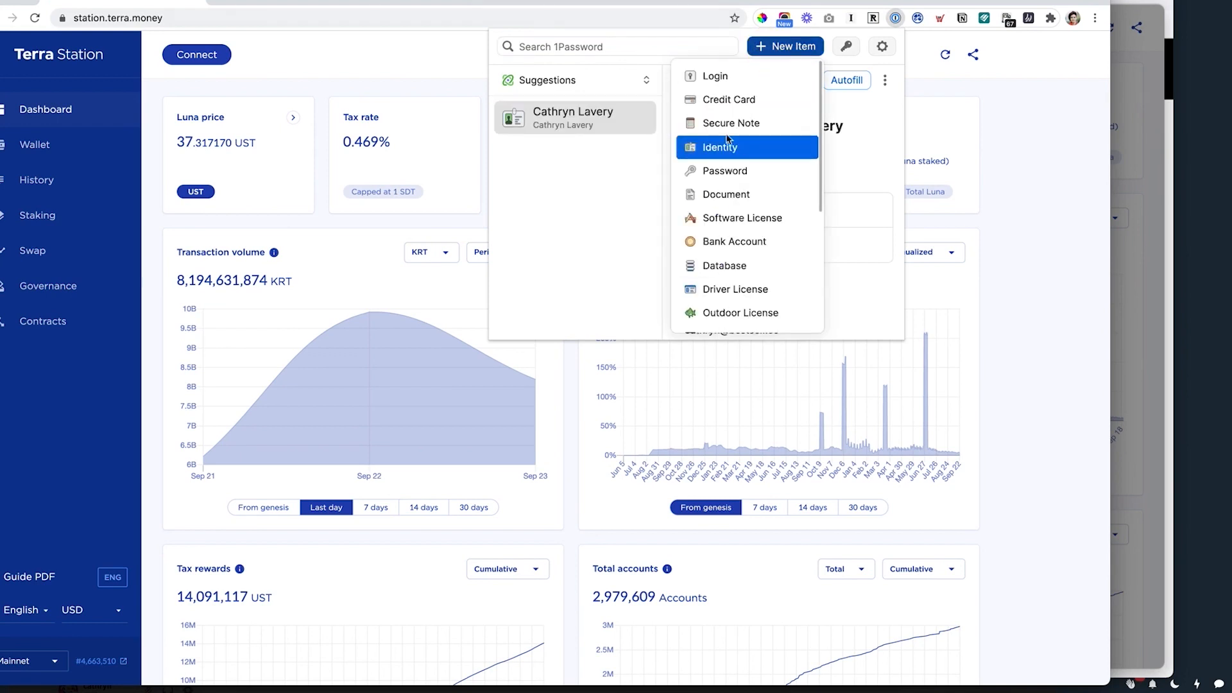
{"action": "mouse_move", "coordinate": [771, 125]}
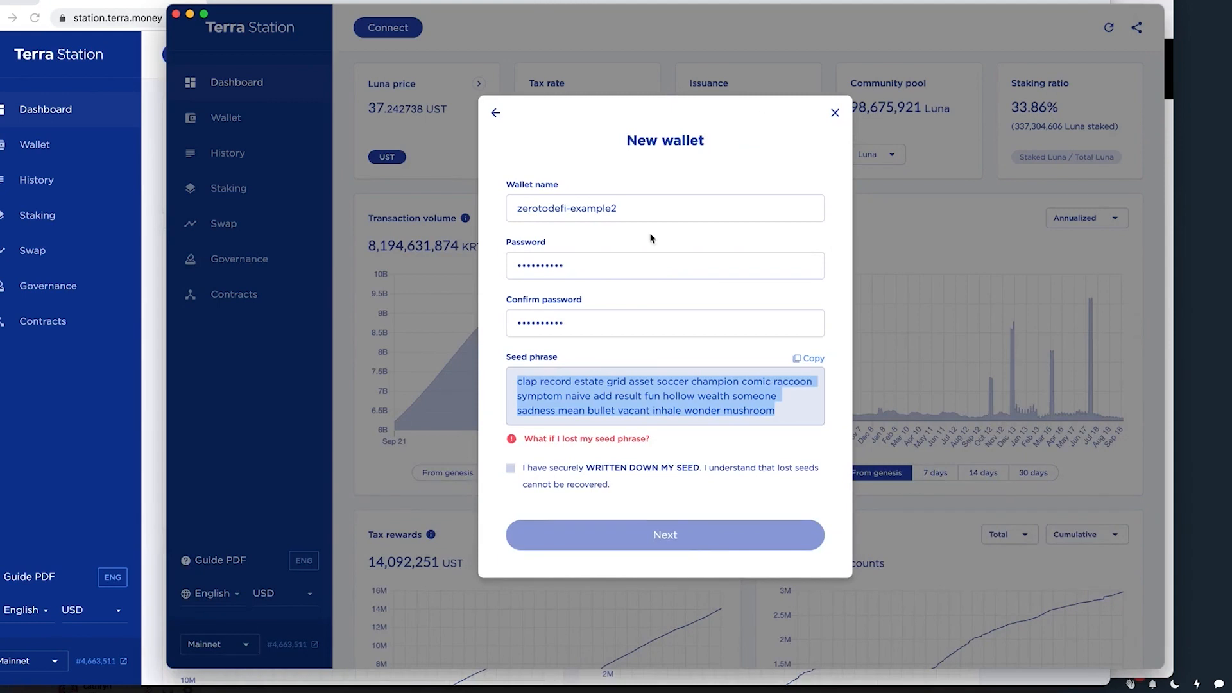
{"action": "mouse_move", "coordinate": [617, 414]}
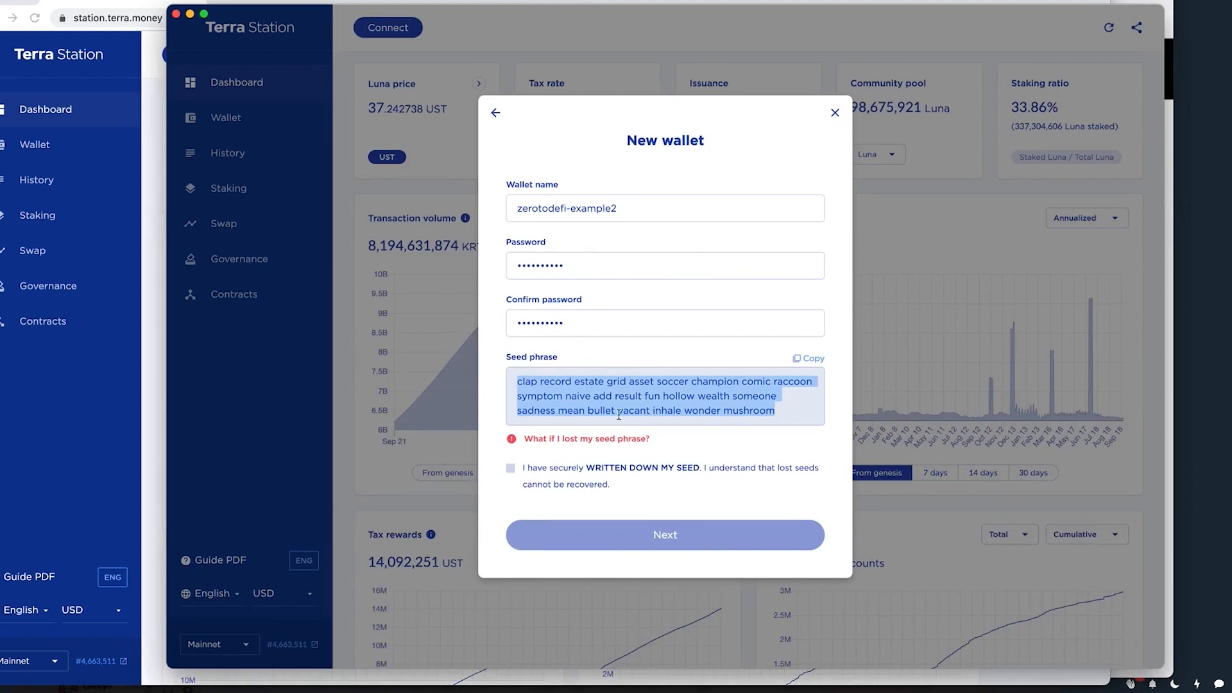
{"action": "mouse_move", "coordinate": [870, 409]}
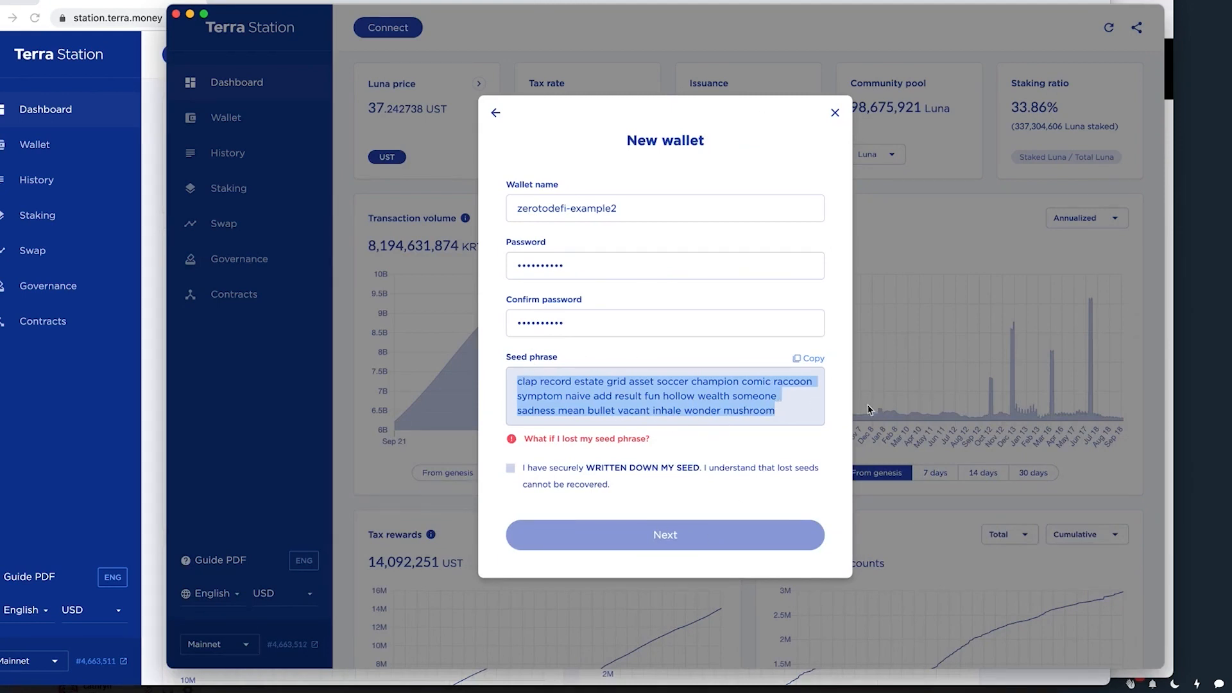
{"action": "mouse_move", "coordinate": [761, 390]}
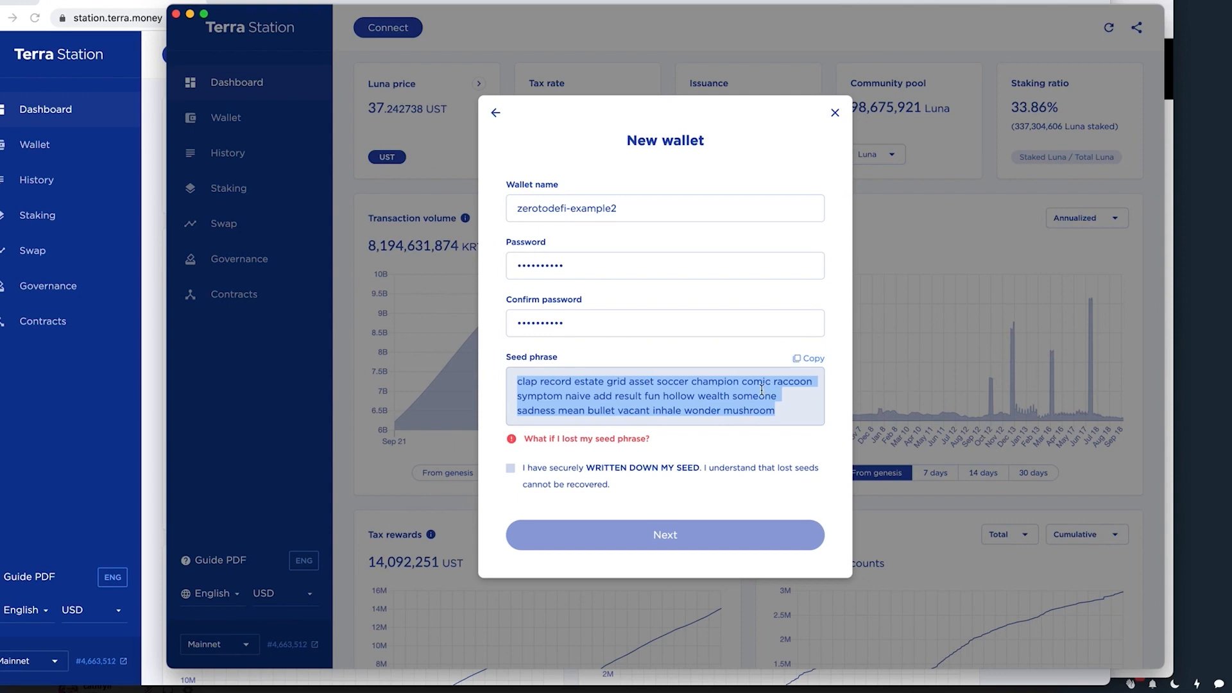
{"action": "mouse_move", "coordinate": [895, 411]}
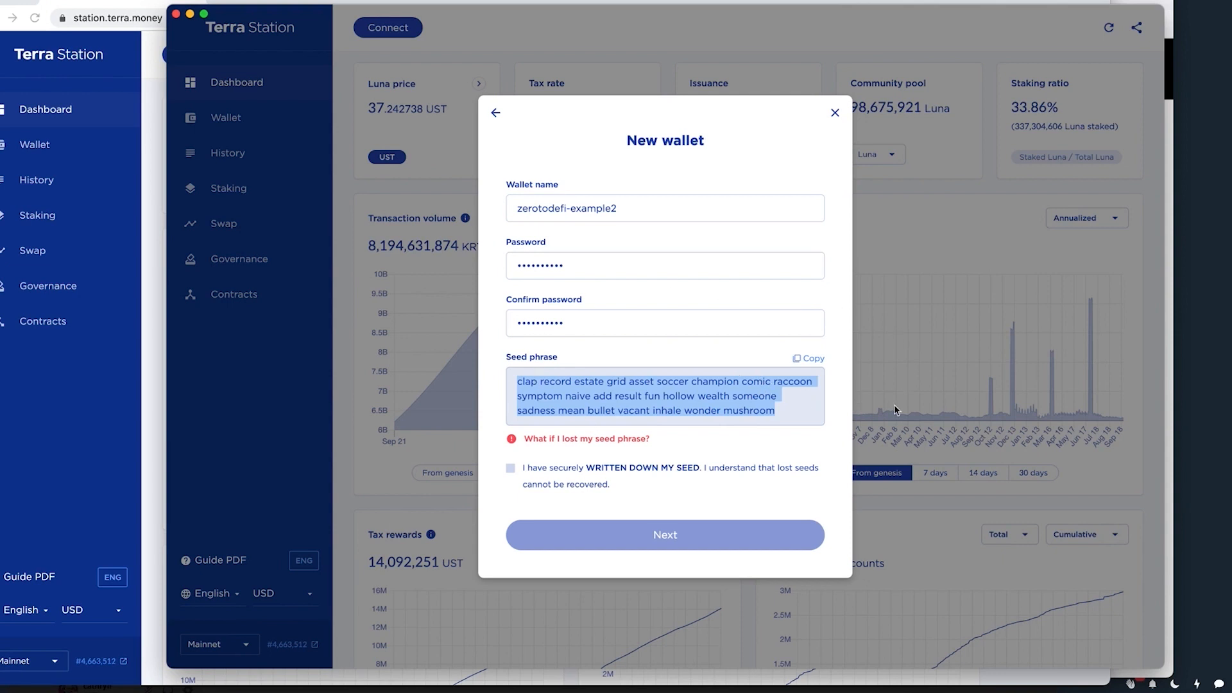
{"action": "mouse_move", "coordinate": [547, 464]}
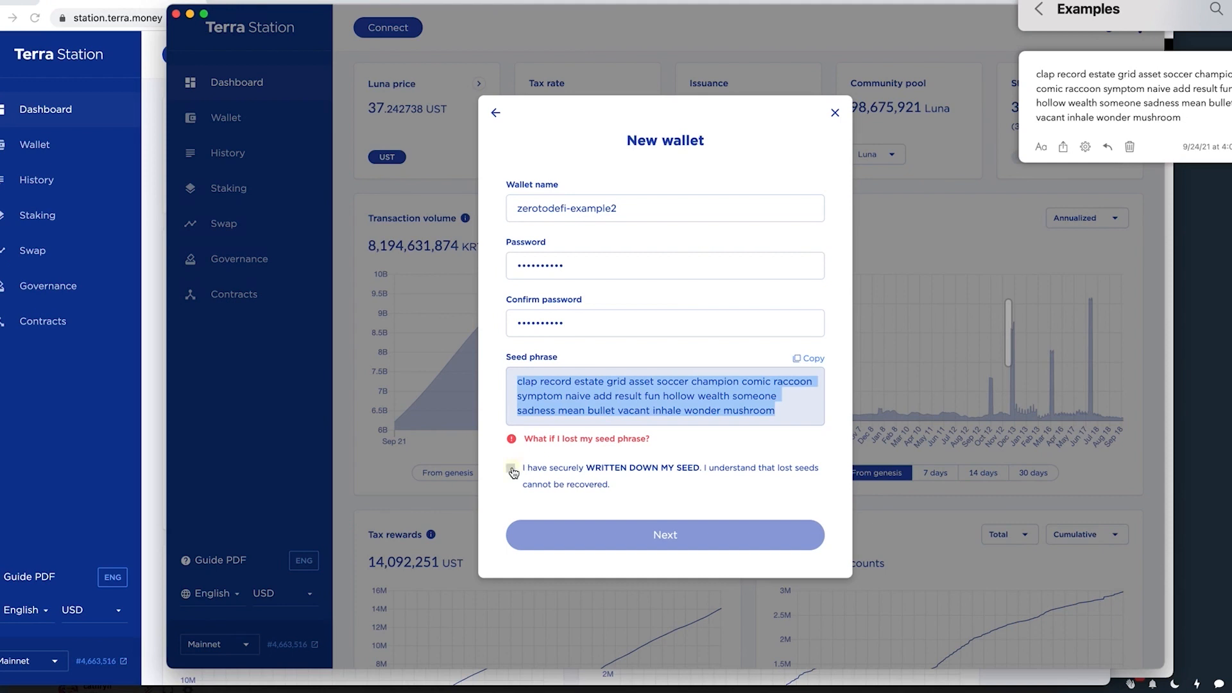
Step: Confirm the seed phrase is written down and proceed to the seed confirmation step
{"action": "left_click", "coordinate": [663, 534]}
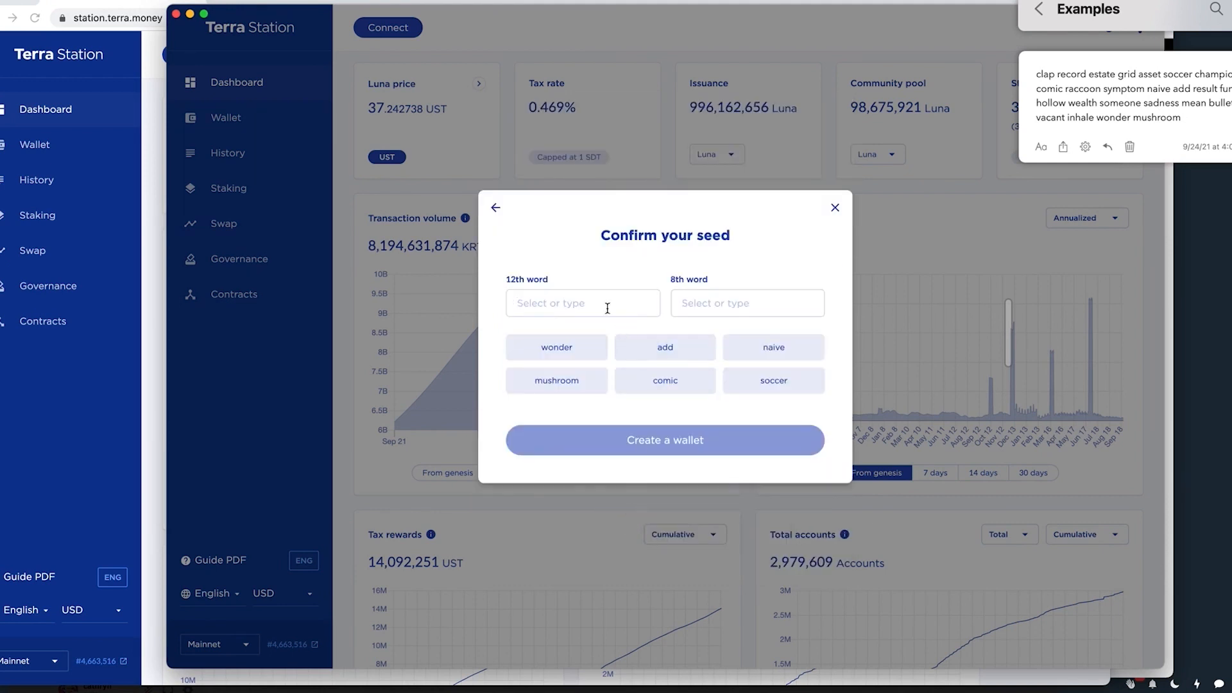
{"action": "mouse_move", "coordinate": [1062, 84]}
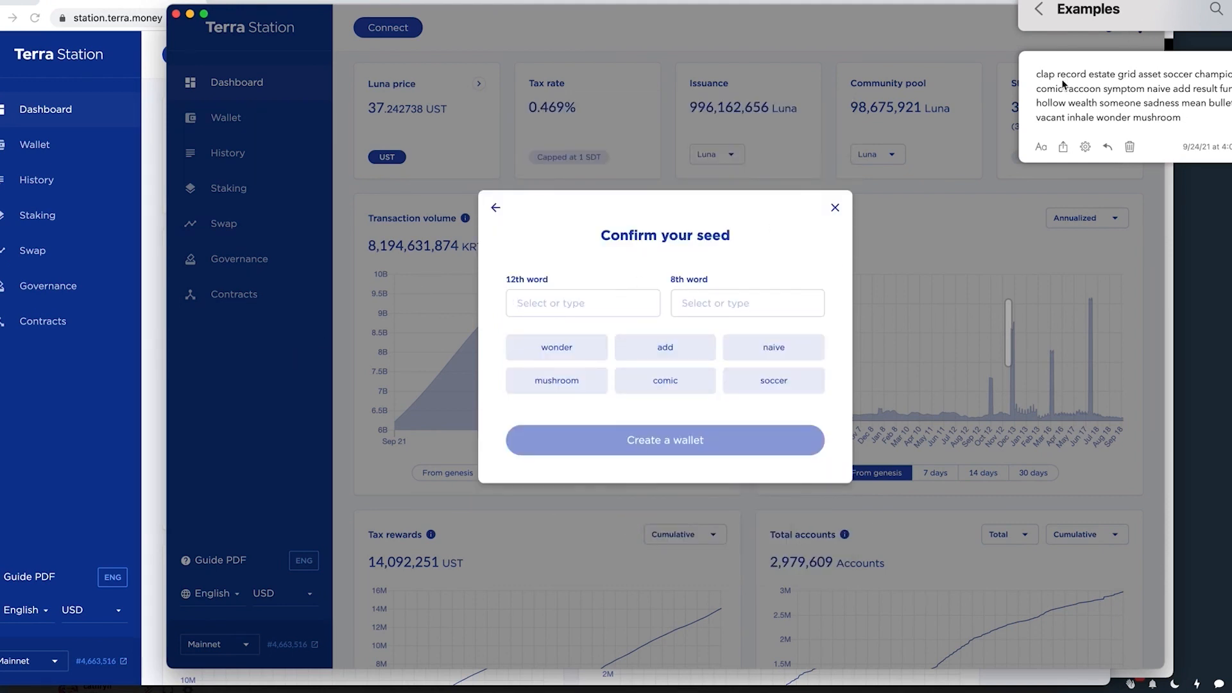
Step: Create the zerotodefi-example2 wallet so its terra address shows on the dashboard
{"action": "left_click", "coordinate": [664, 439]}
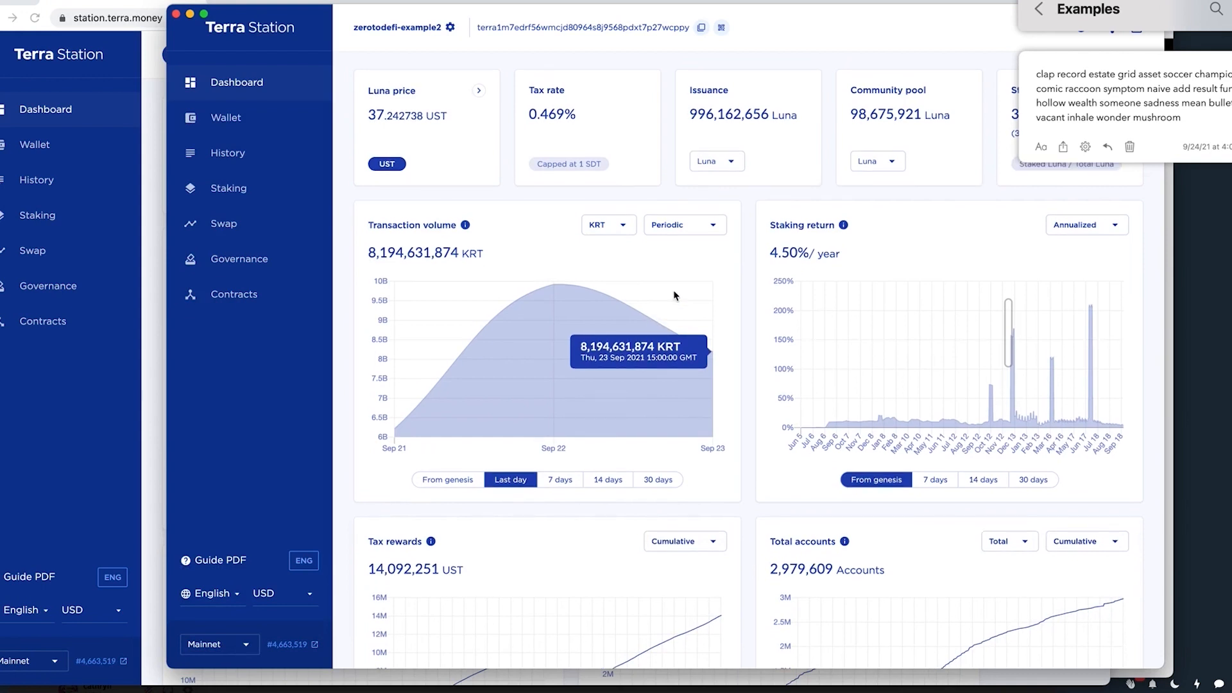
{"action": "mouse_move", "coordinate": [617, 41]}
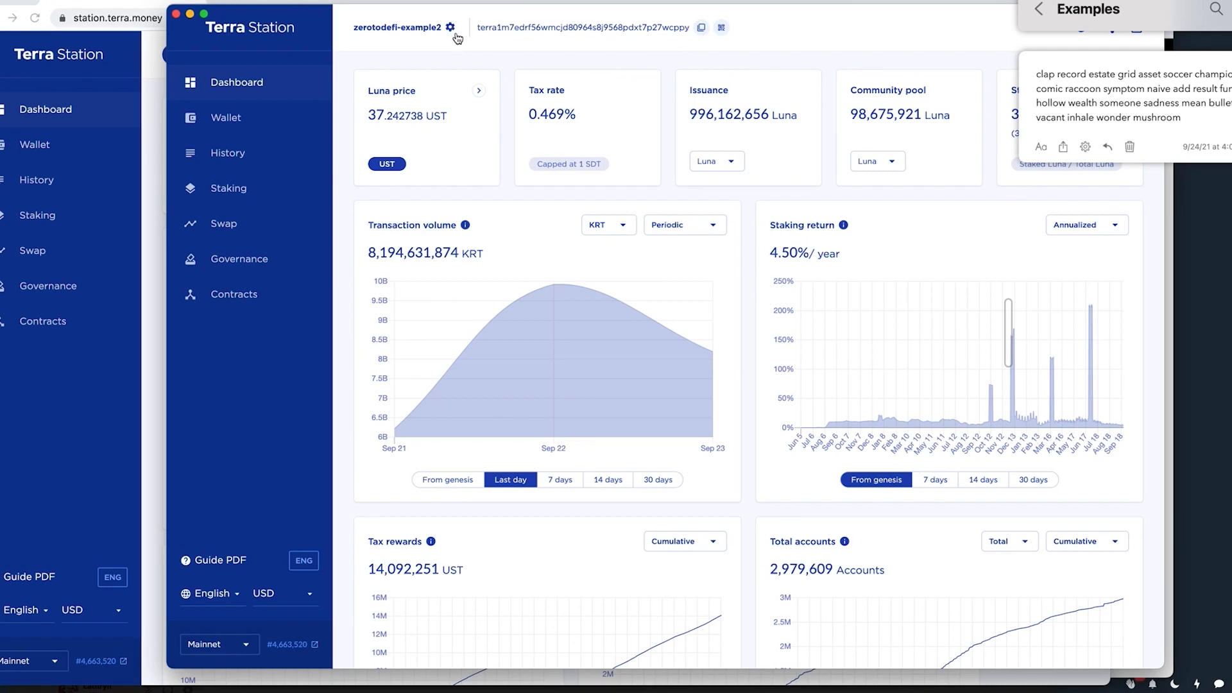
{"action": "mouse_move", "coordinate": [540, 37]}
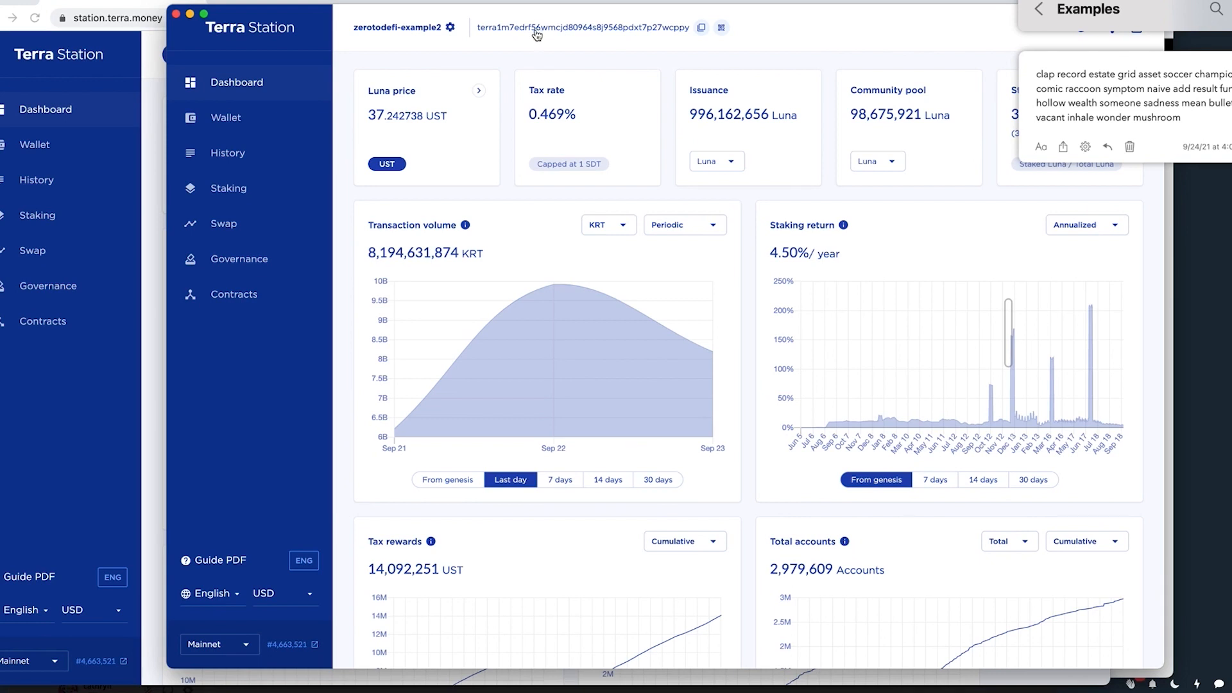
{"action": "mouse_move", "coordinate": [567, 40]}
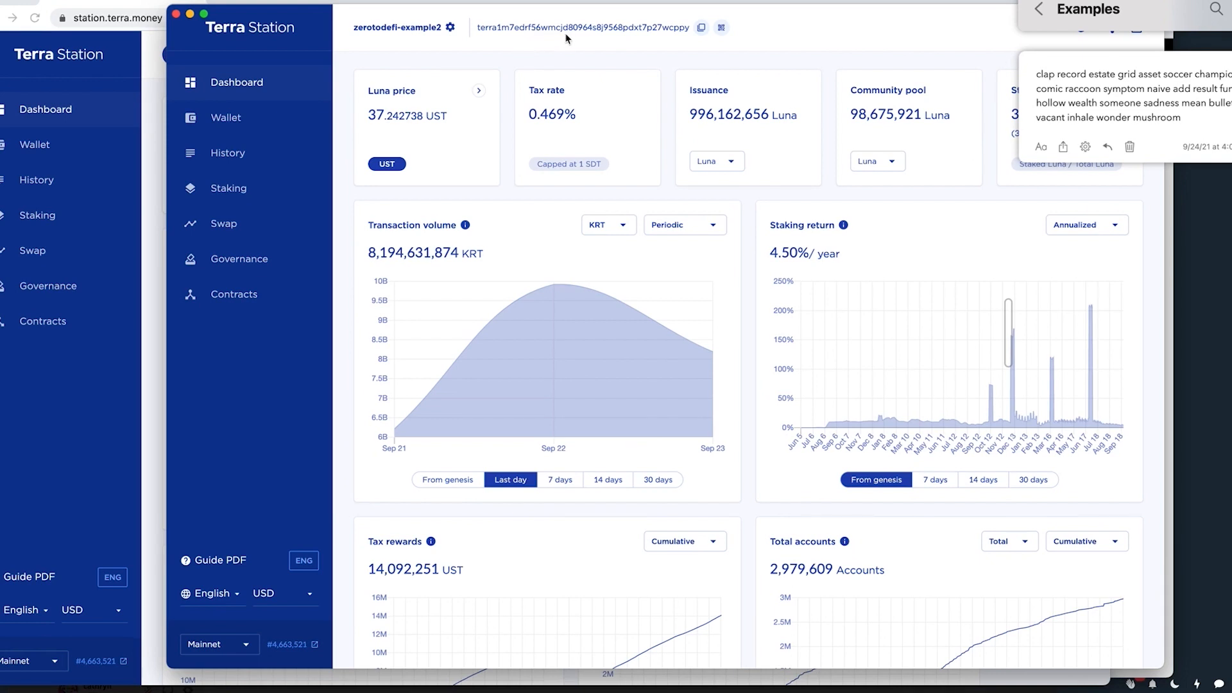
{"action": "mouse_move", "coordinate": [585, 39]}
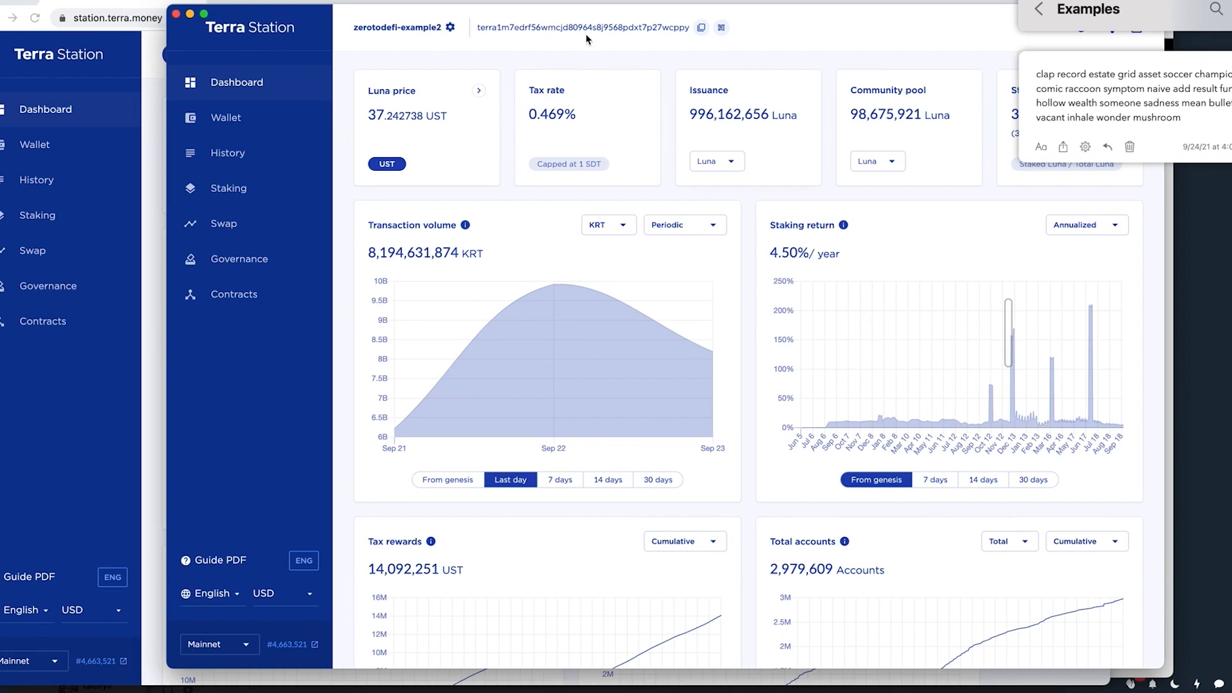
{"action": "mouse_move", "coordinate": [656, 29]}
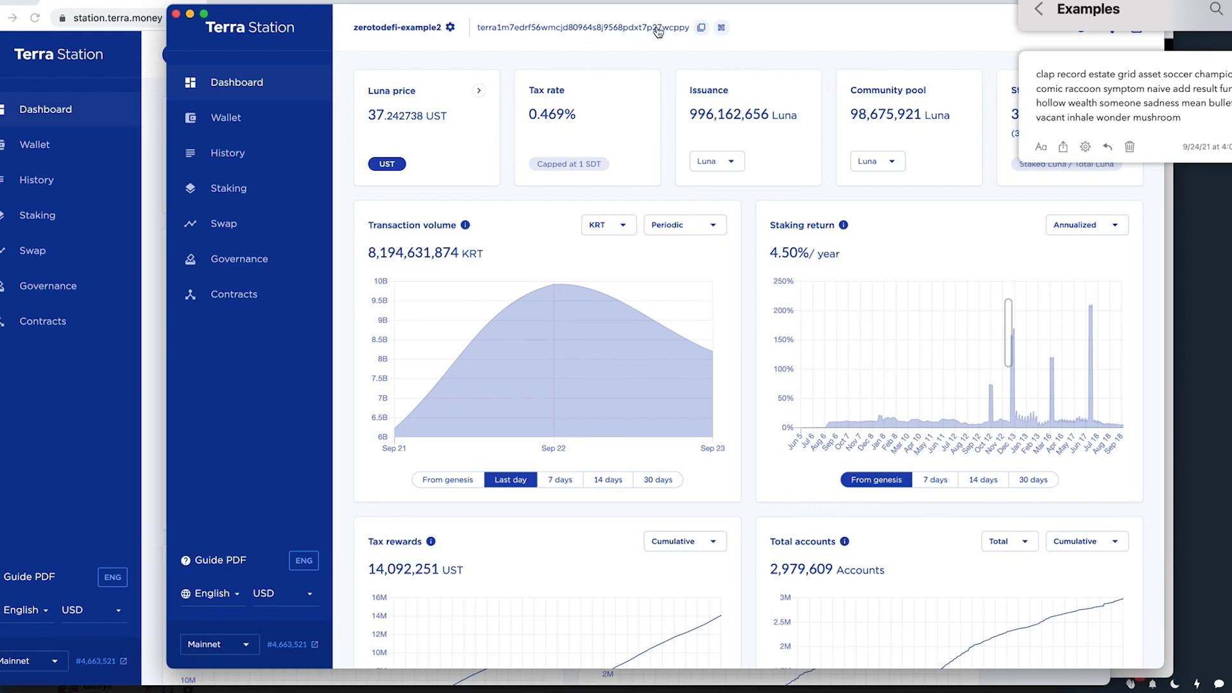
{"action": "mouse_move", "coordinate": [510, 163]}
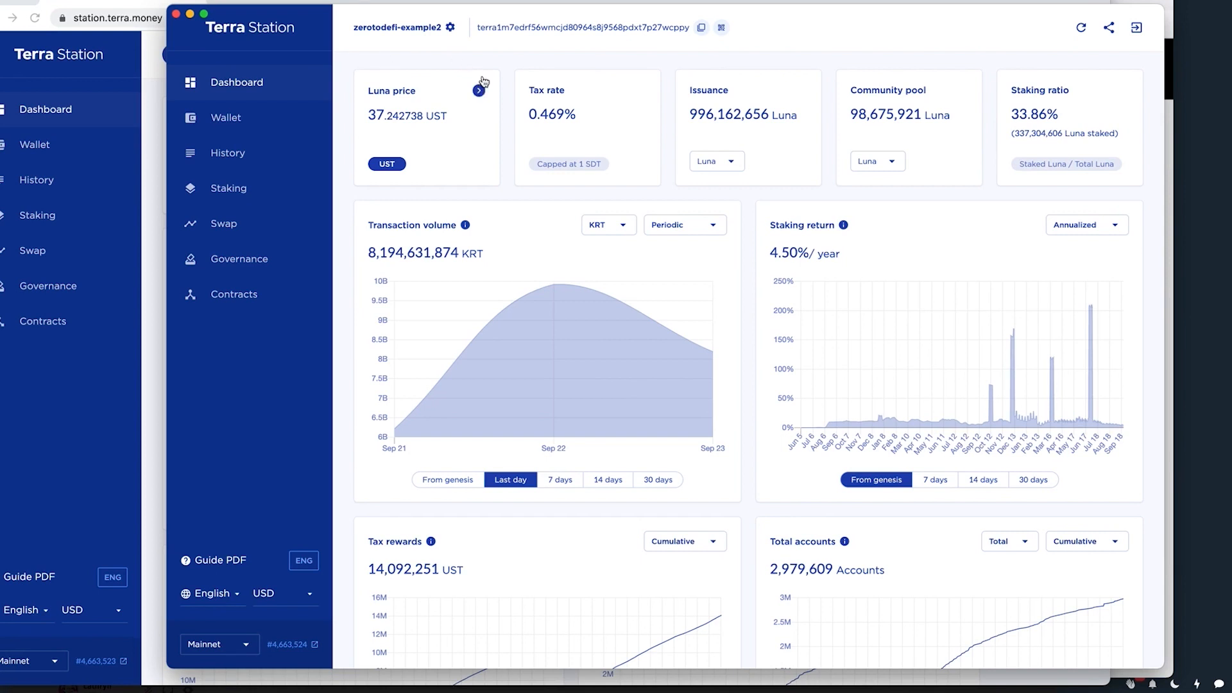
{"action": "mouse_move", "coordinate": [454, 151]}
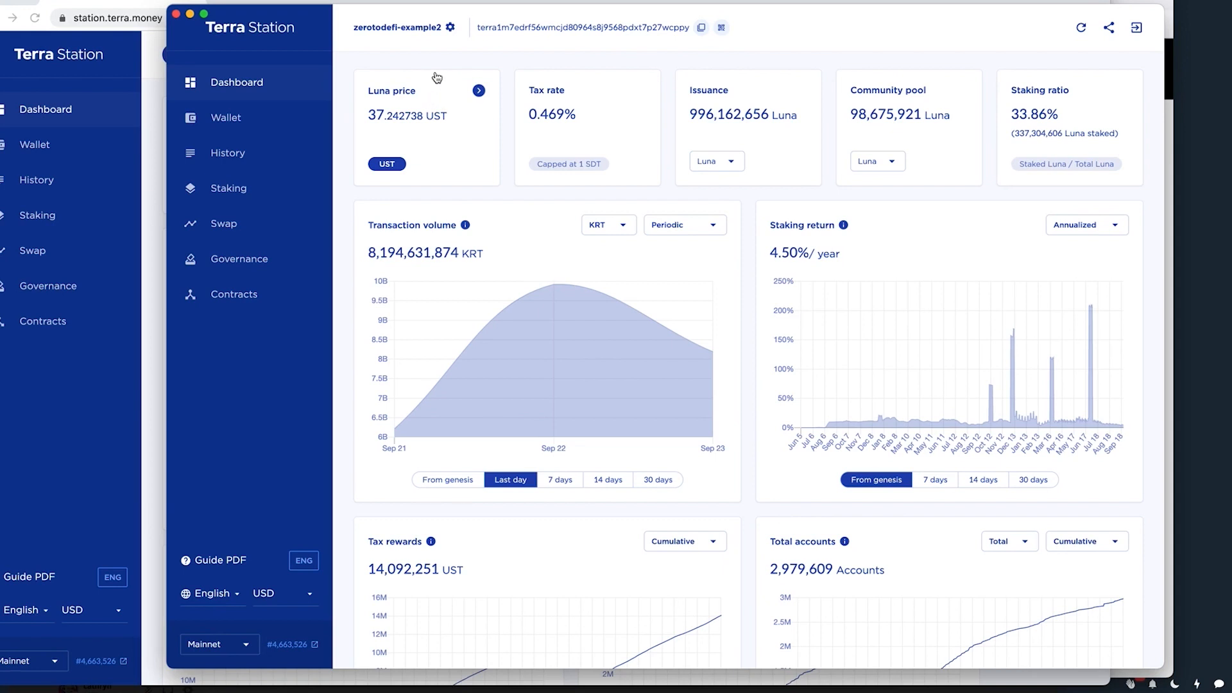
{"action": "mouse_move", "coordinate": [237, 194]}
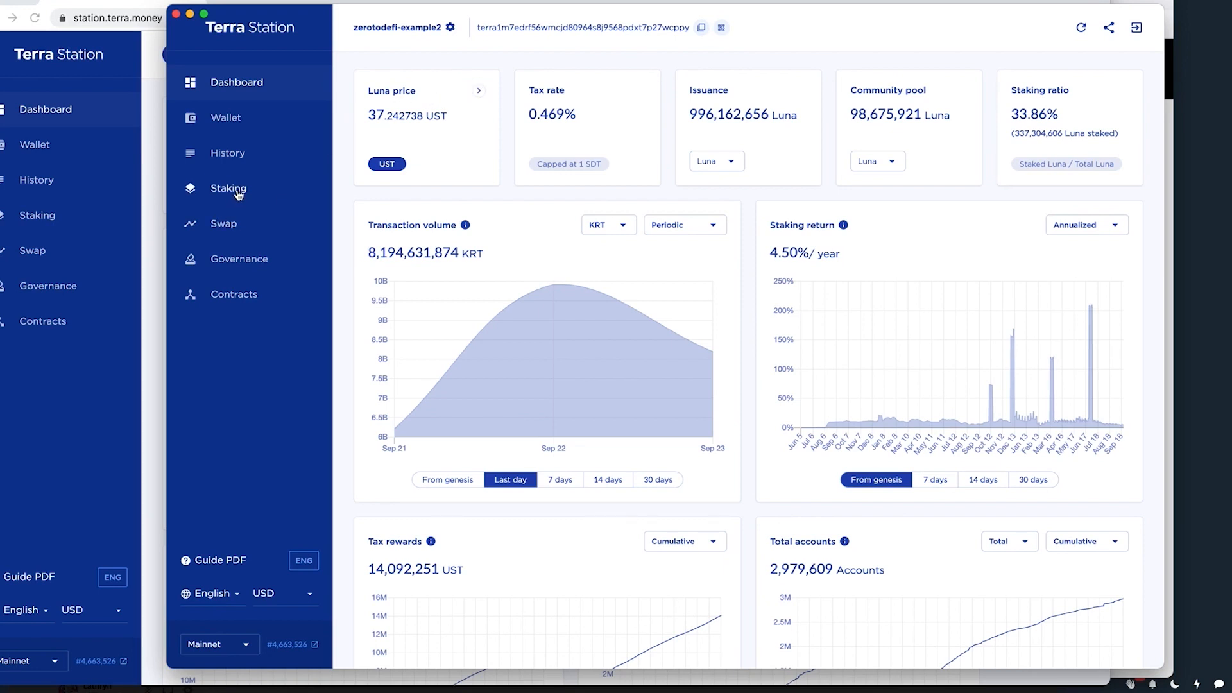
{"action": "mouse_move", "coordinate": [465, 113]}
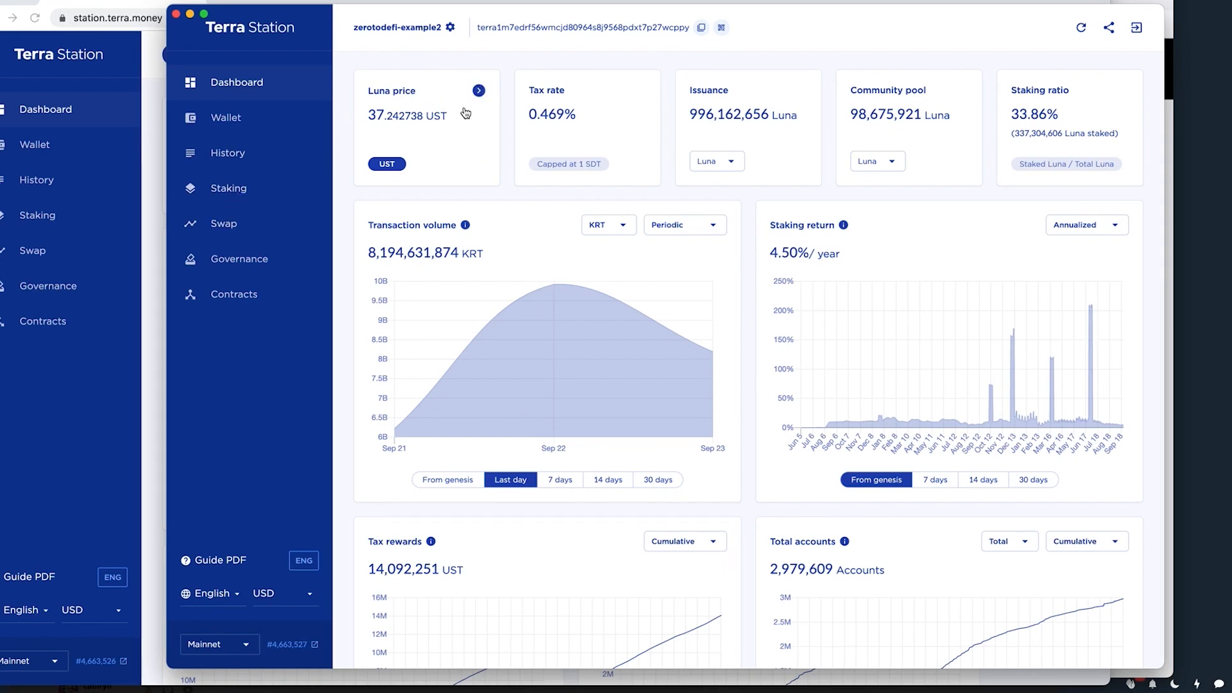
{"action": "mouse_move", "coordinate": [311, 50]}
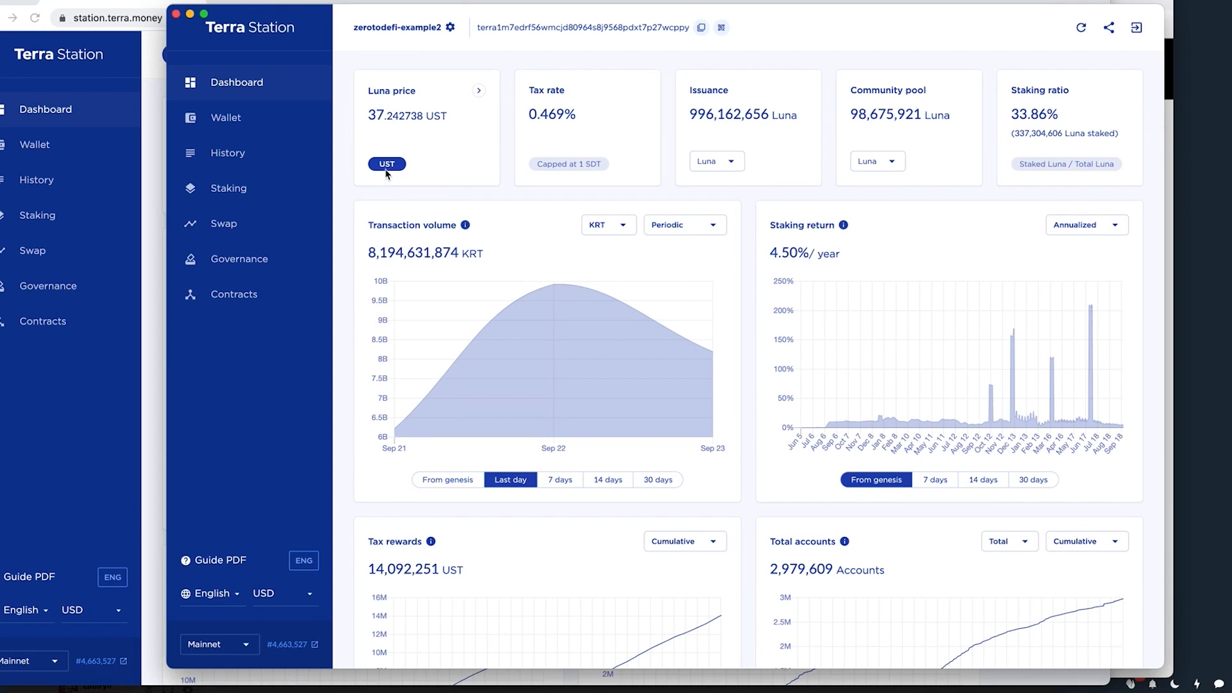
{"action": "mouse_move", "coordinate": [440, 121]}
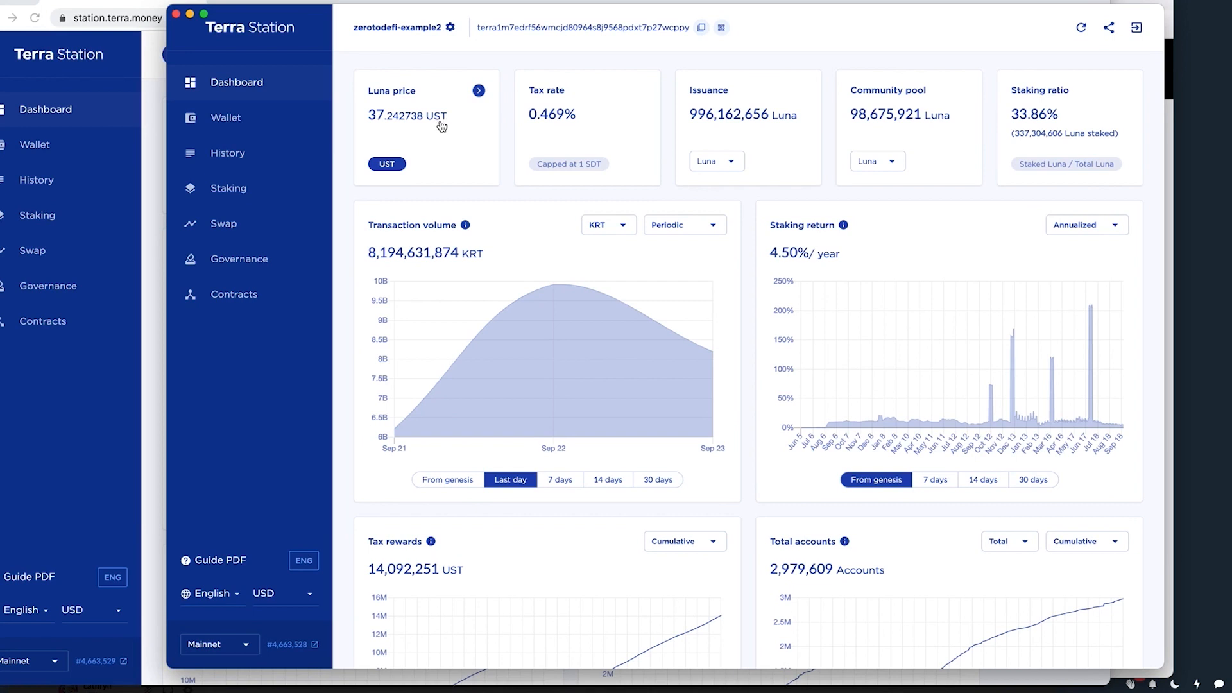
{"action": "mouse_move", "coordinate": [459, 127]}
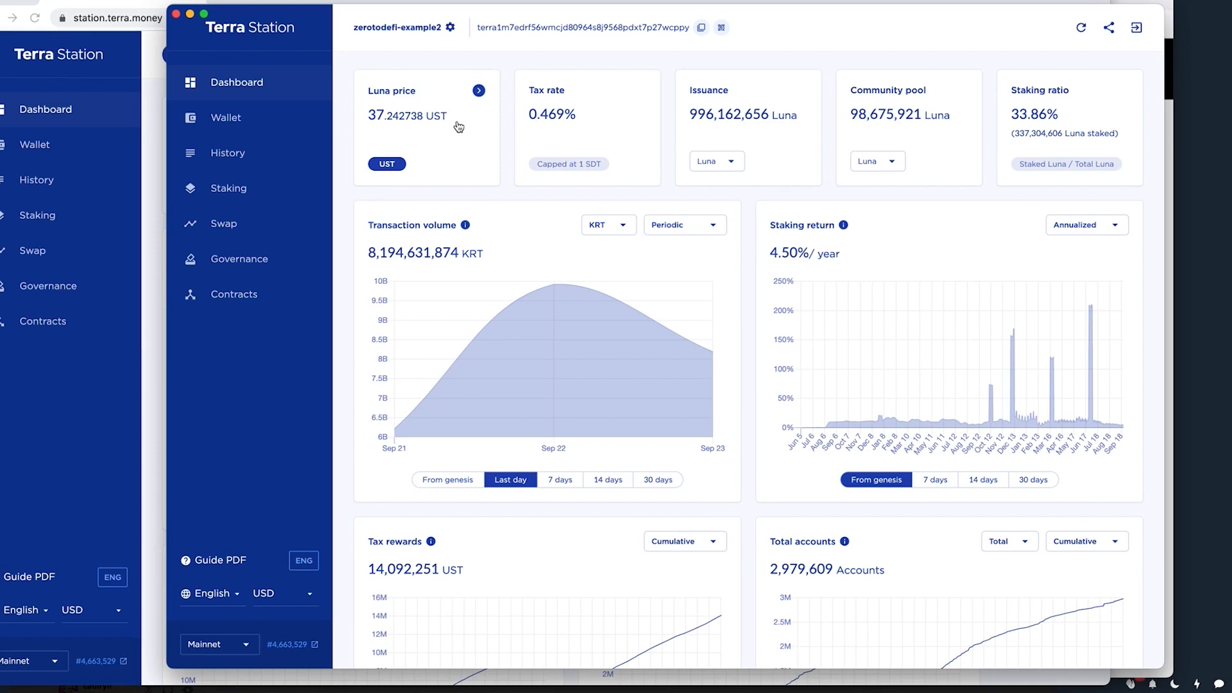
{"action": "mouse_move", "coordinate": [453, 118]}
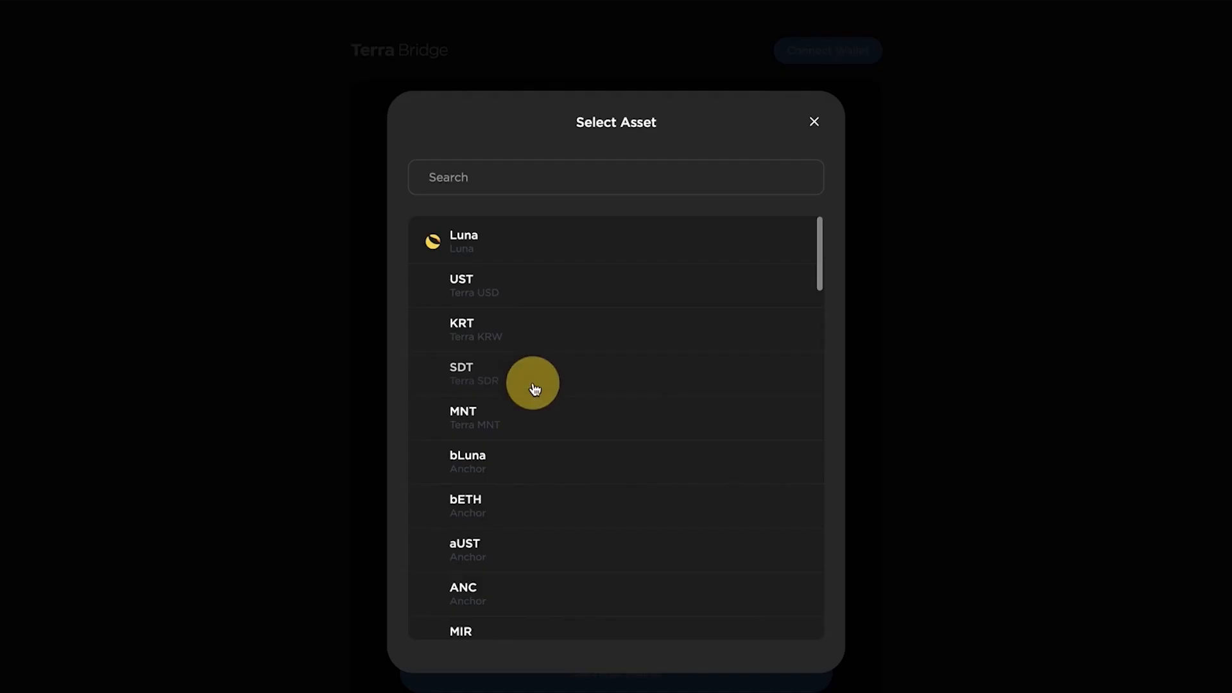
Step: Scroll the Terra Bridge asset list back up and select UST as the asset to bridge
{"action": "scroll", "scroll_direction": "down", "scroll_amount": 3}
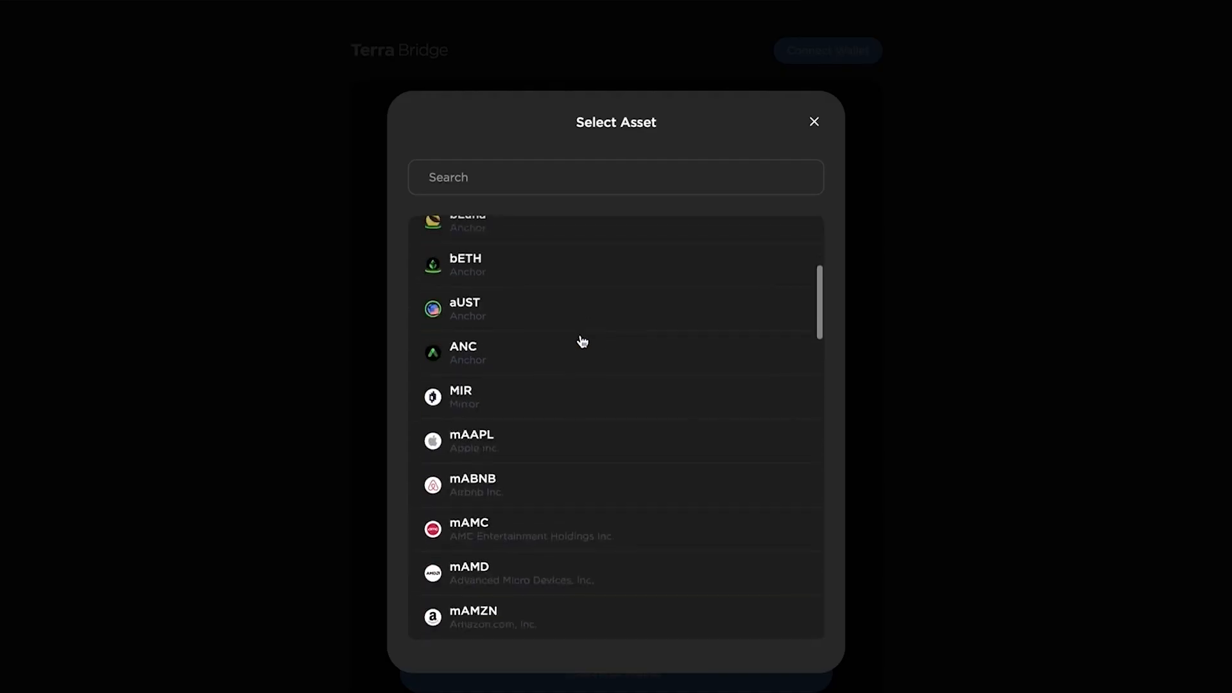
{"action": "scroll", "scroll_direction": "down", "scroll_amount": 3}
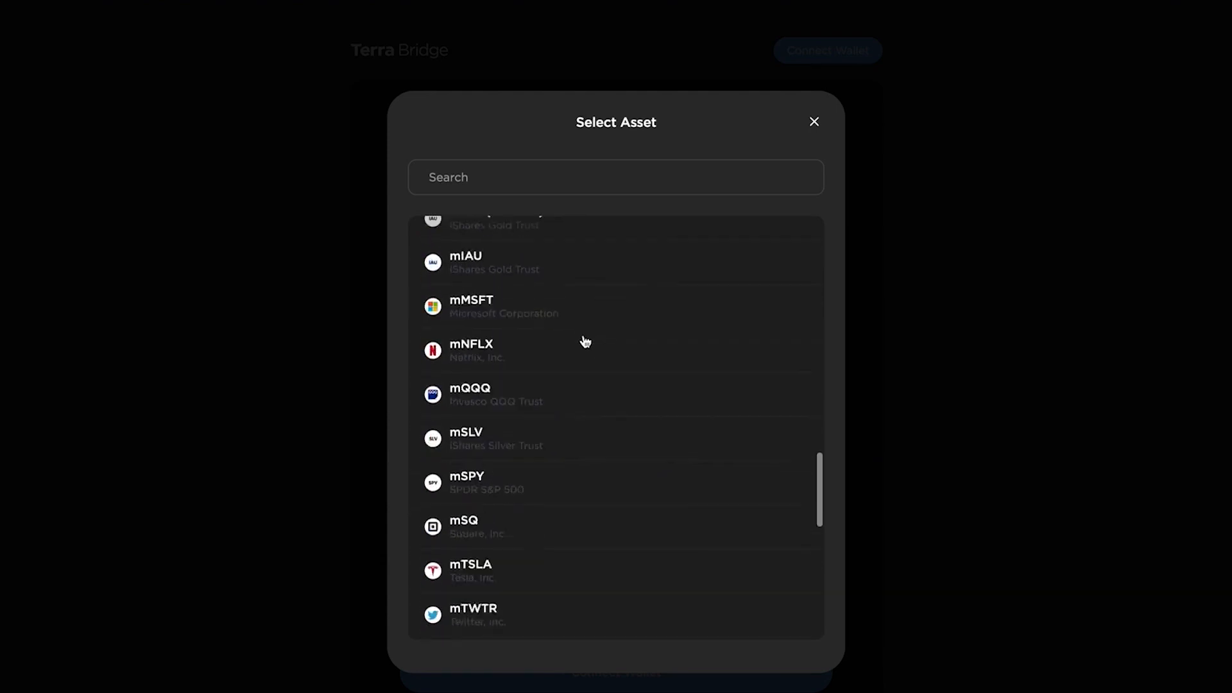
{"action": "scroll", "scroll_direction": "up", "scroll_amount": 3}
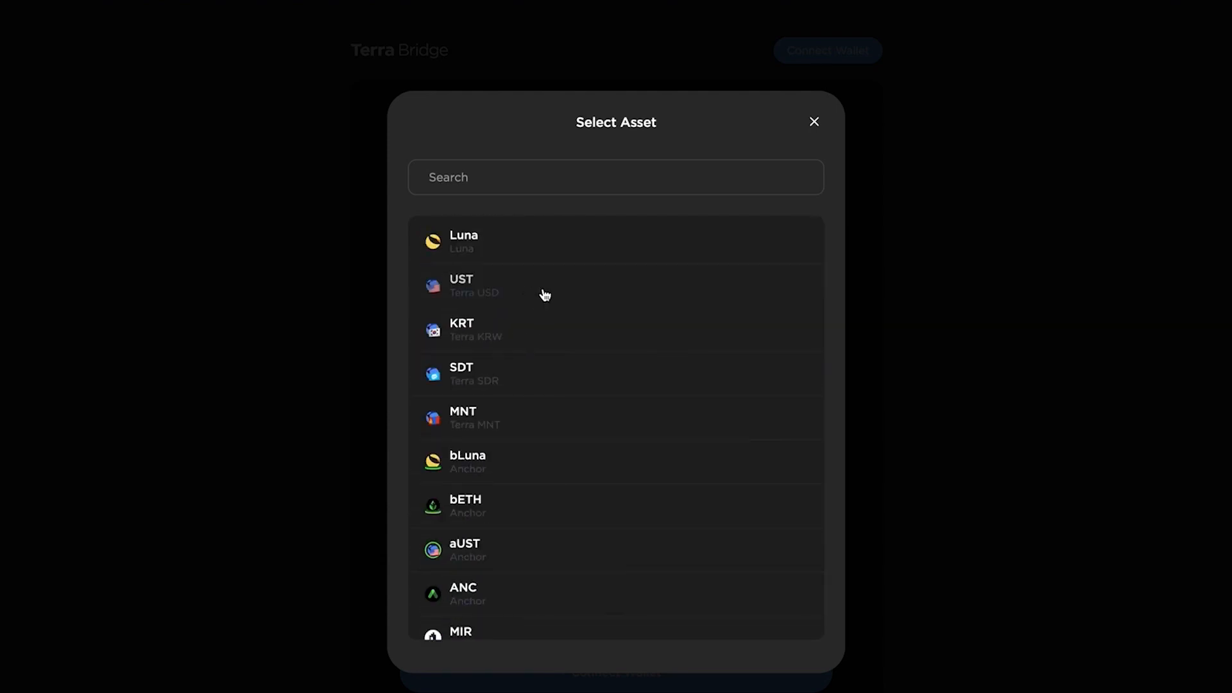
{"action": "mouse_move", "coordinate": [481, 295]}
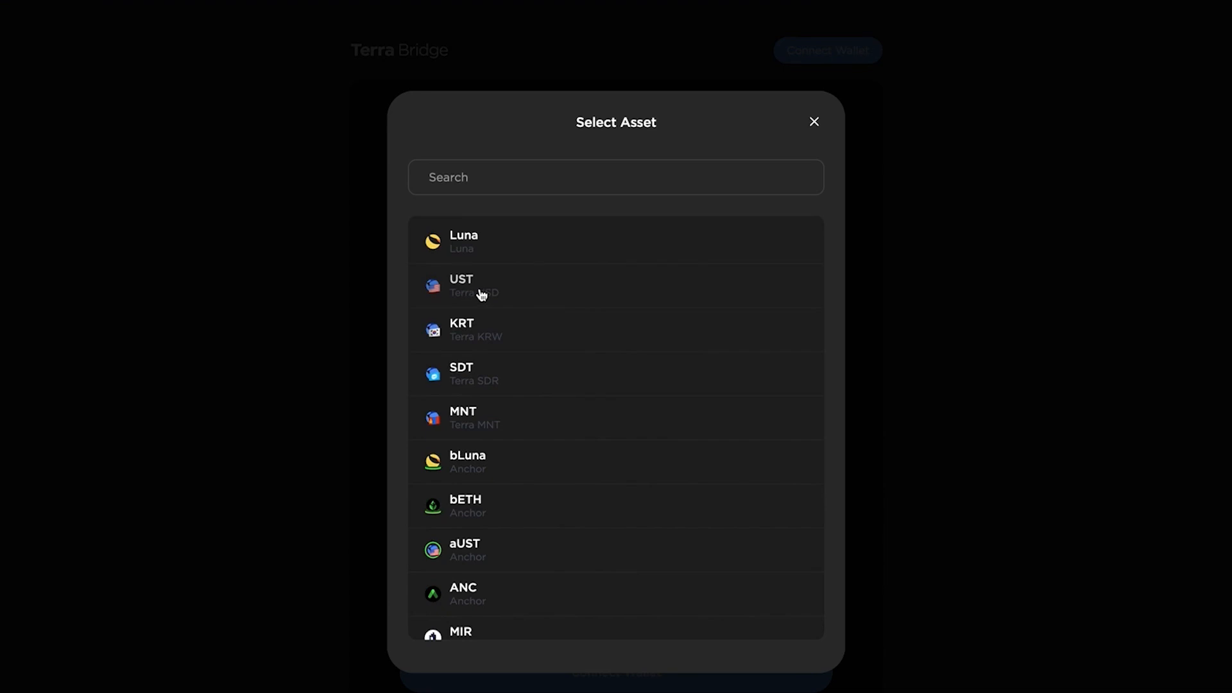
{"action": "mouse_move", "coordinate": [474, 289]}
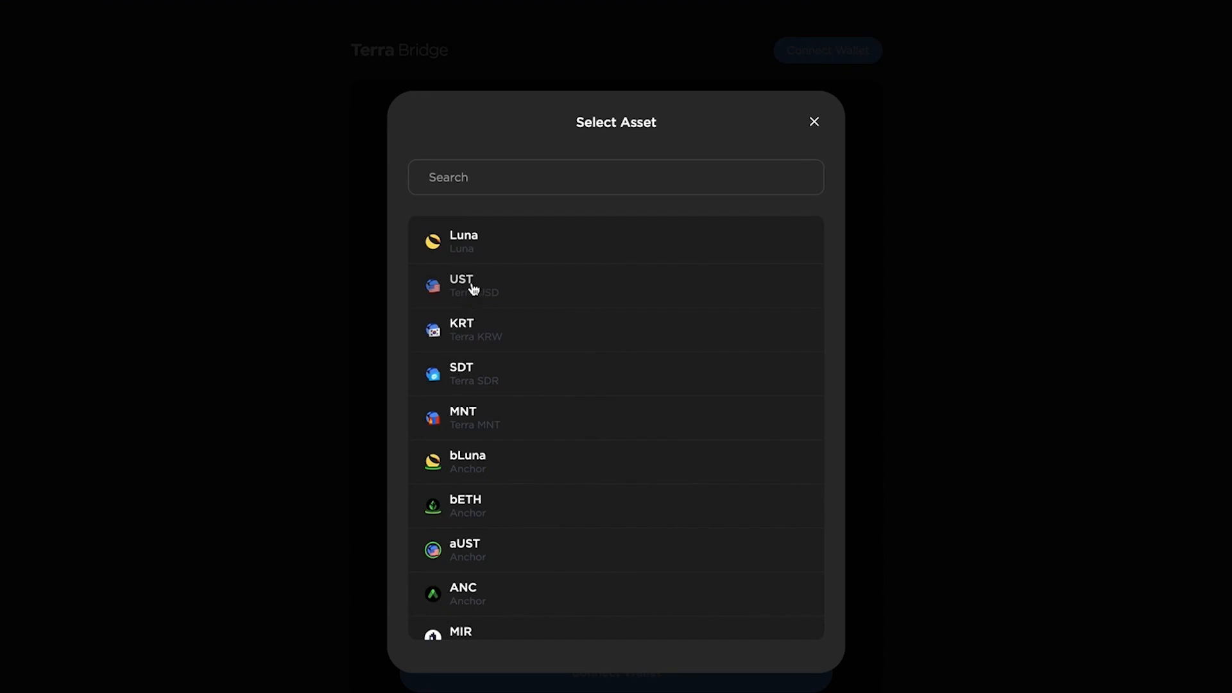
{"action": "mouse_move", "coordinate": [501, 300]}
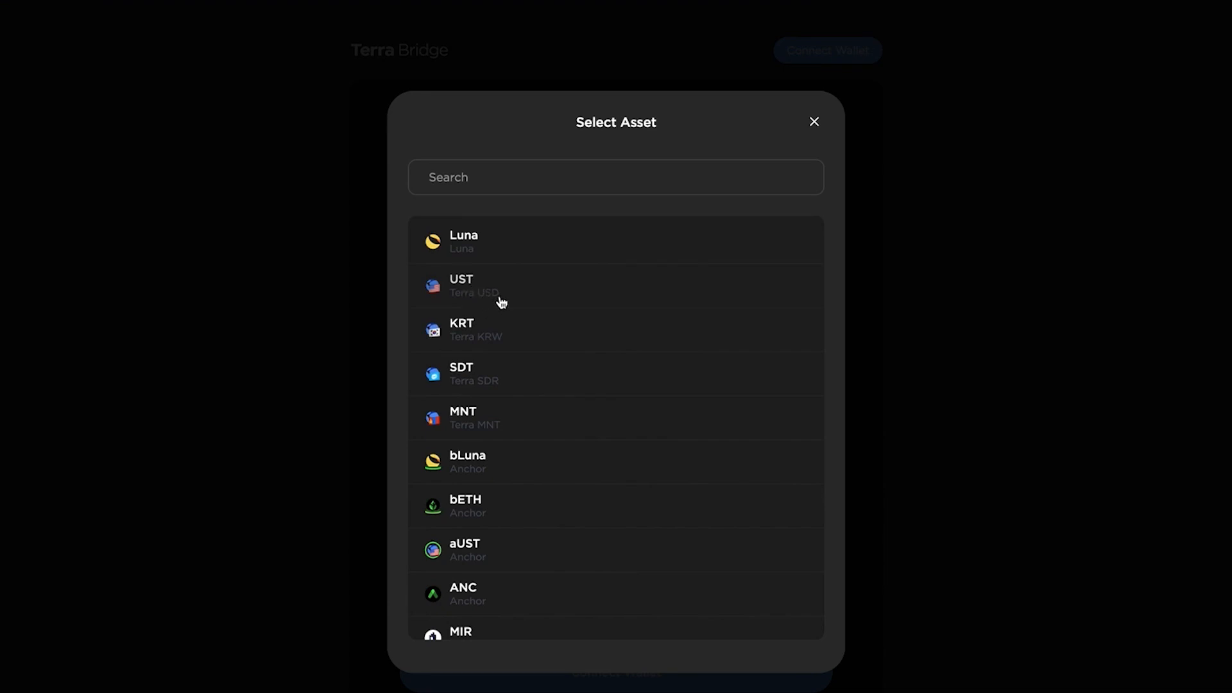
{"action": "mouse_move", "coordinate": [477, 298]}
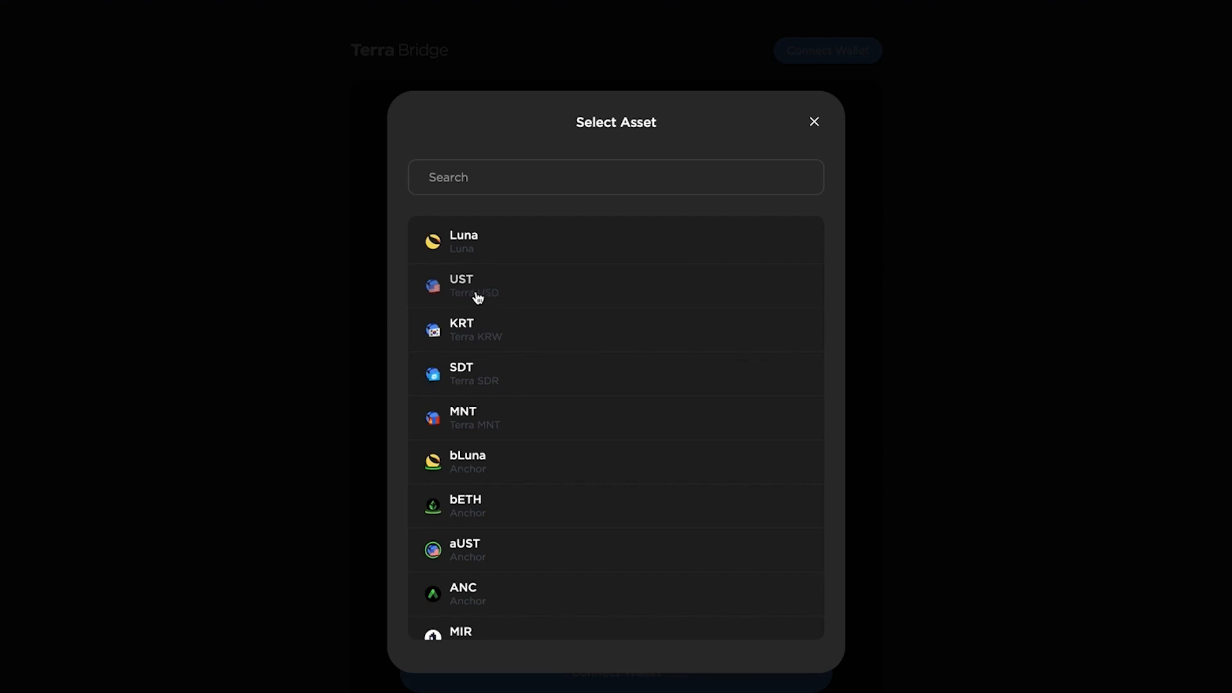
{"action": "left_click", "coordinate": [460, 284]}
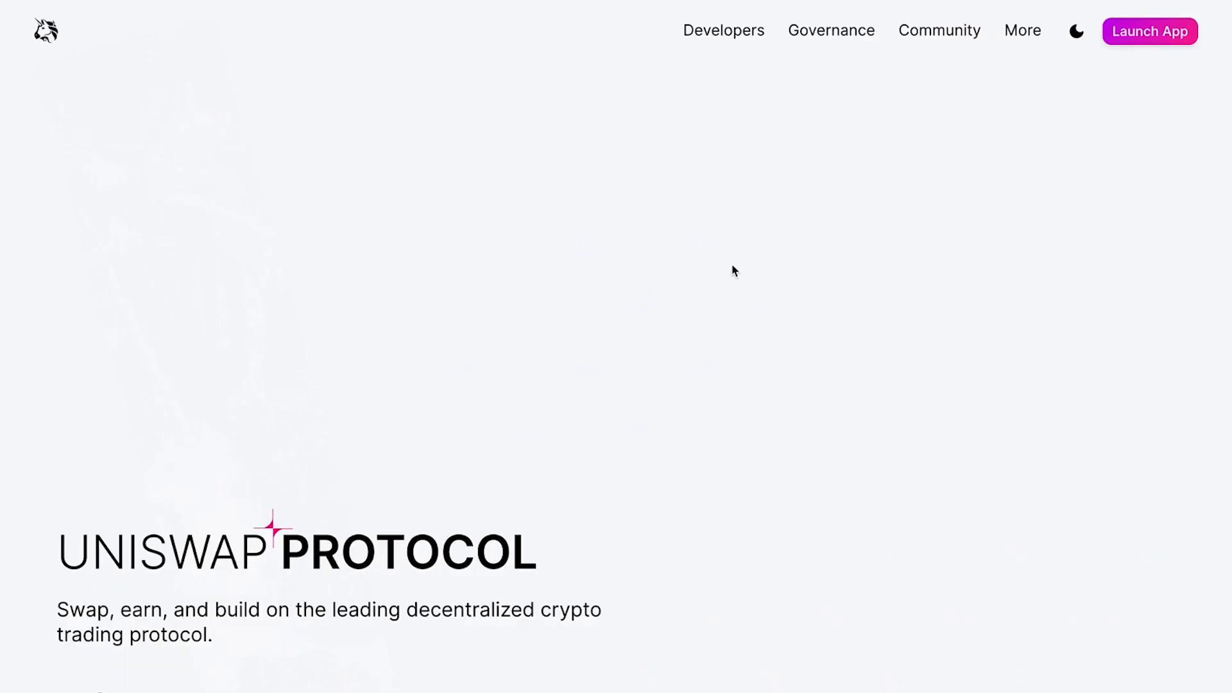
Step: Swap 17378.21435 USDC for UST in the Uniswap app and add UST to MetaMask
{"action": "left_click", "coordinate": [1148, 31]}
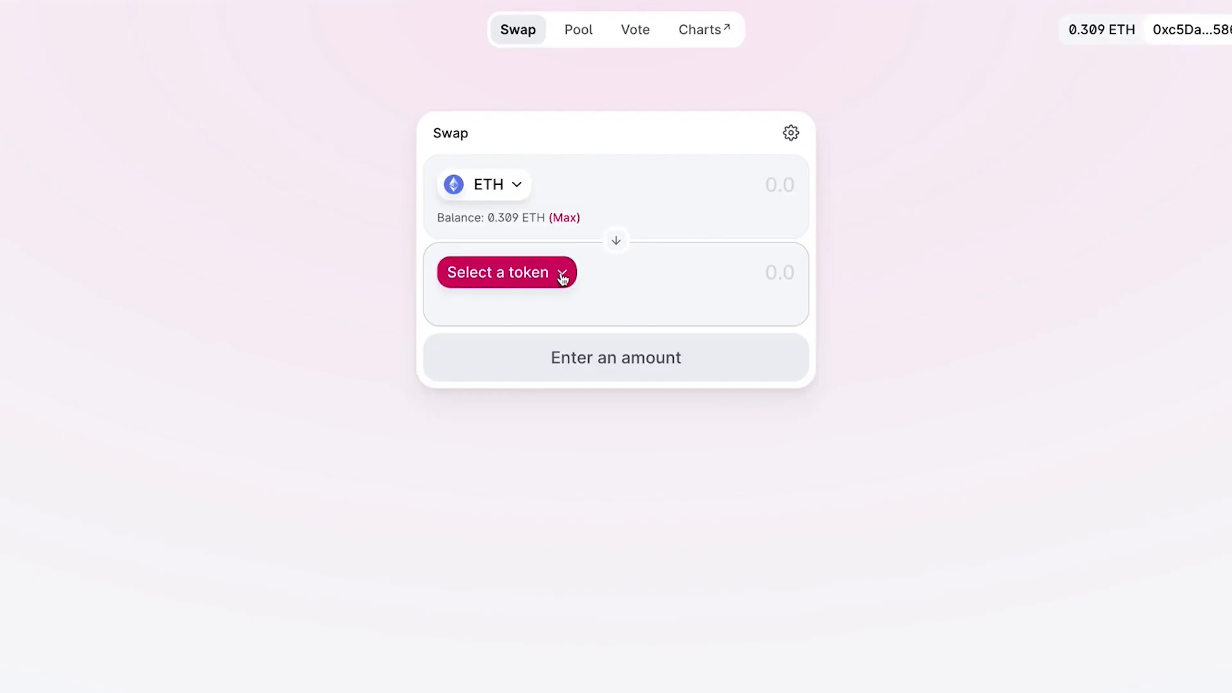
{"action": "left_click", "coordinate": [506, 272]}
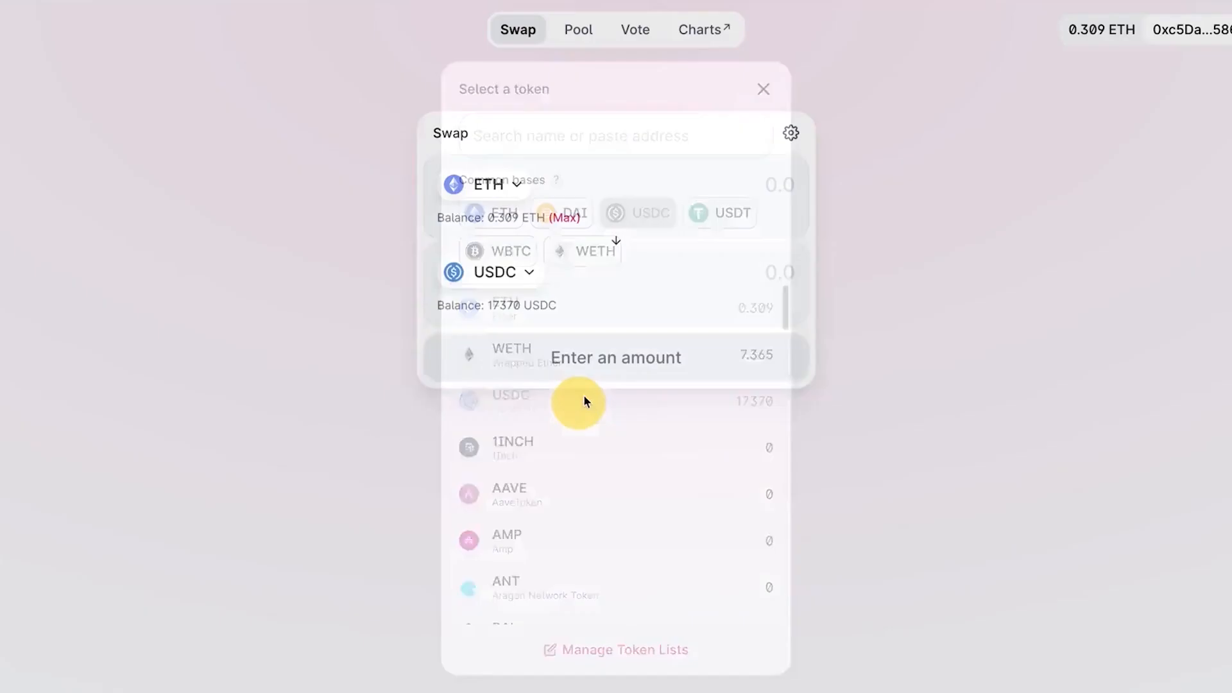
{"action": "left_click", "coordinate": [761, 88]}
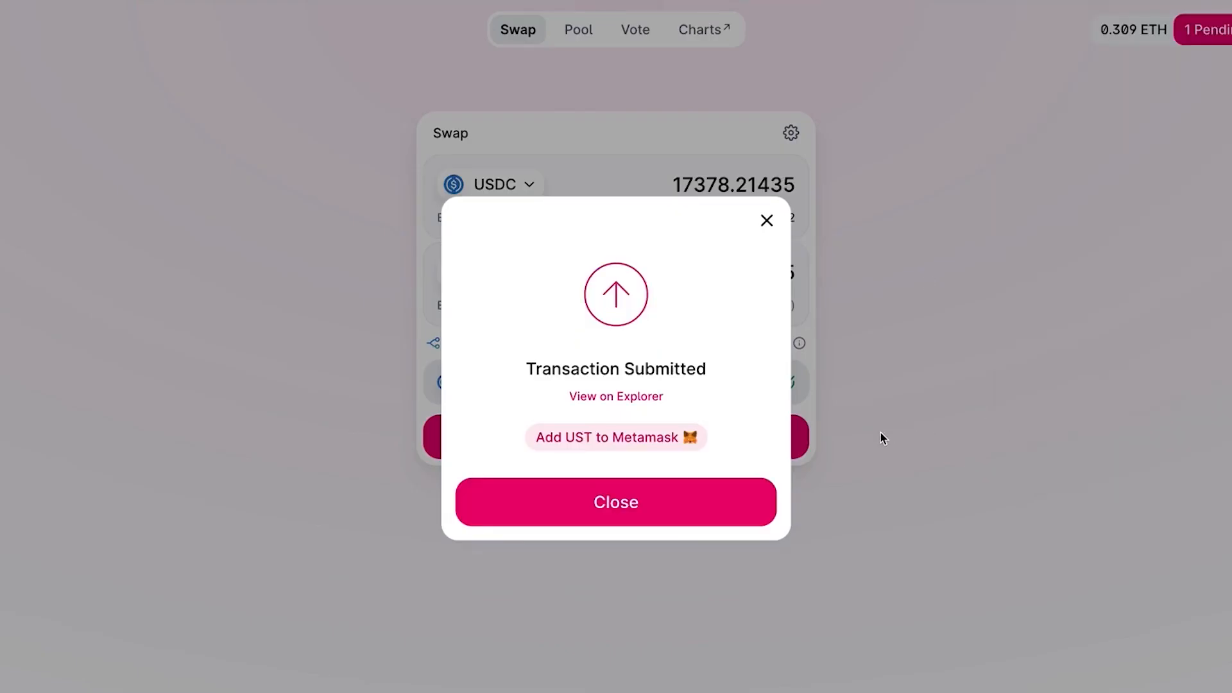
{"action": "left_click", "coordinate": [614, 438]}
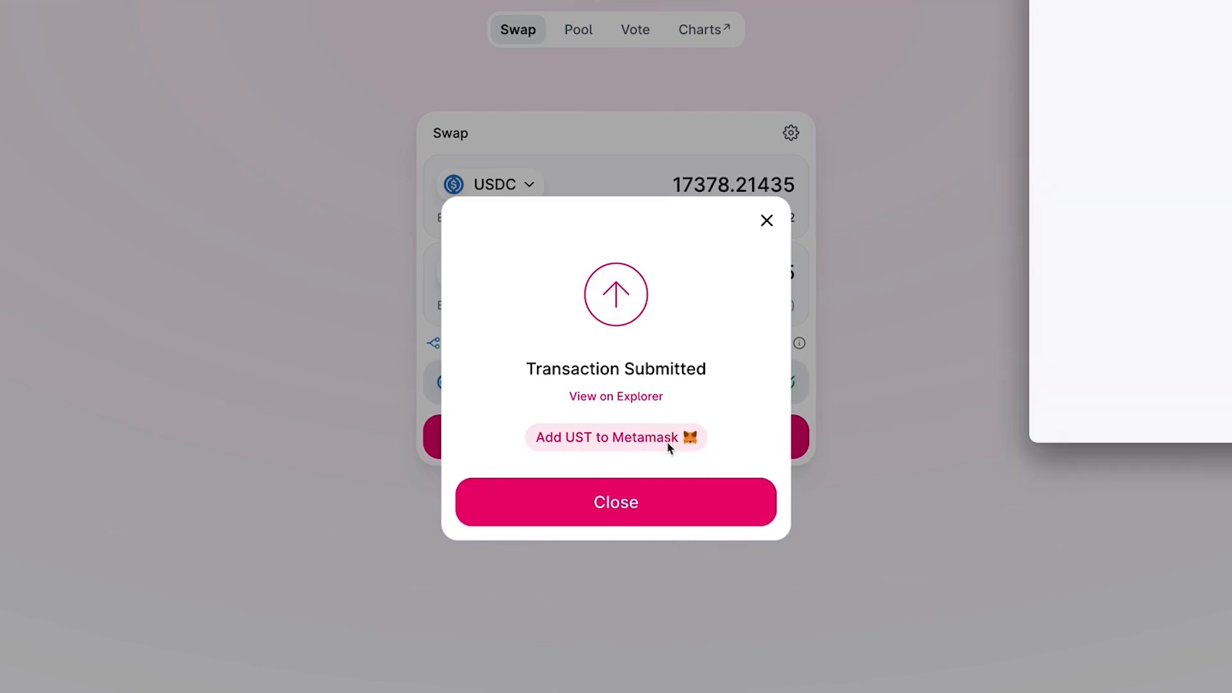
{"action": "left_click", "coordinate": [614, 438]}
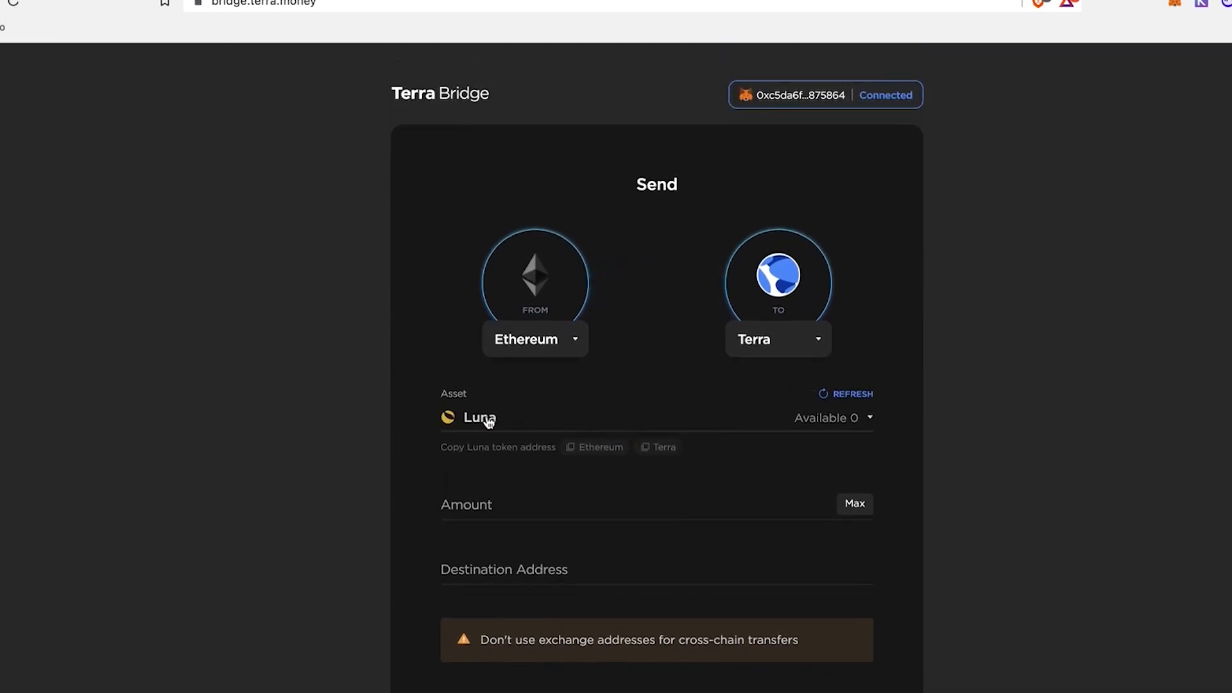
{"action": "left_click", "coordinate": [478, 417]}
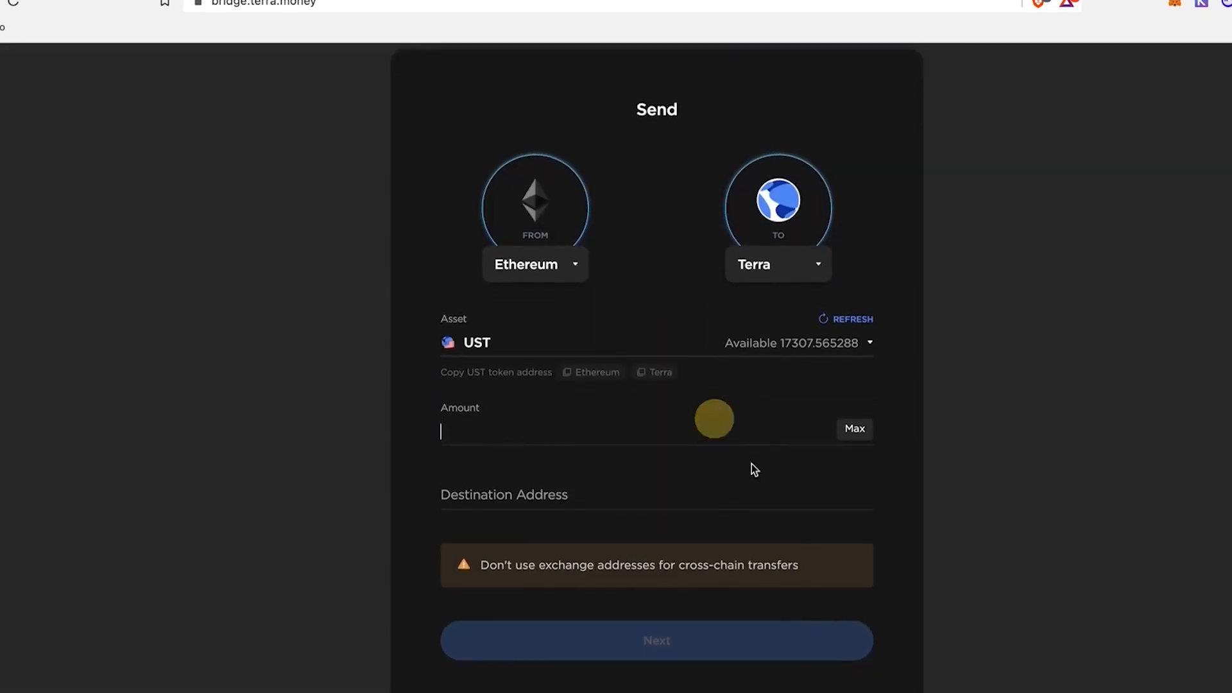
{"action": "left_click", "coordinate": [854, 429]}
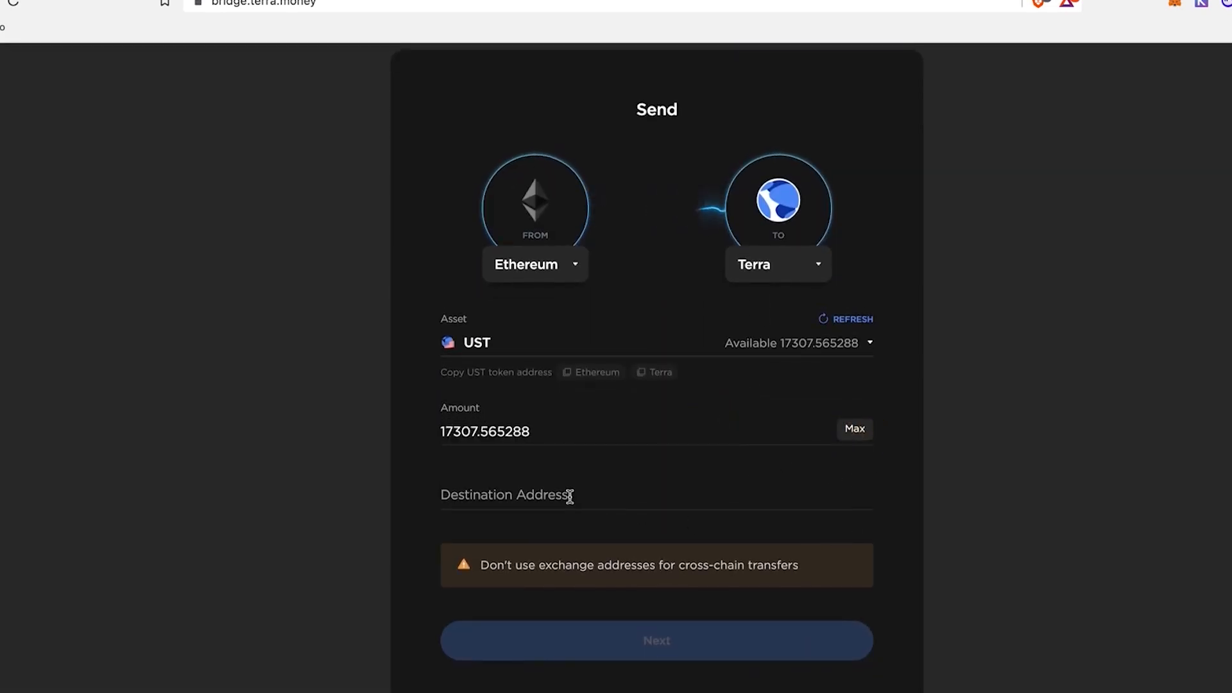
{"action": "type", "text": "terra17ns274hl"}
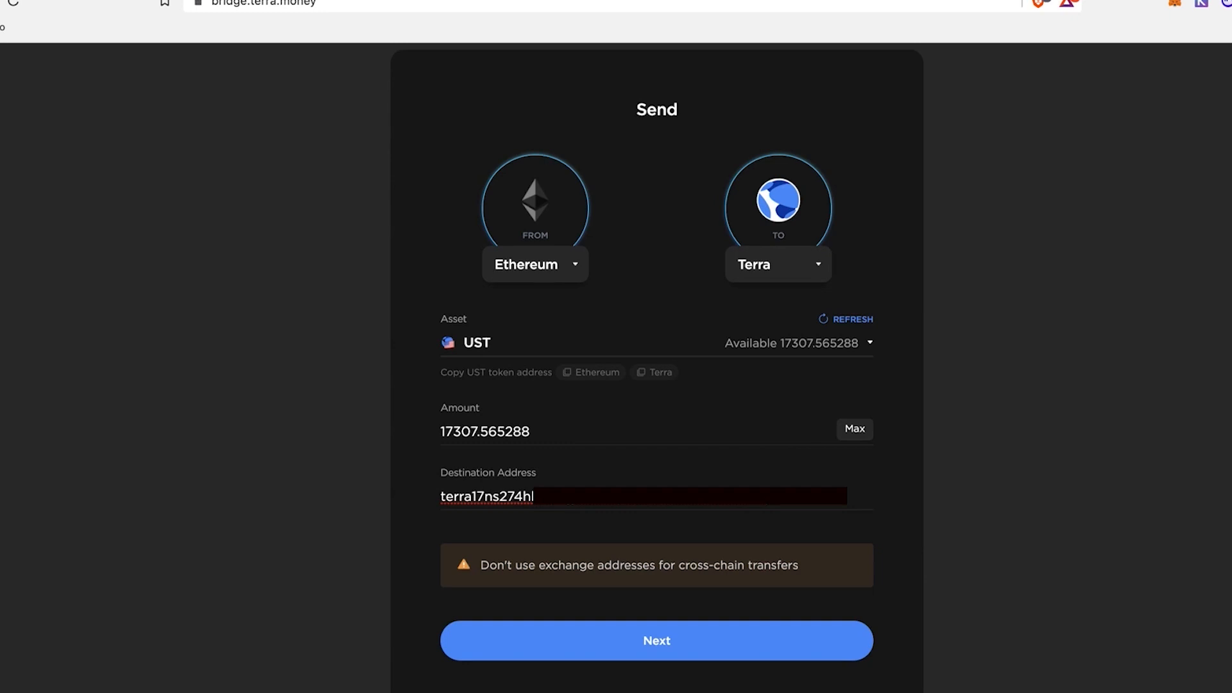
{"action": "left_click", "coordinate": [655, 641]}
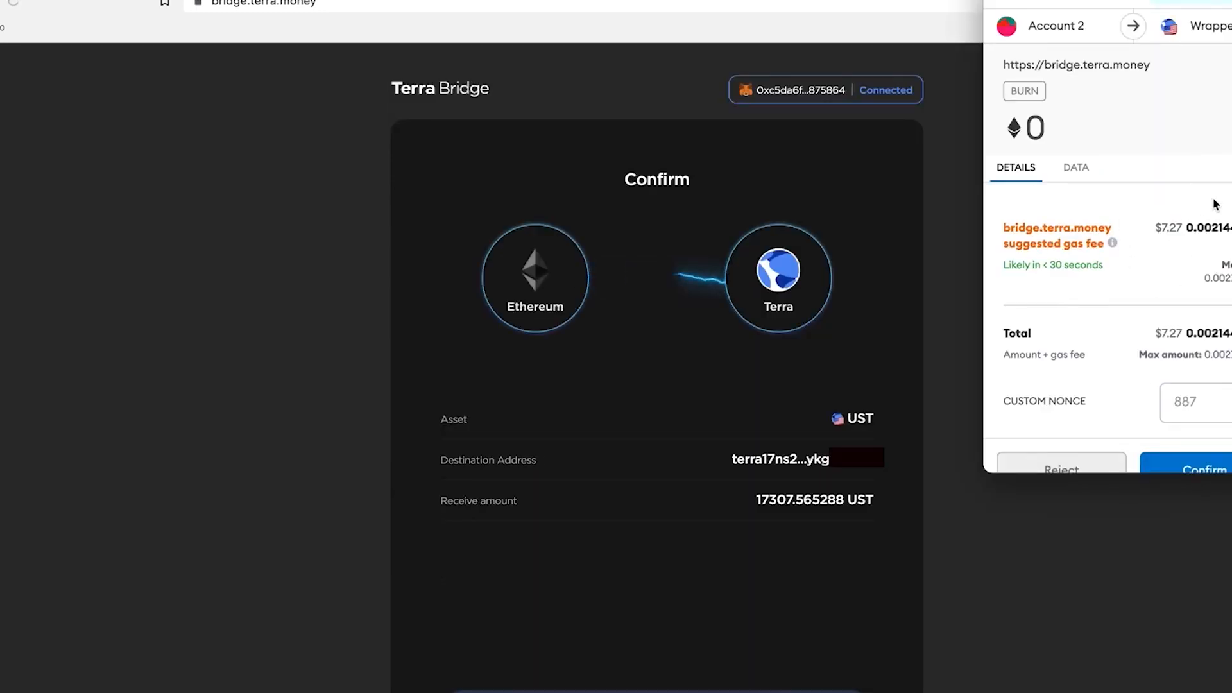
{"action": "left_click", "coordinate": [1202, 470]}
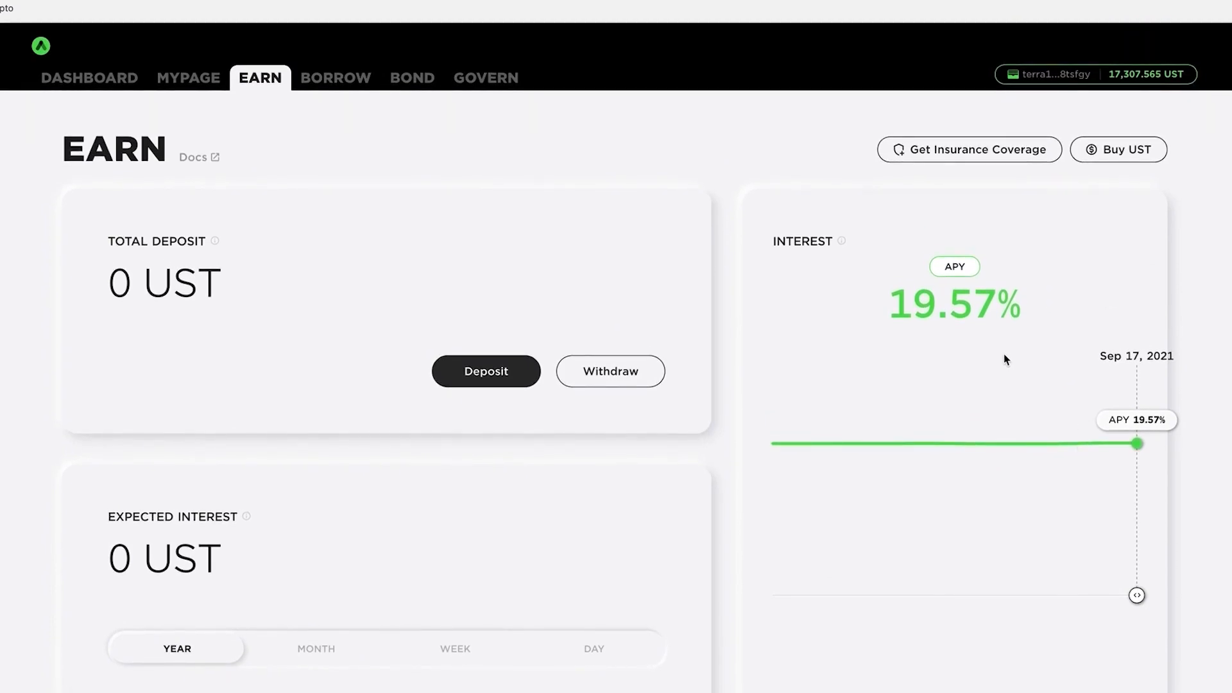
{"action": "mouse_move", "coordinate": [887, 306]}
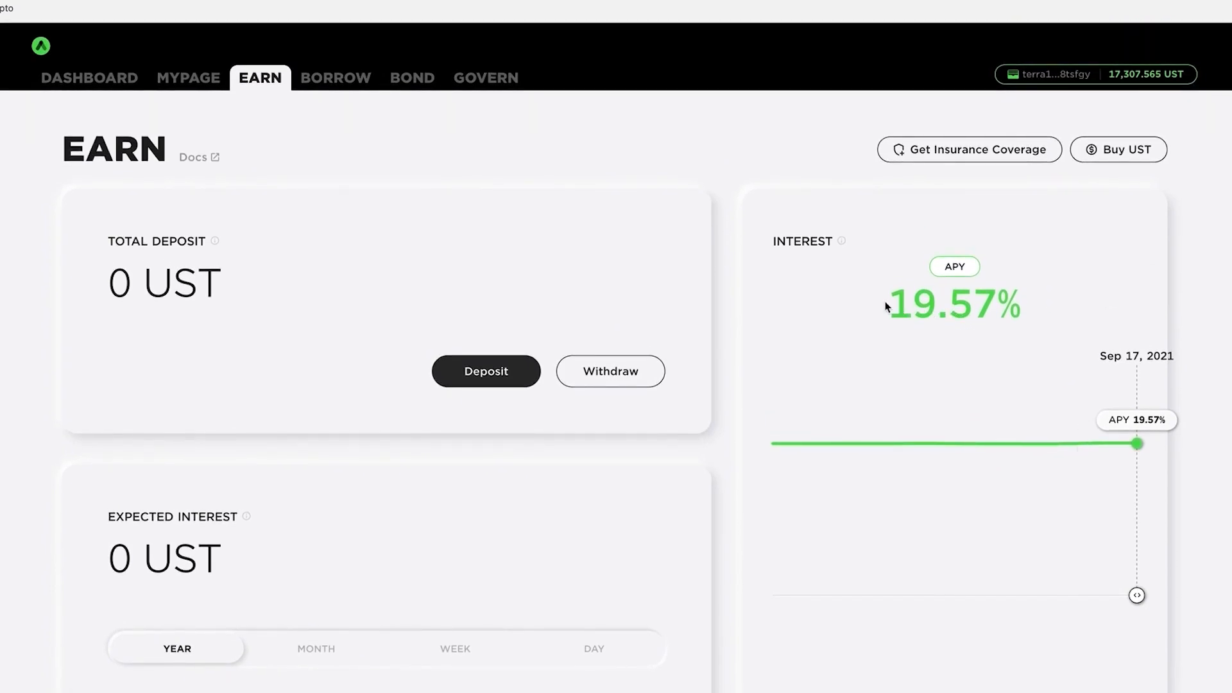
{"action": "mouse_move", "coordinate": [999, 326]}
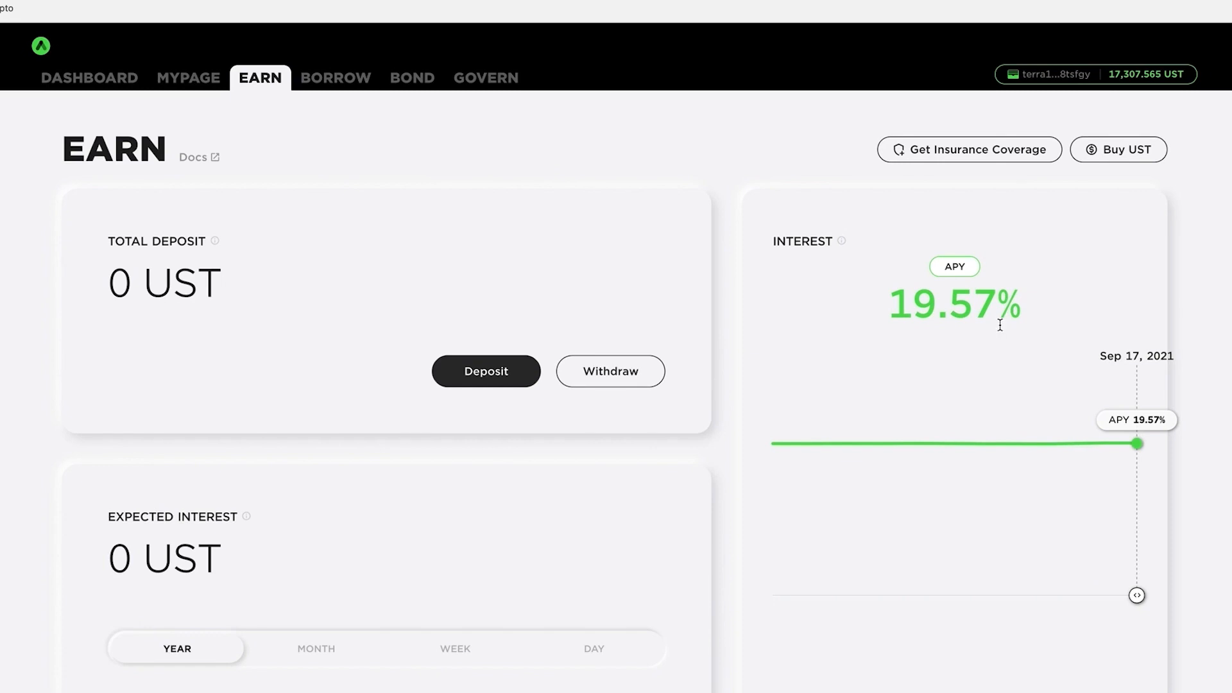
{"action": "mouse_move", "coordinate": [998, 322]}
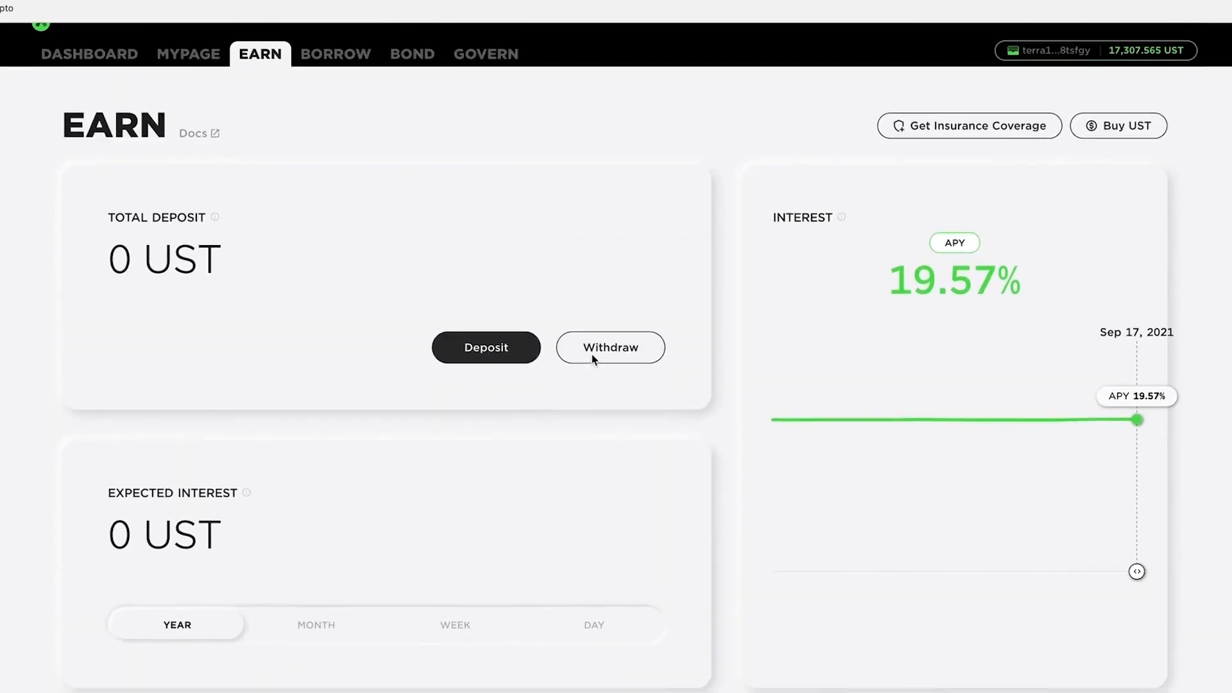
Step: Deposit 17000 UST into Anchor Earn and approve it in Terra Station, yielding 3,328.148 UST yearly interest
{"action": "left_click", "coordinate": [485, 348]}
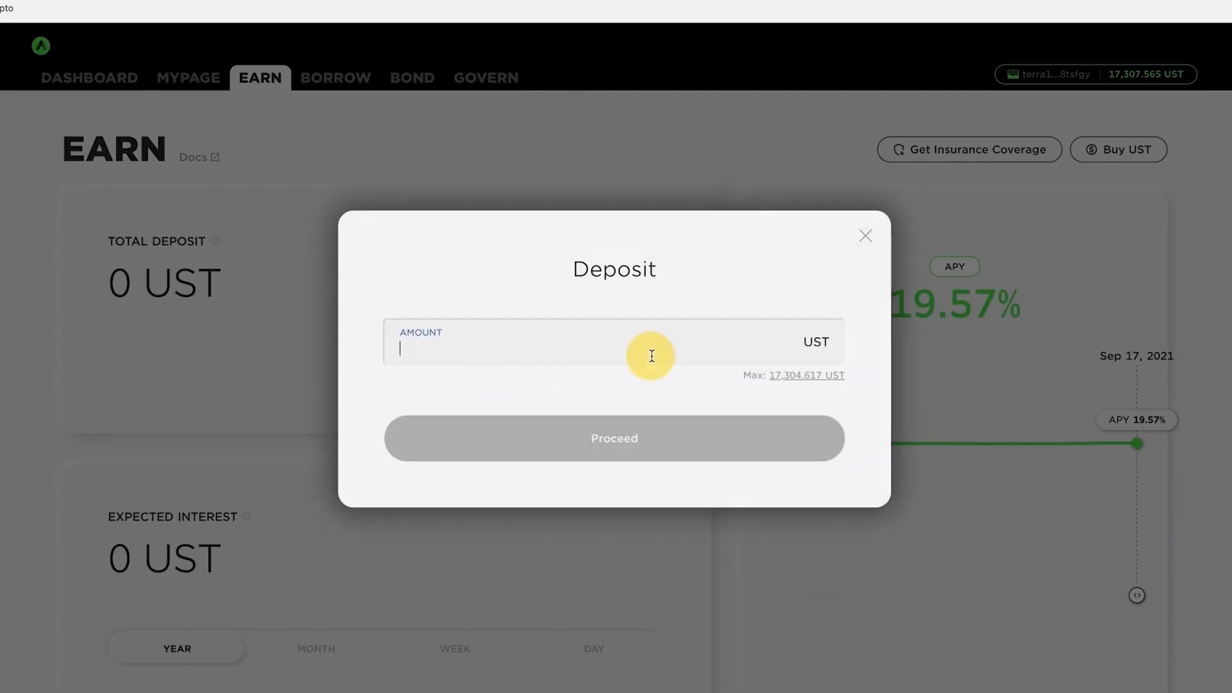
{"action": "type", "text": "7000"}
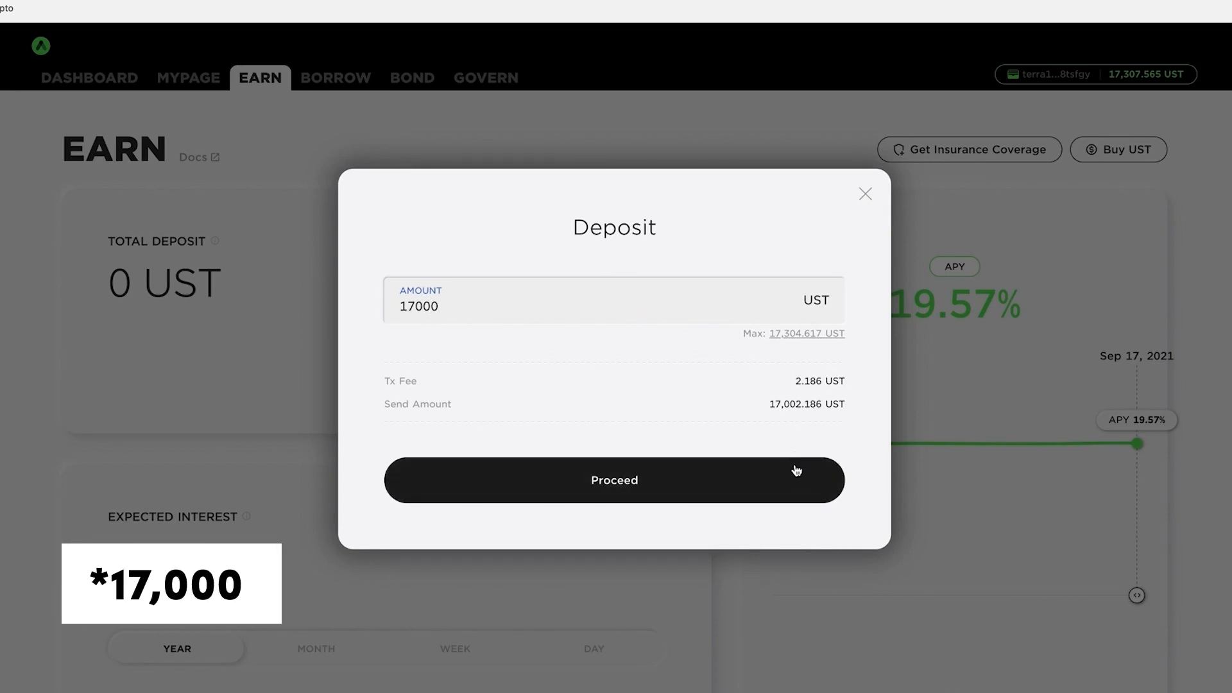
{"action": "left_click", "coordinate": [613, 480]}
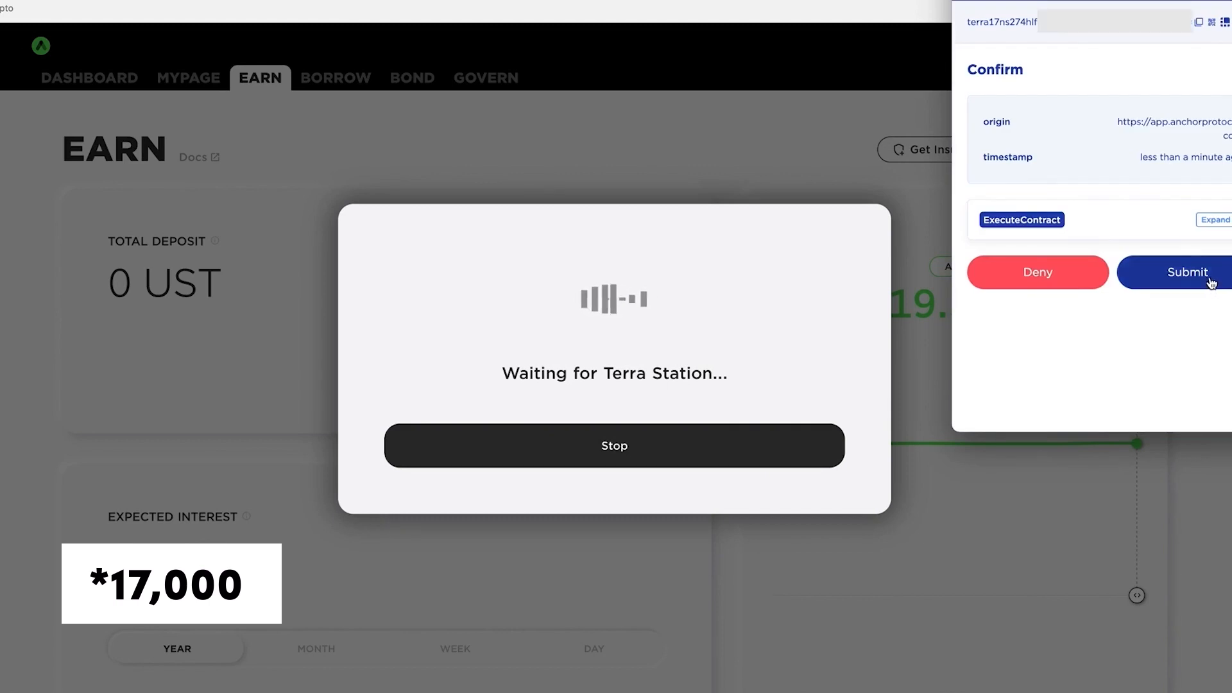
{"action": "left_click", "coordinate": [1187, 272]}
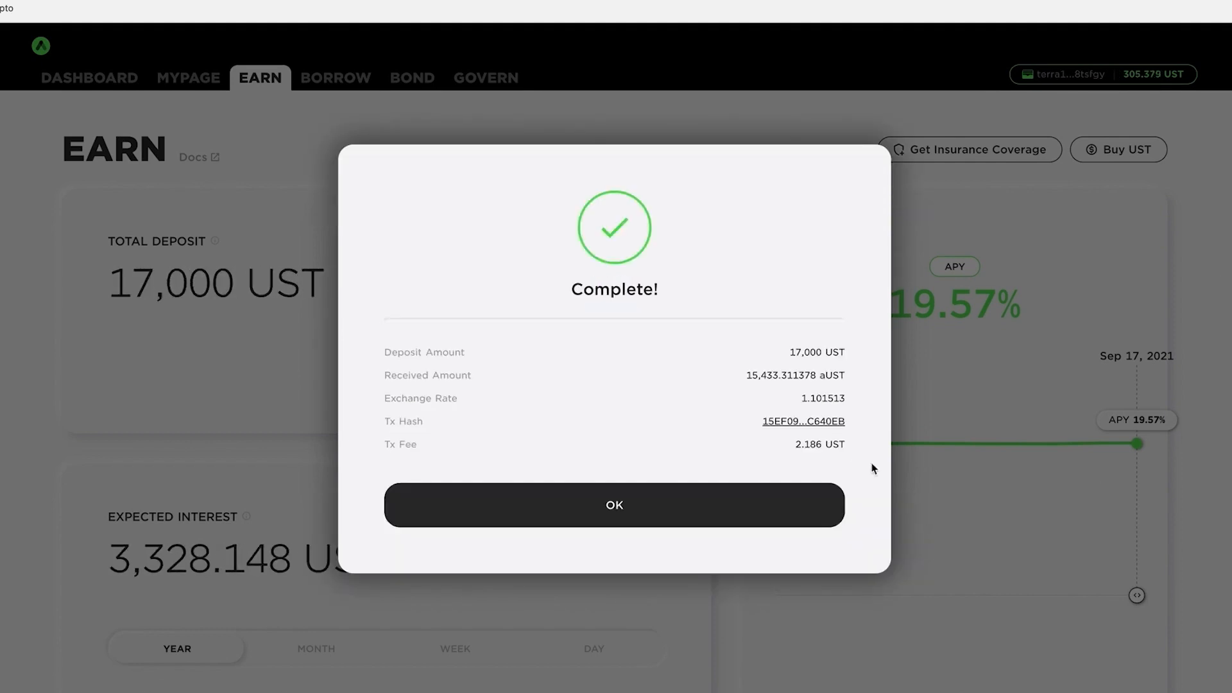
{"action": "left_click", "coordinate": [614, 504]}
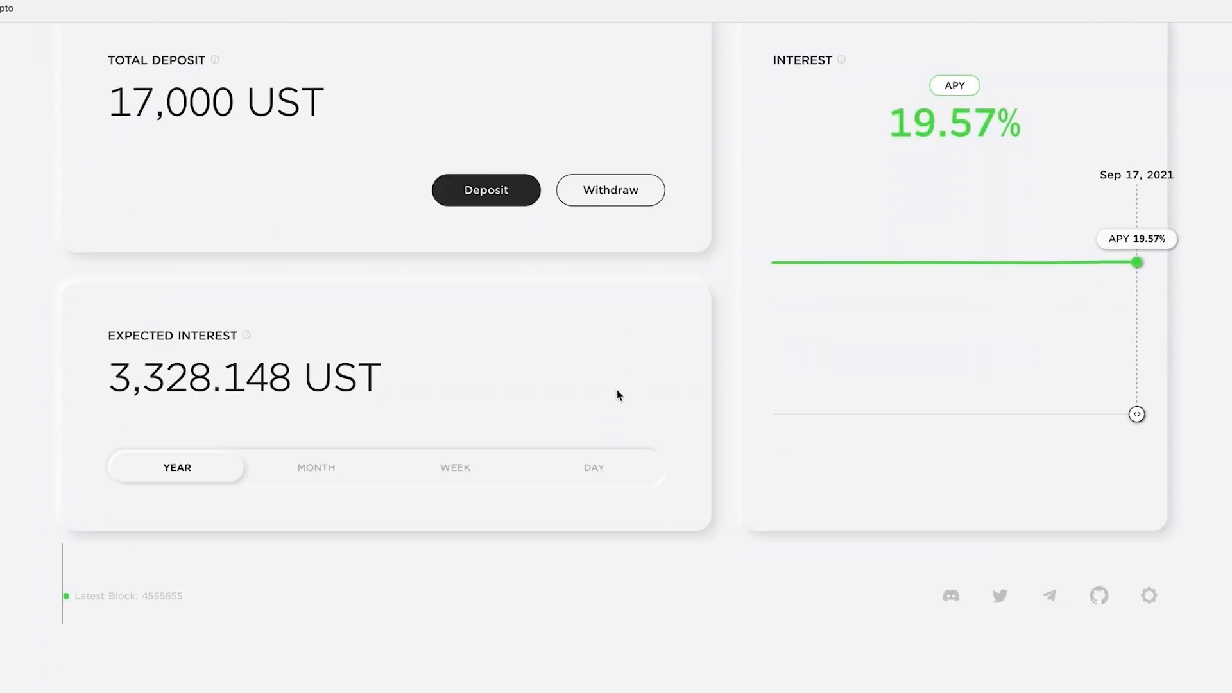
Step: Switch Expected Interest to MONTH, showing 277.345 UST
{"action": "scroll", "scroll_direction": "up", "scroll_amount": 3}
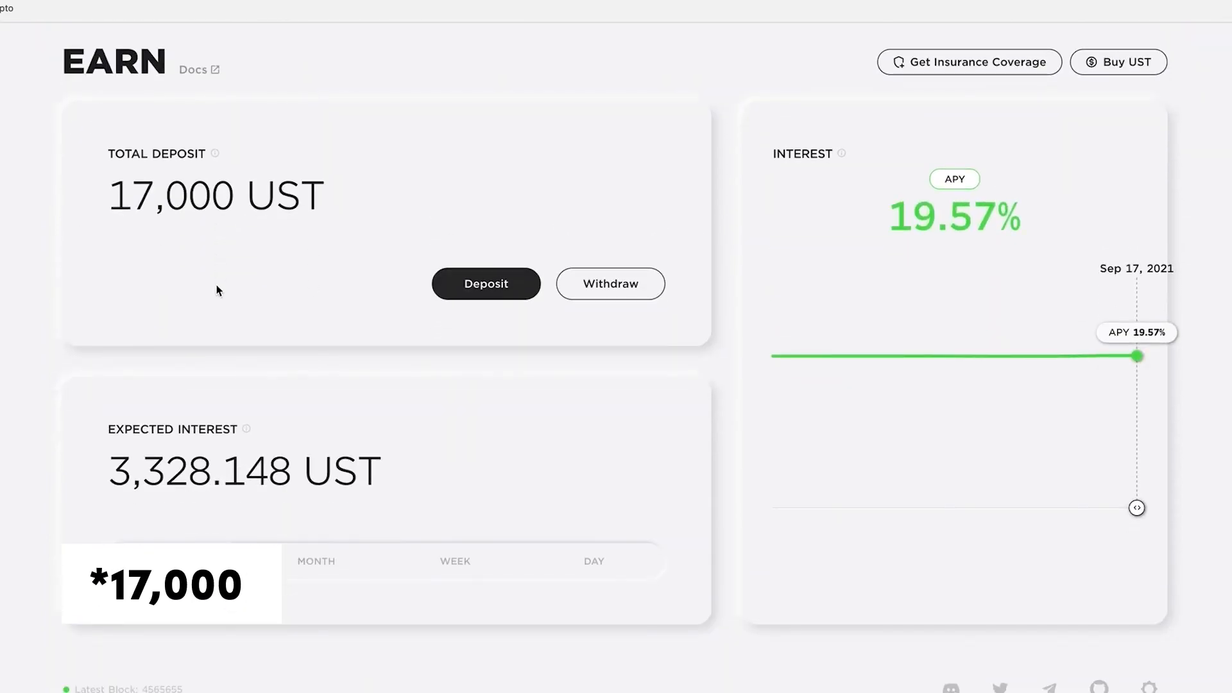
{"action": "left_click", "coordinate": [316, 560]}
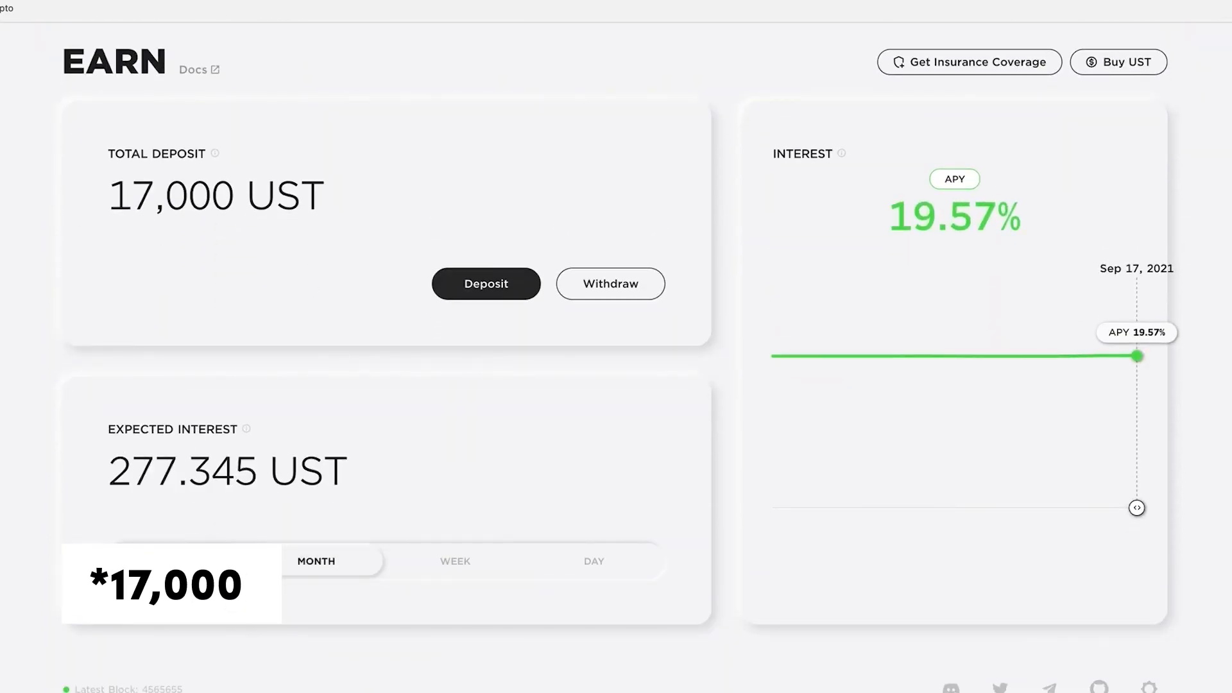
{"action": "left_click", "coordinate": [175, 561]}
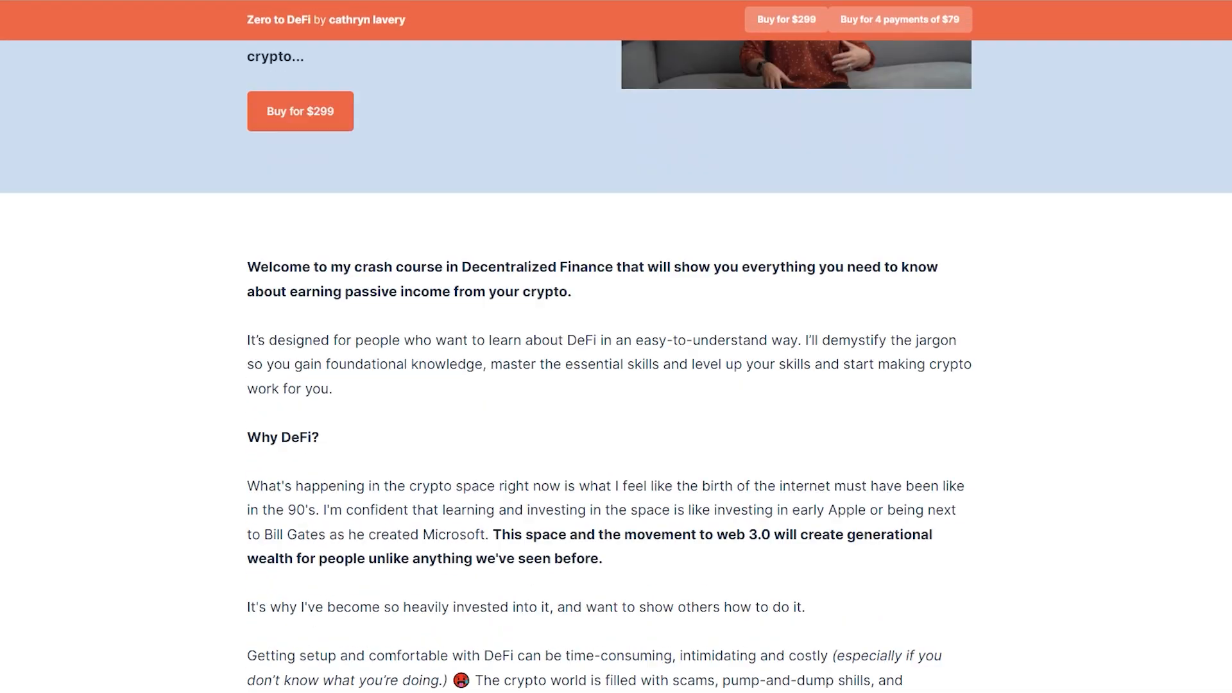
Step: Scroll the course landing page down to the Frequently Asked Questions section
{"action": "scroll", "scroll_direction": "down", "scroll_amount": 3}
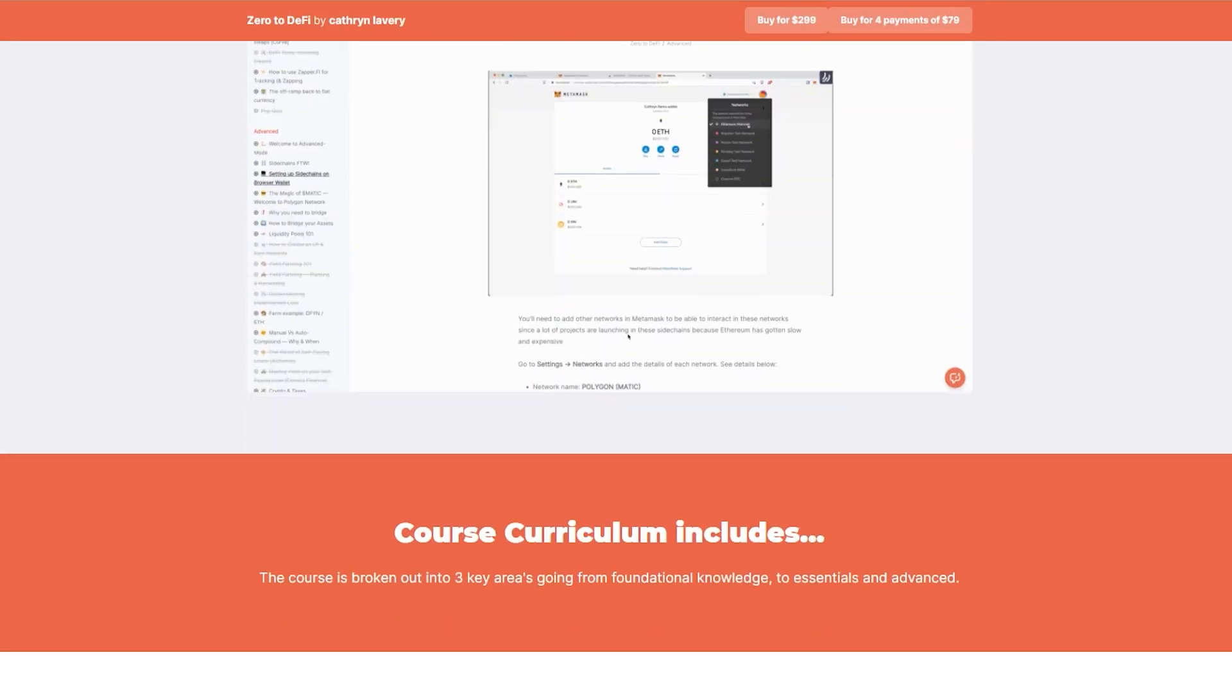
{"action": "scroll", "scroll_direction": "down", "scroll_amount": 3}
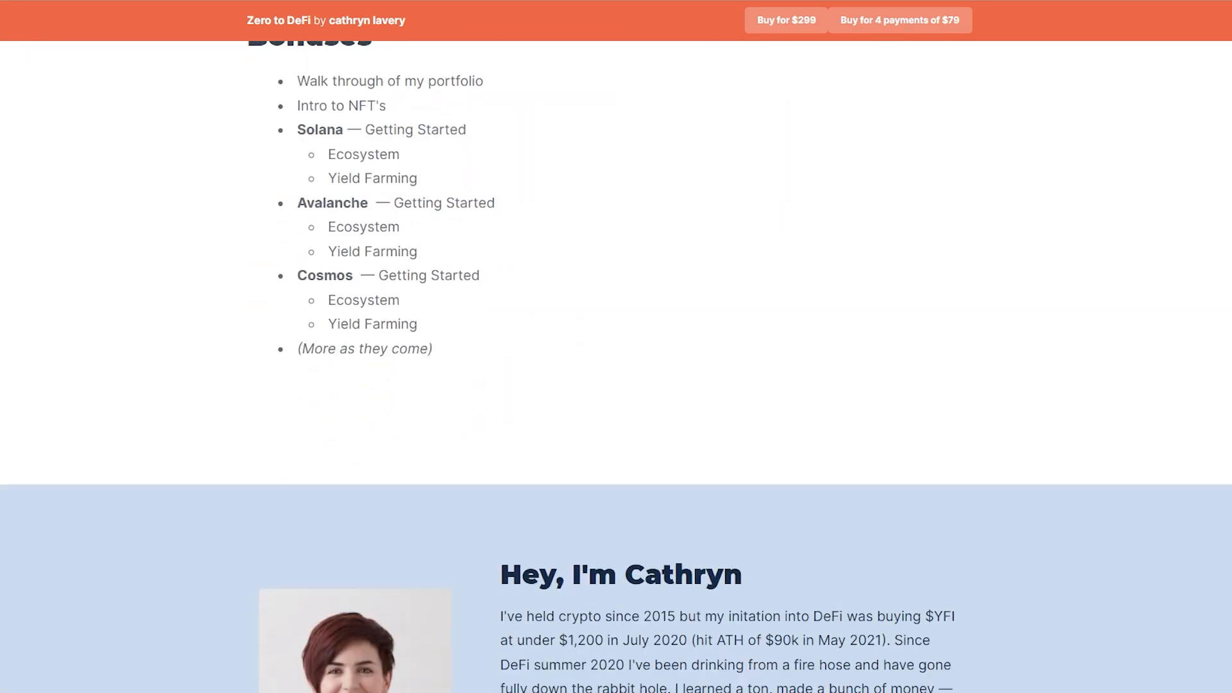
{"action": "scroll", "scroll_direction": "down", "scroll_amount": 3}
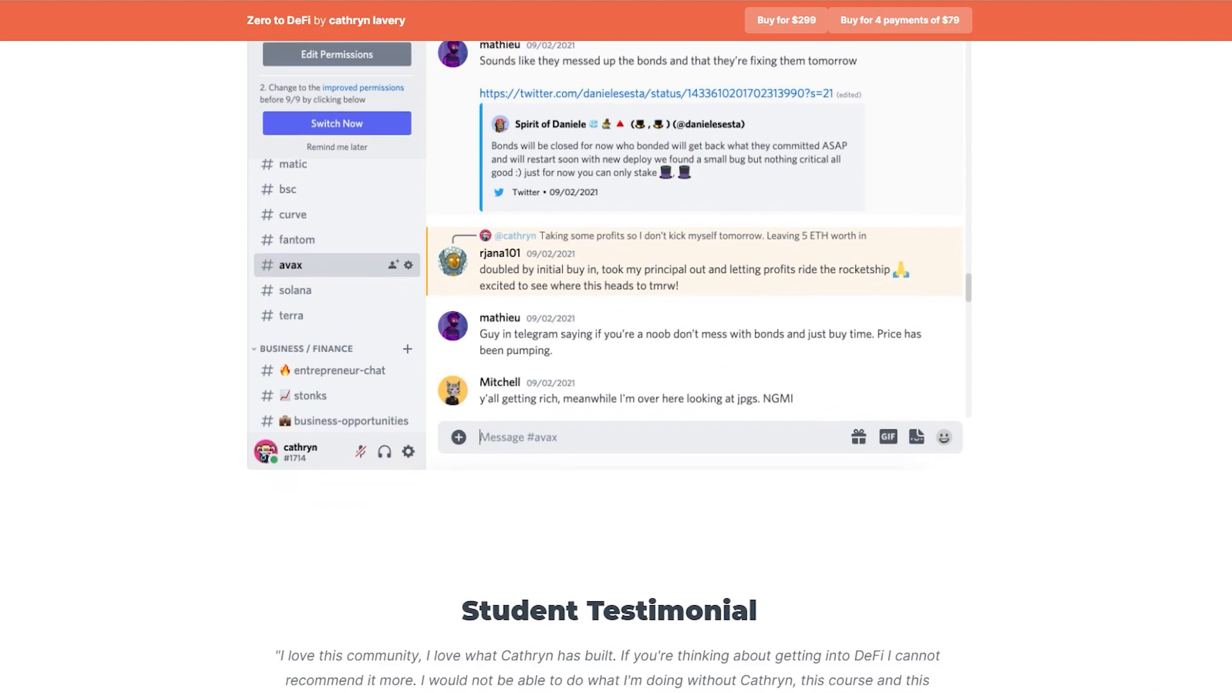
{"action": "scroll", "scroll_direction": "down", "scroll_amount": 3}
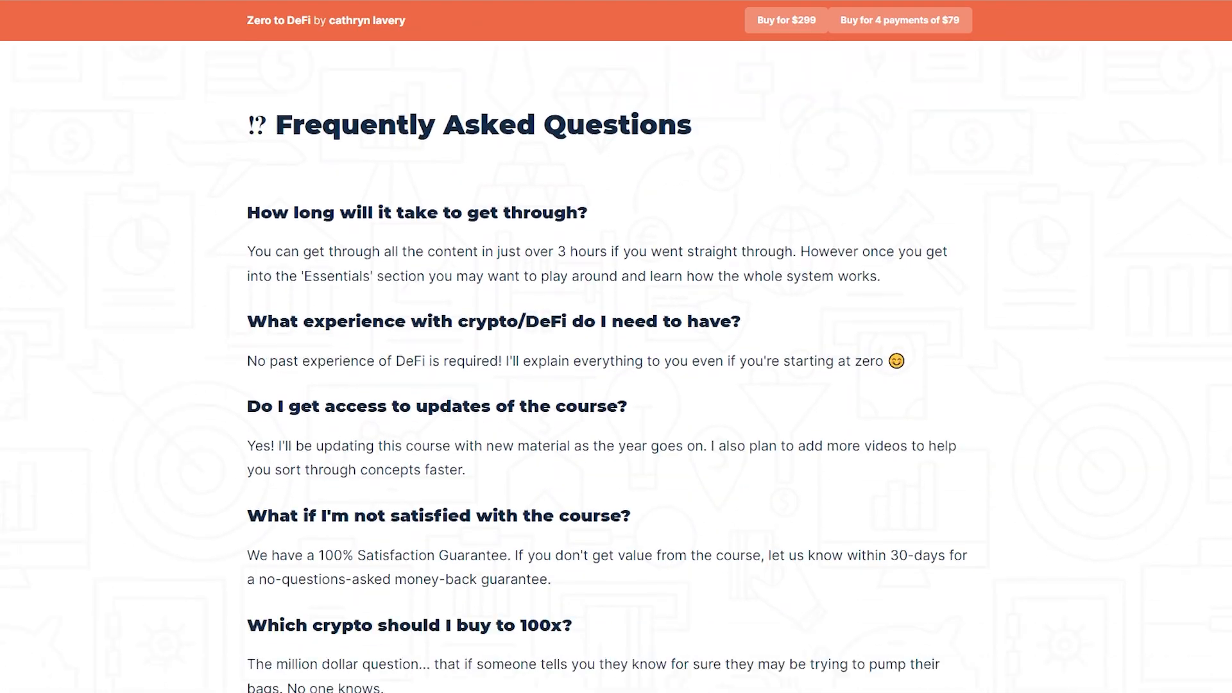